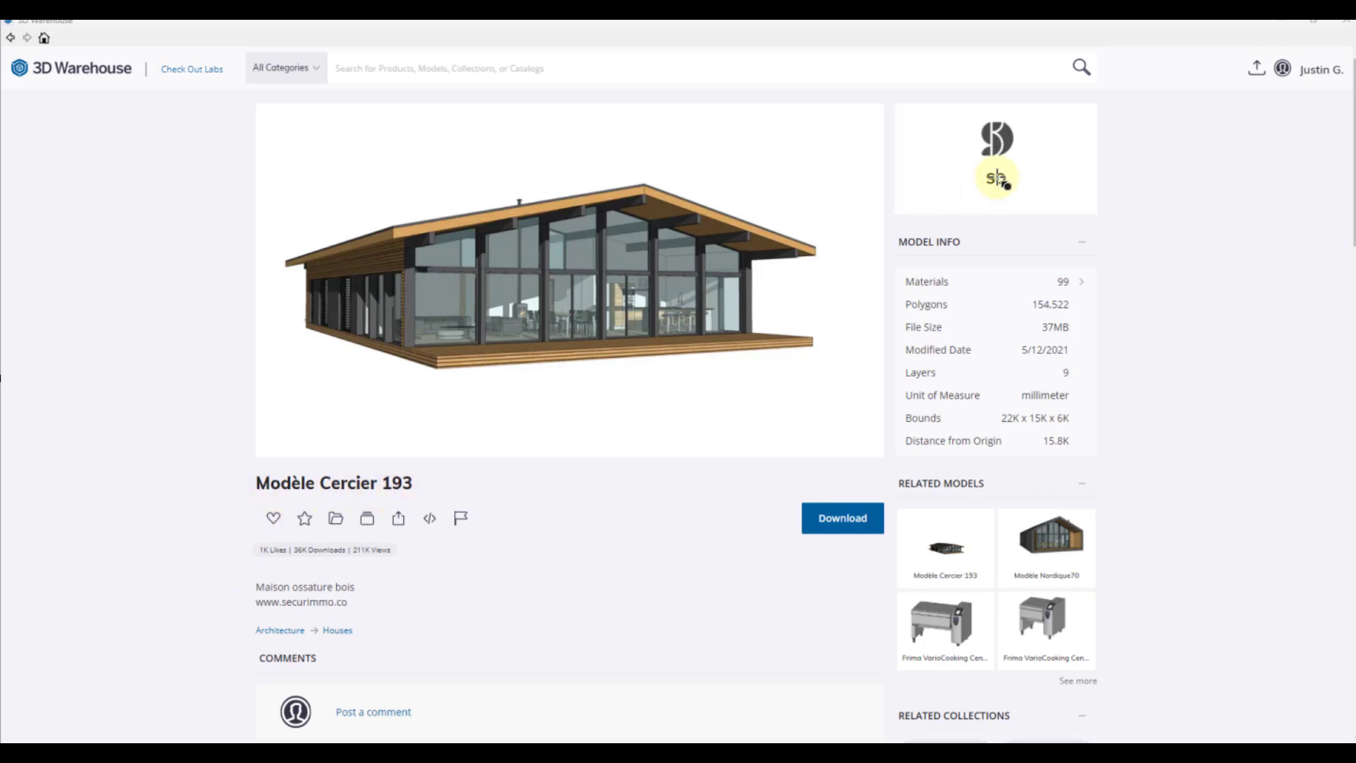
mouse_move(637, 607)
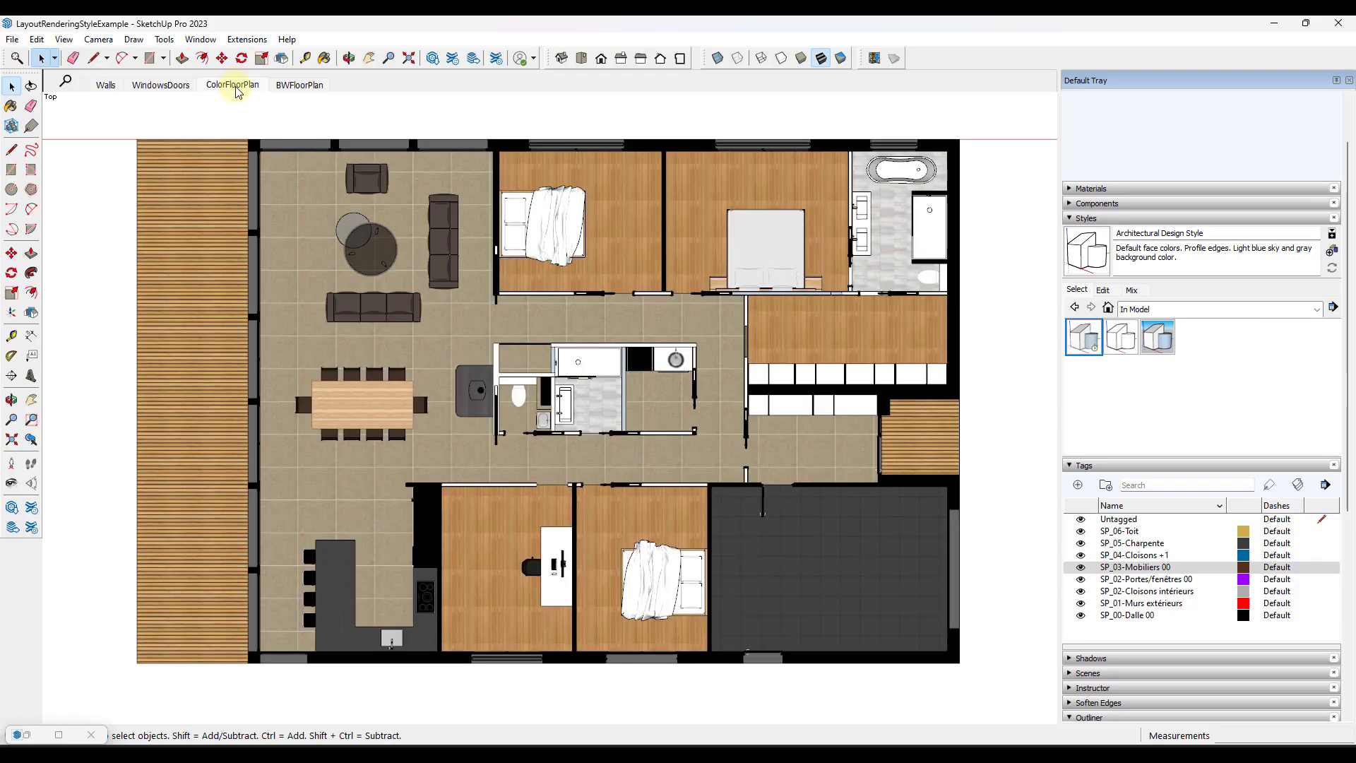
Compare the BWFloorPlan and ColorFloorPlan scenes in SketchUp, ending on the colour plan
click(299, 85)
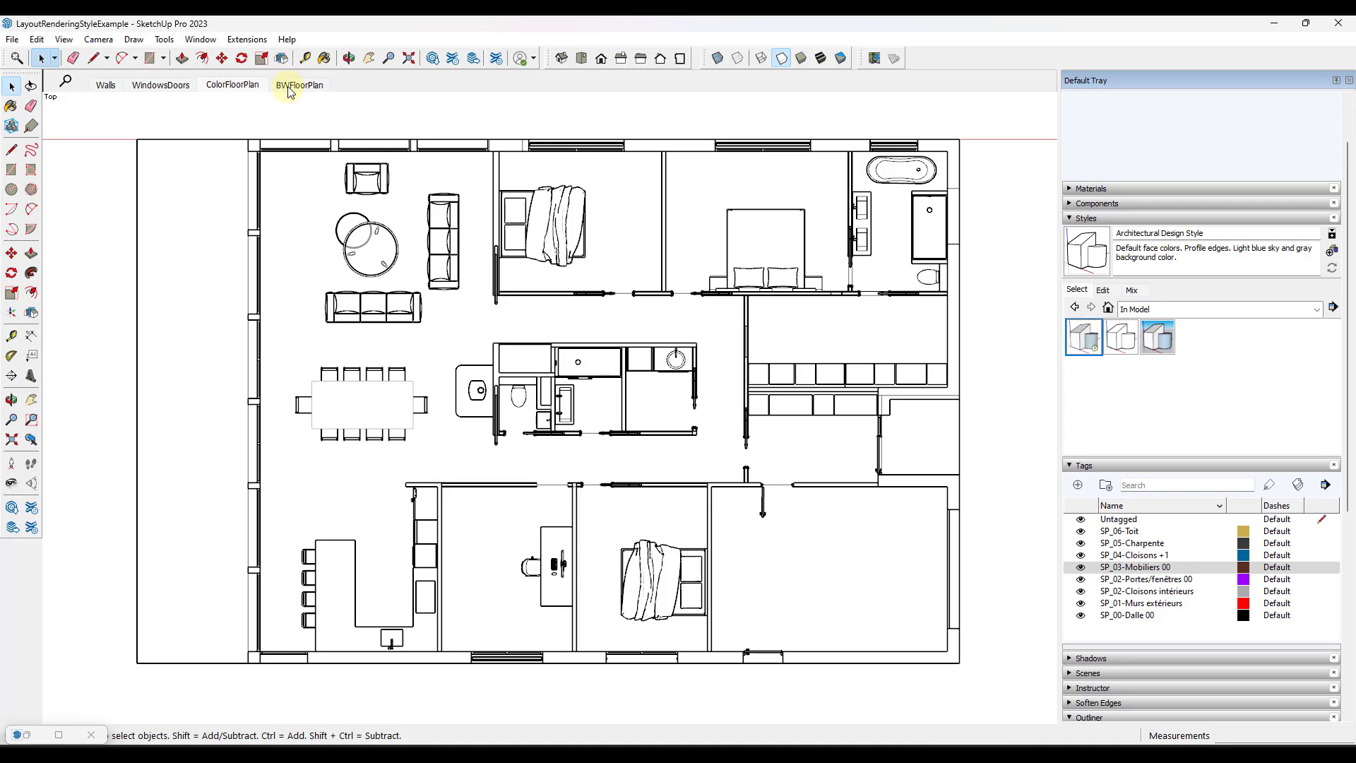
click(1120, 336)
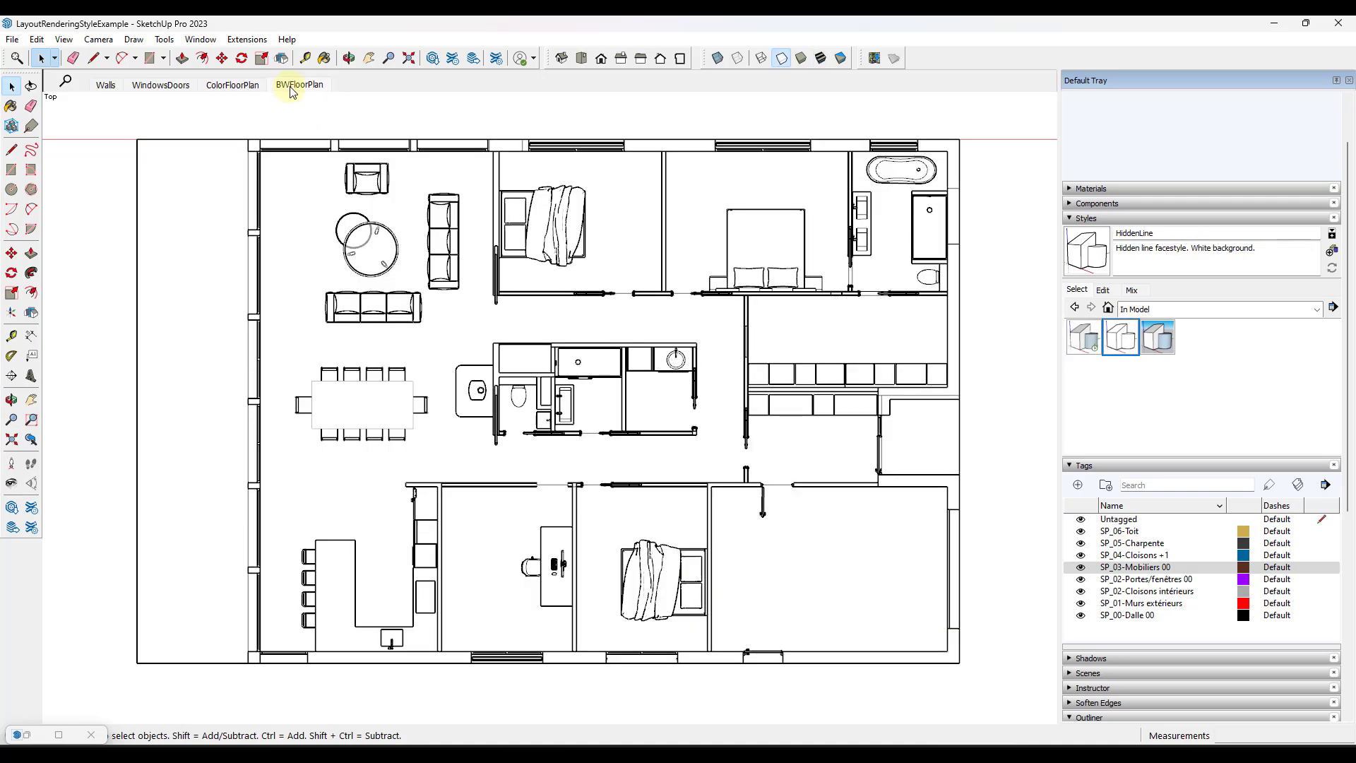
mouse_move(130, 89)
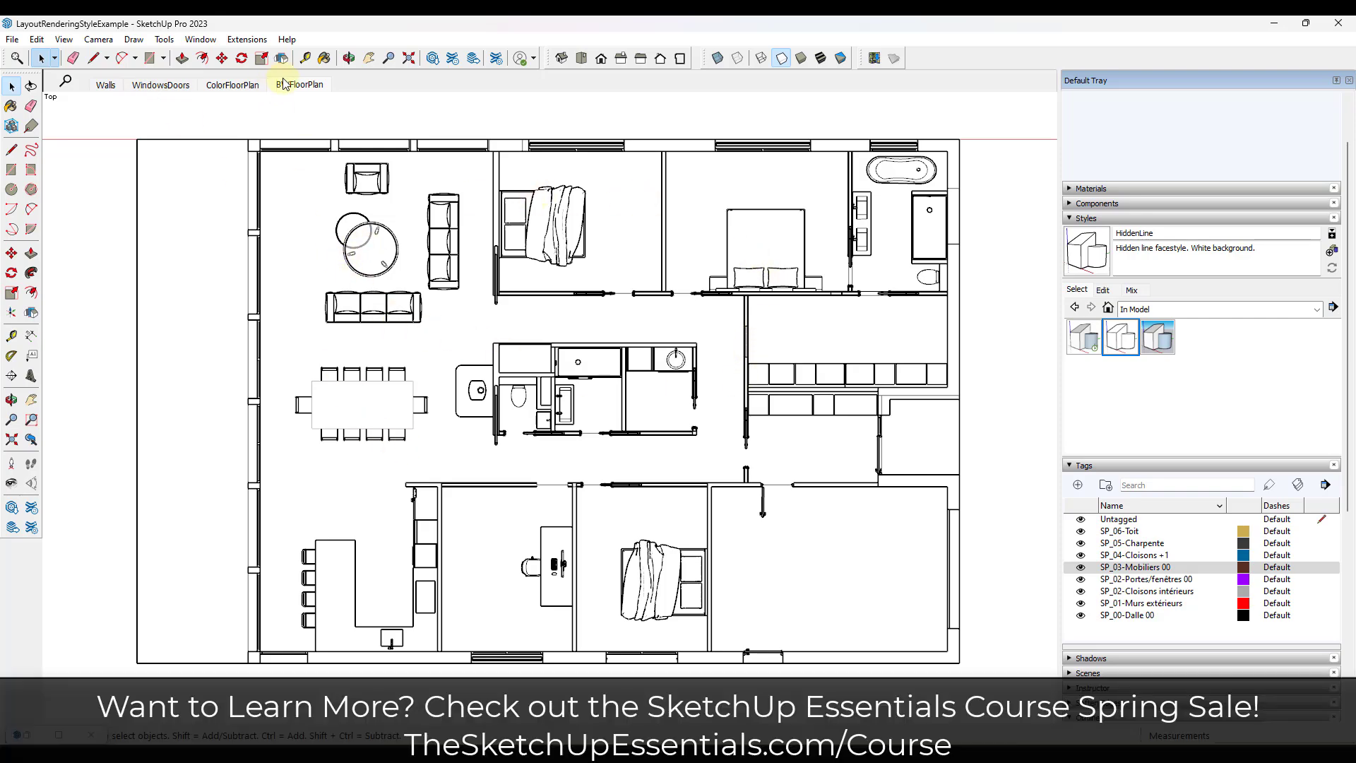
click(232, 84)
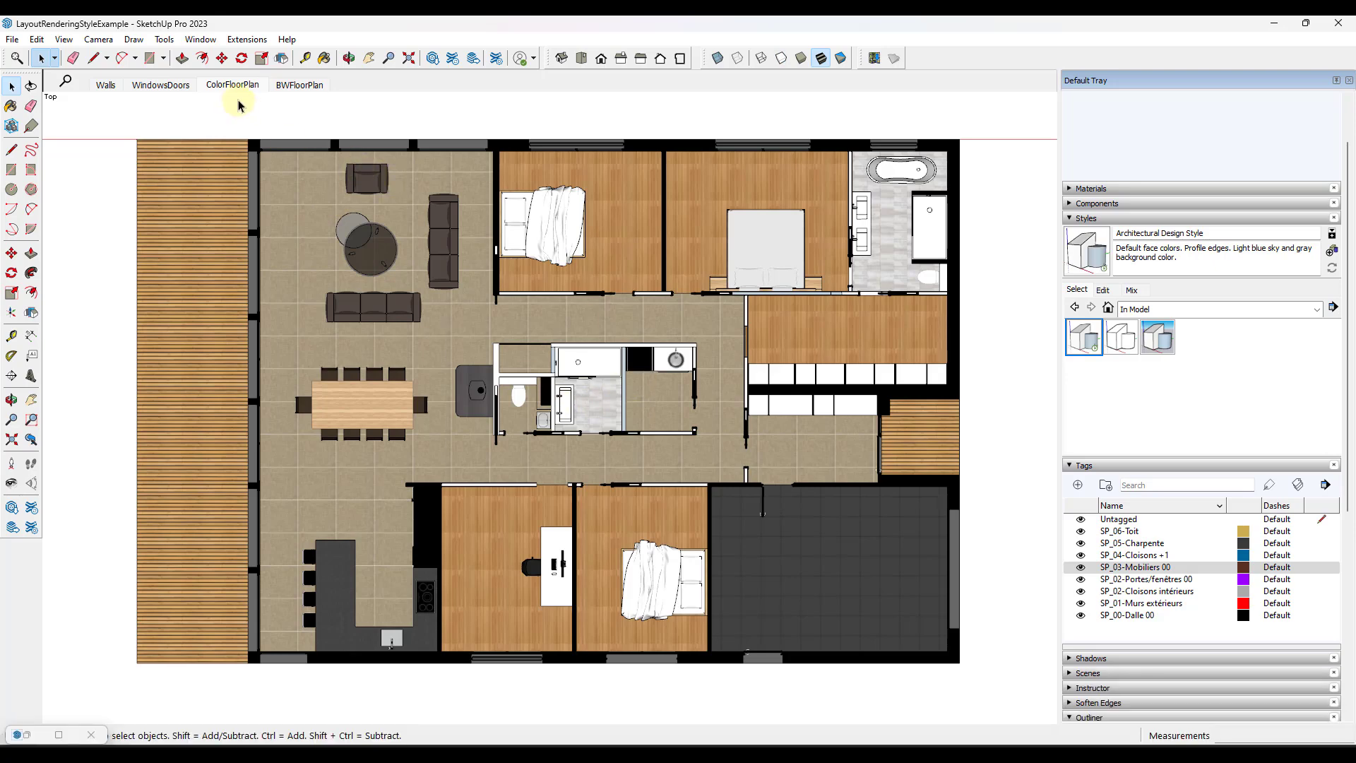
mouse_move(232, 84)
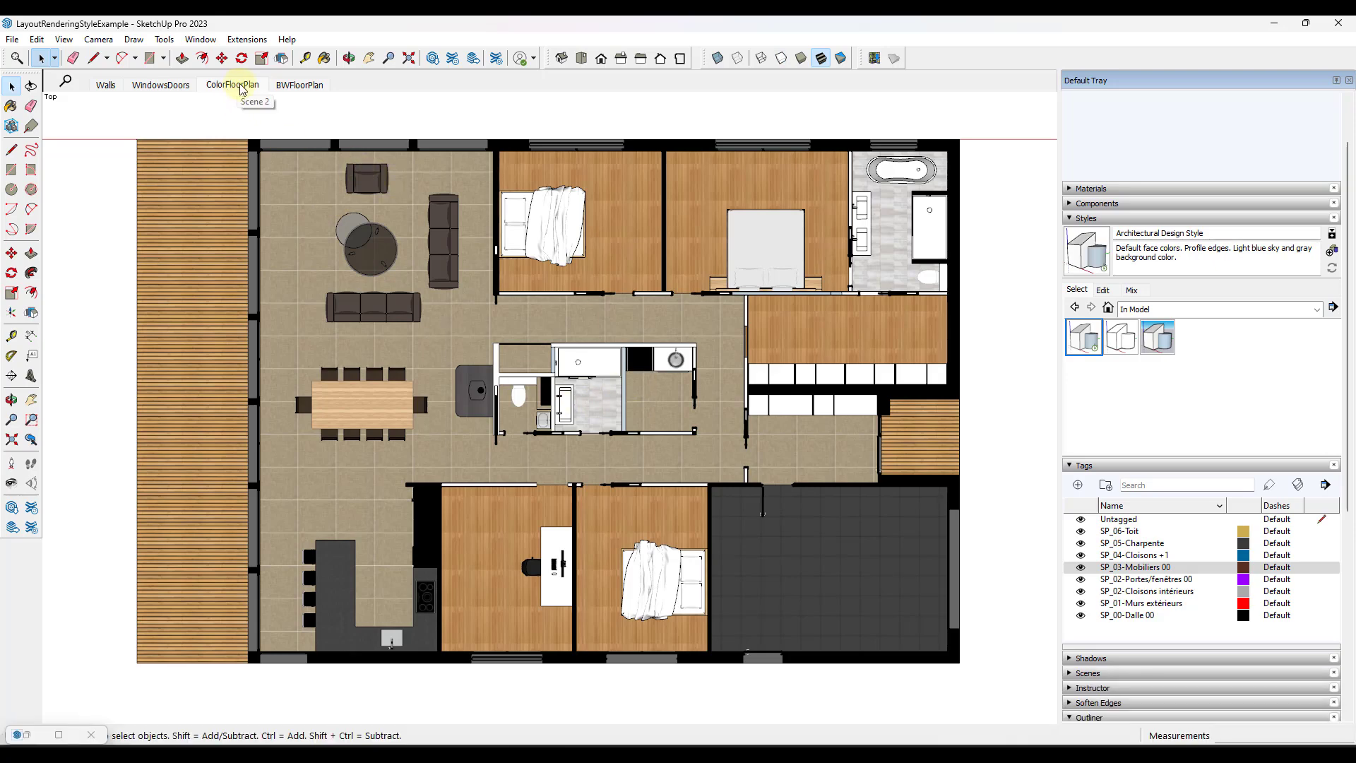
click(12, 39)
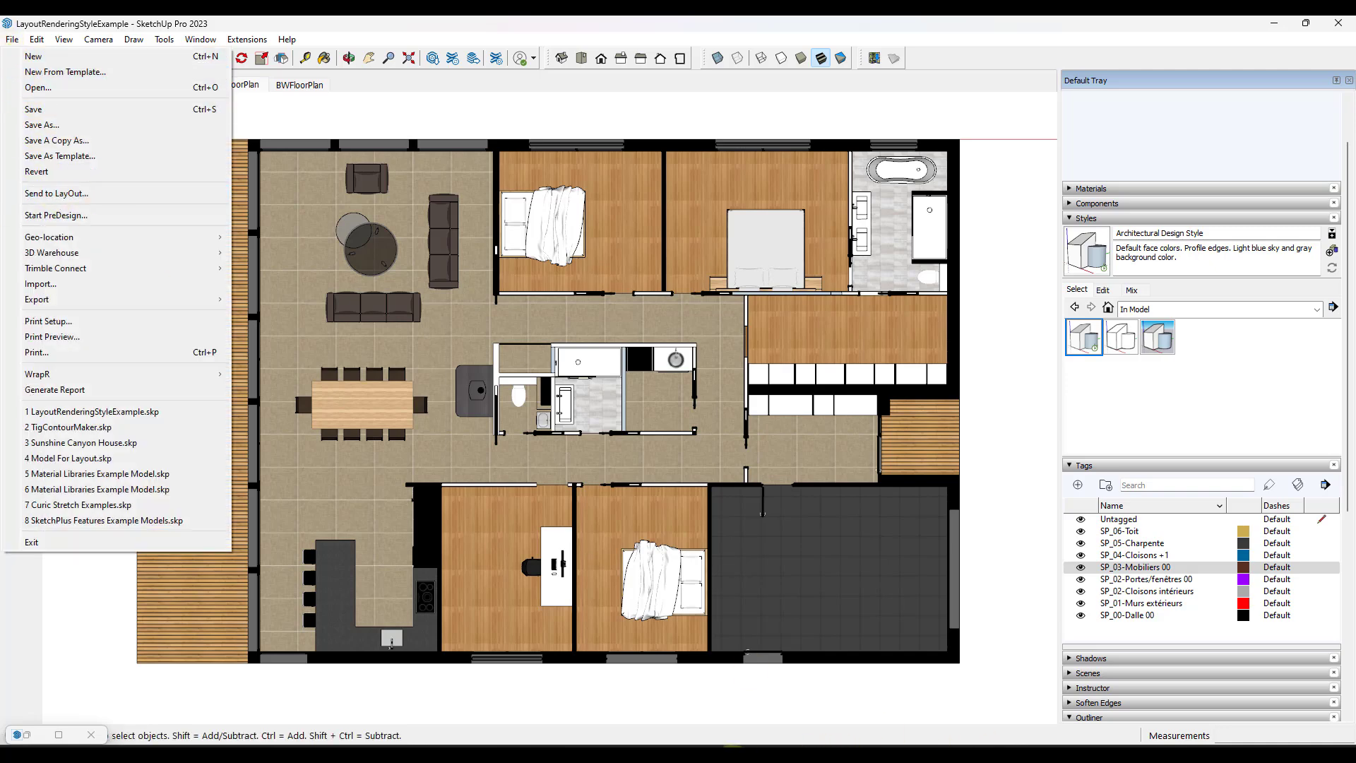
Send the colour floor plan to LayOut, select its viewport, and zoom to inspect detail
click(57, 193)
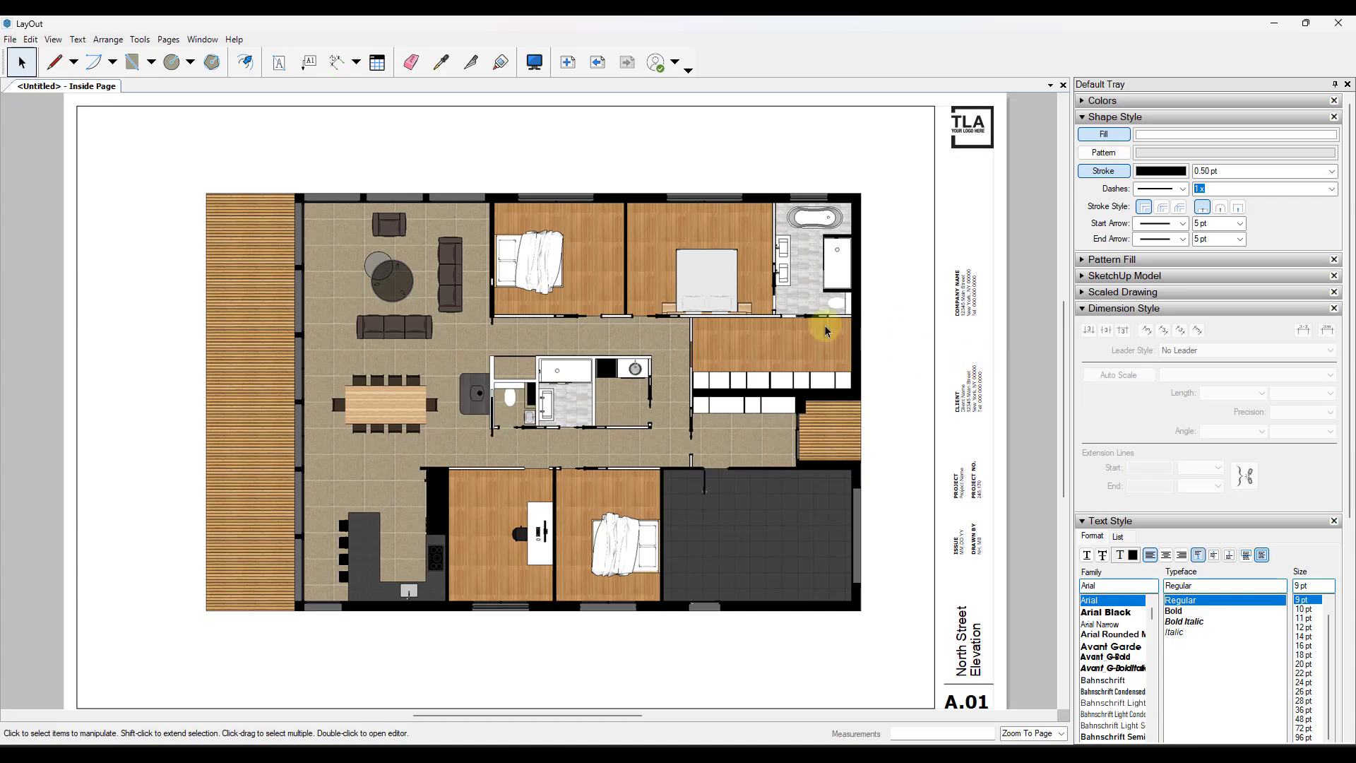
click(826, 329)
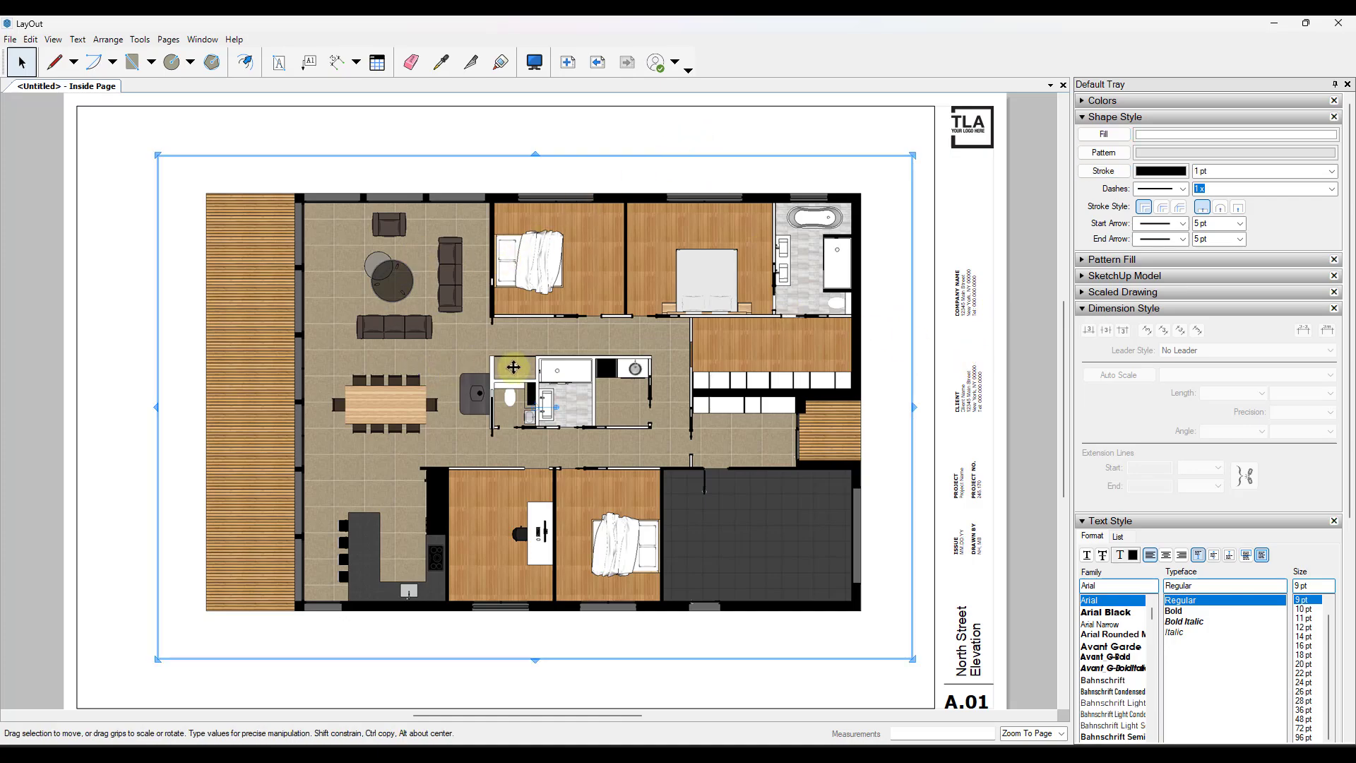
scroll(down, 3)
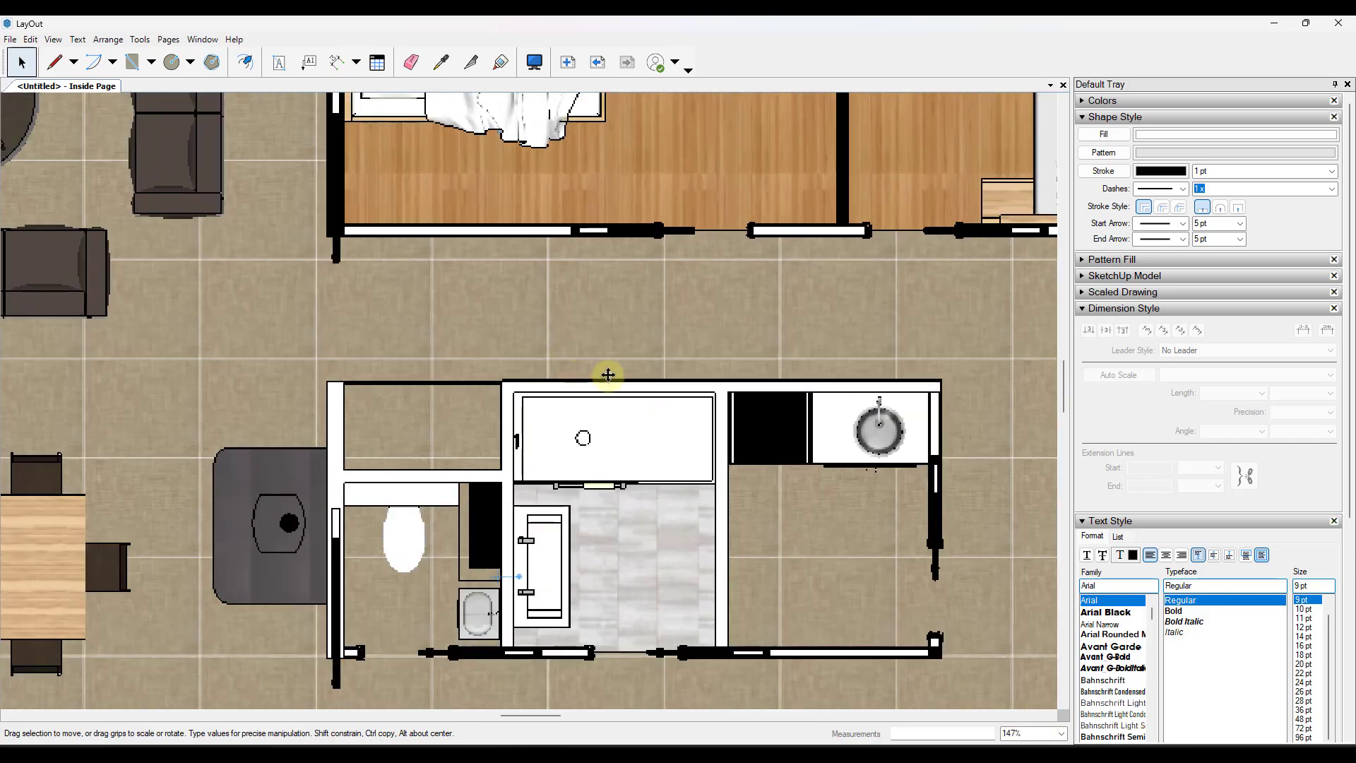
scroll(down, 3)
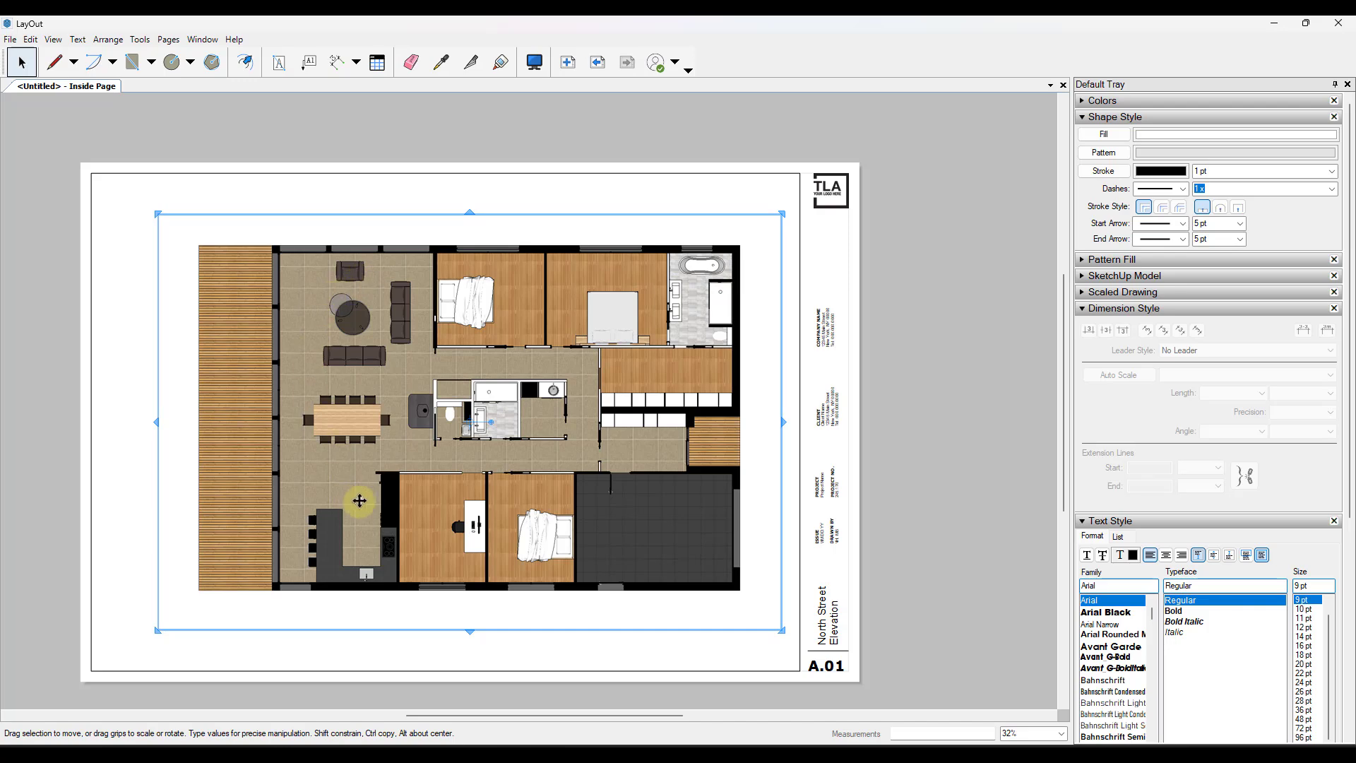
mouse_move(702, 727)
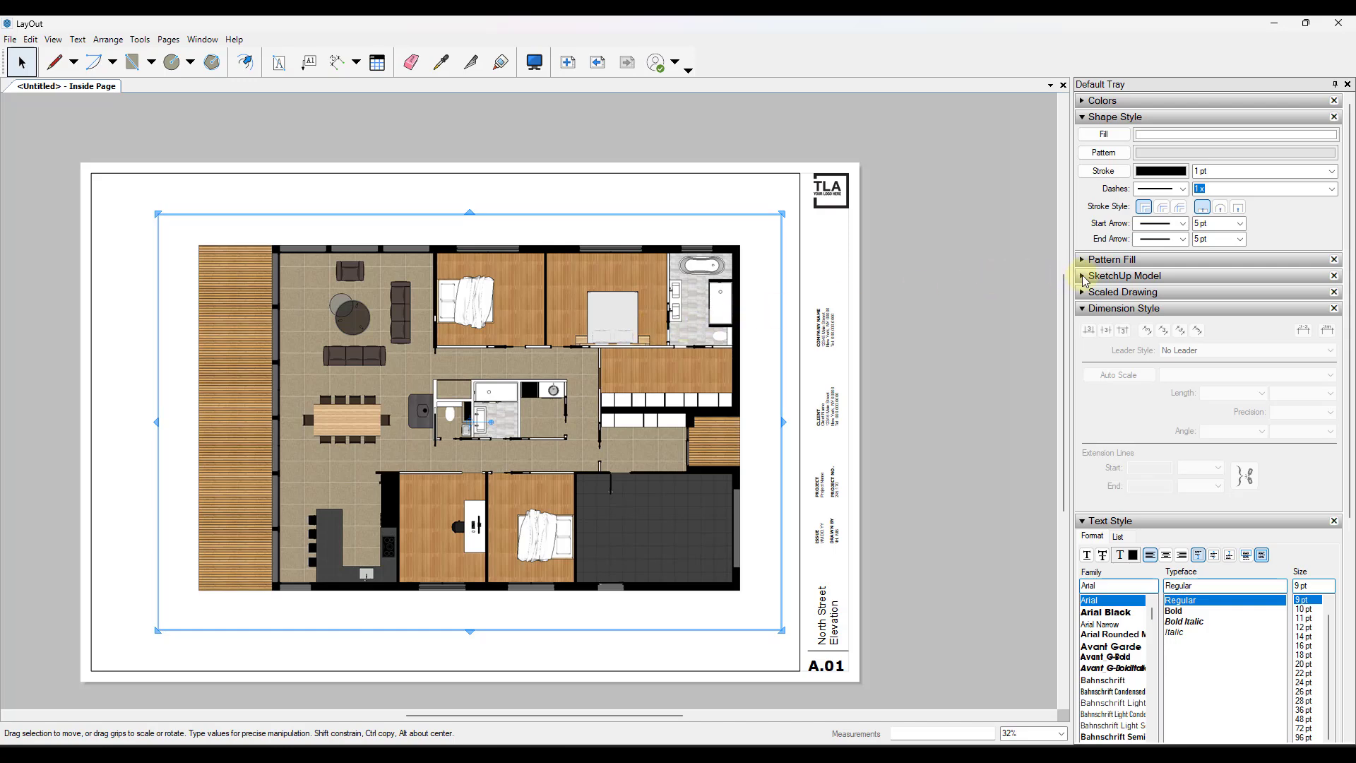
Show the viewport's SketchUp Model settings and open the Raster rendering mode list
click(1125, 274)
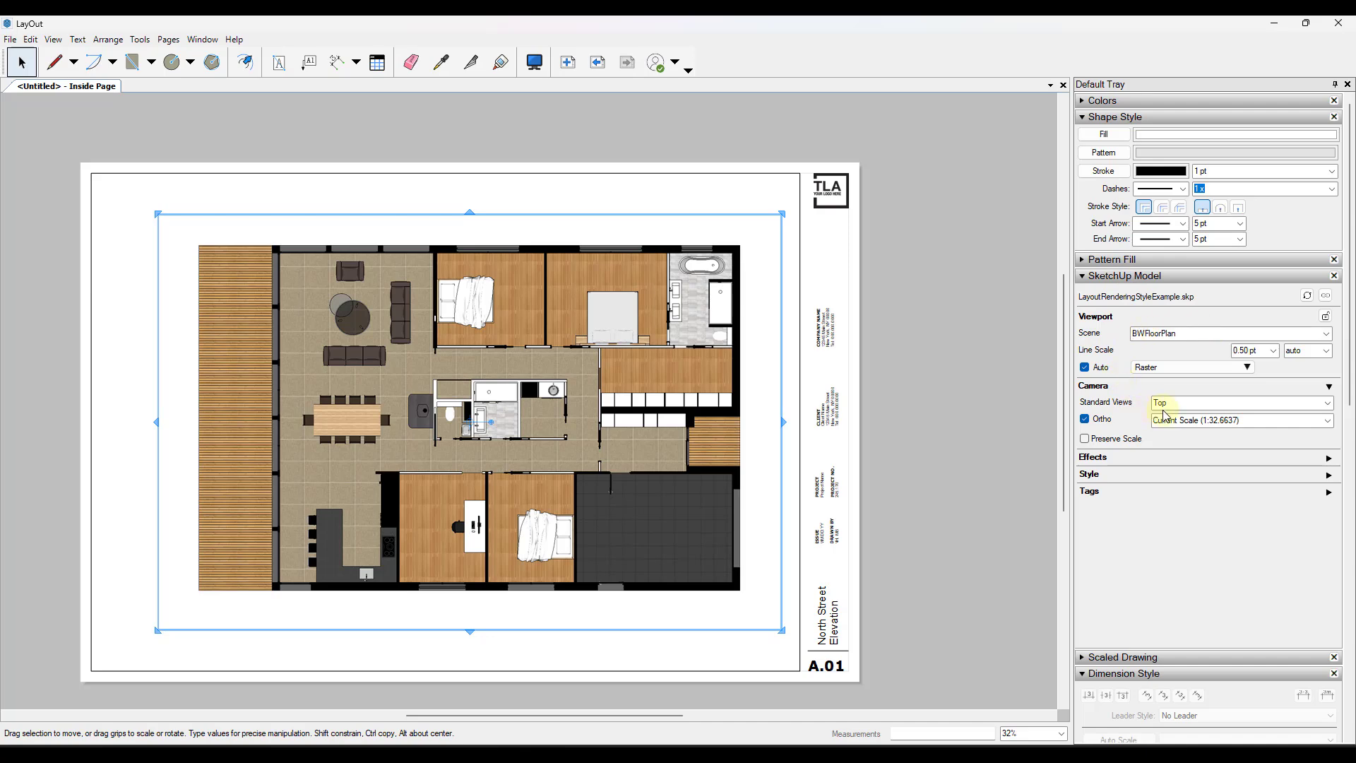
mouse_move(1151, 354)
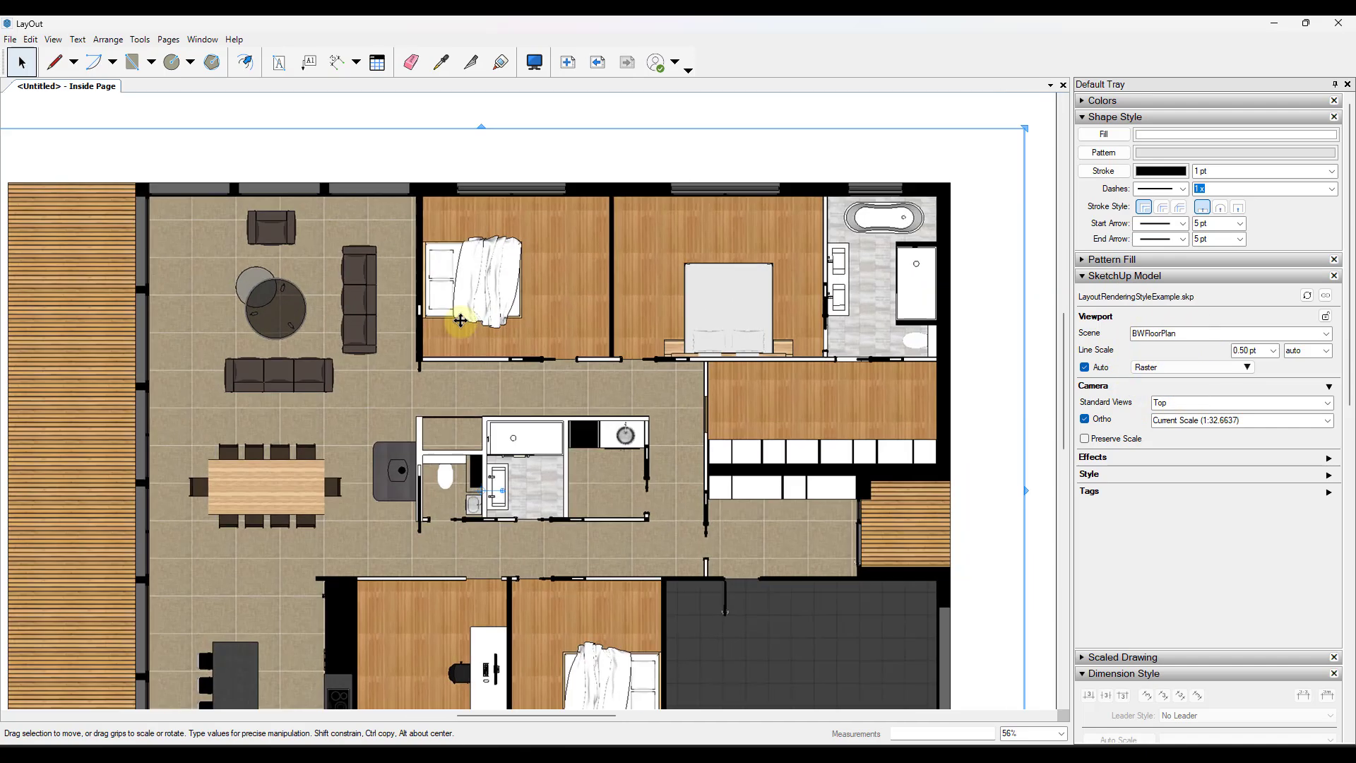
mouse_move(554, 424)
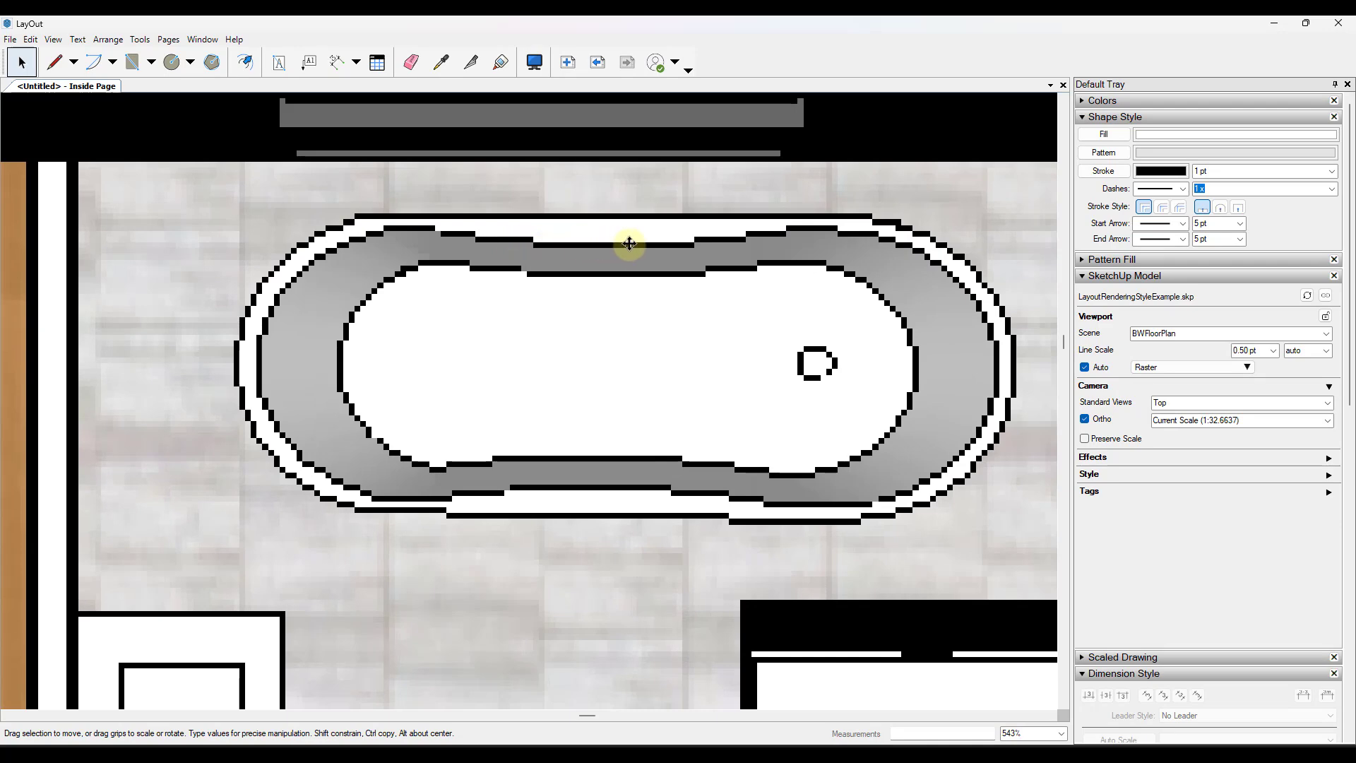
mouse_move(941, 472)
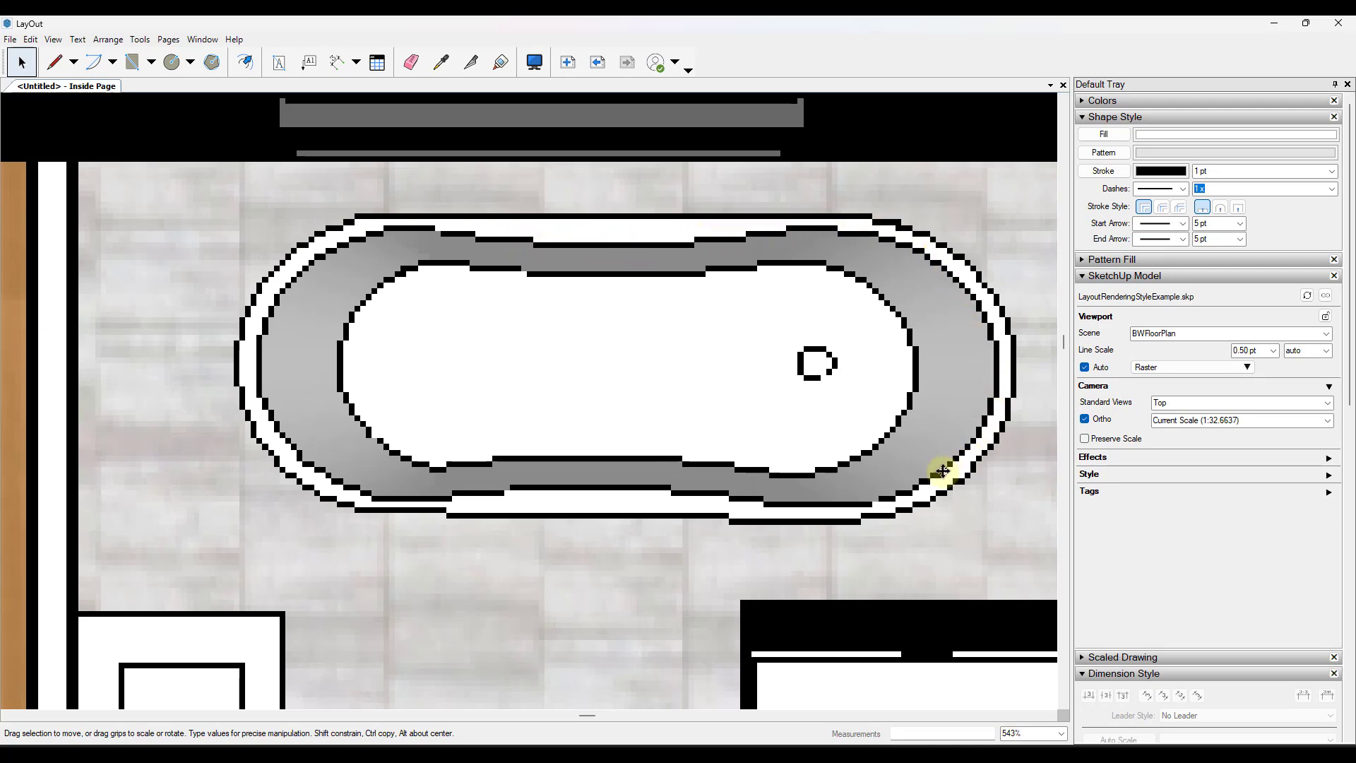
mouse_move(267, 377)
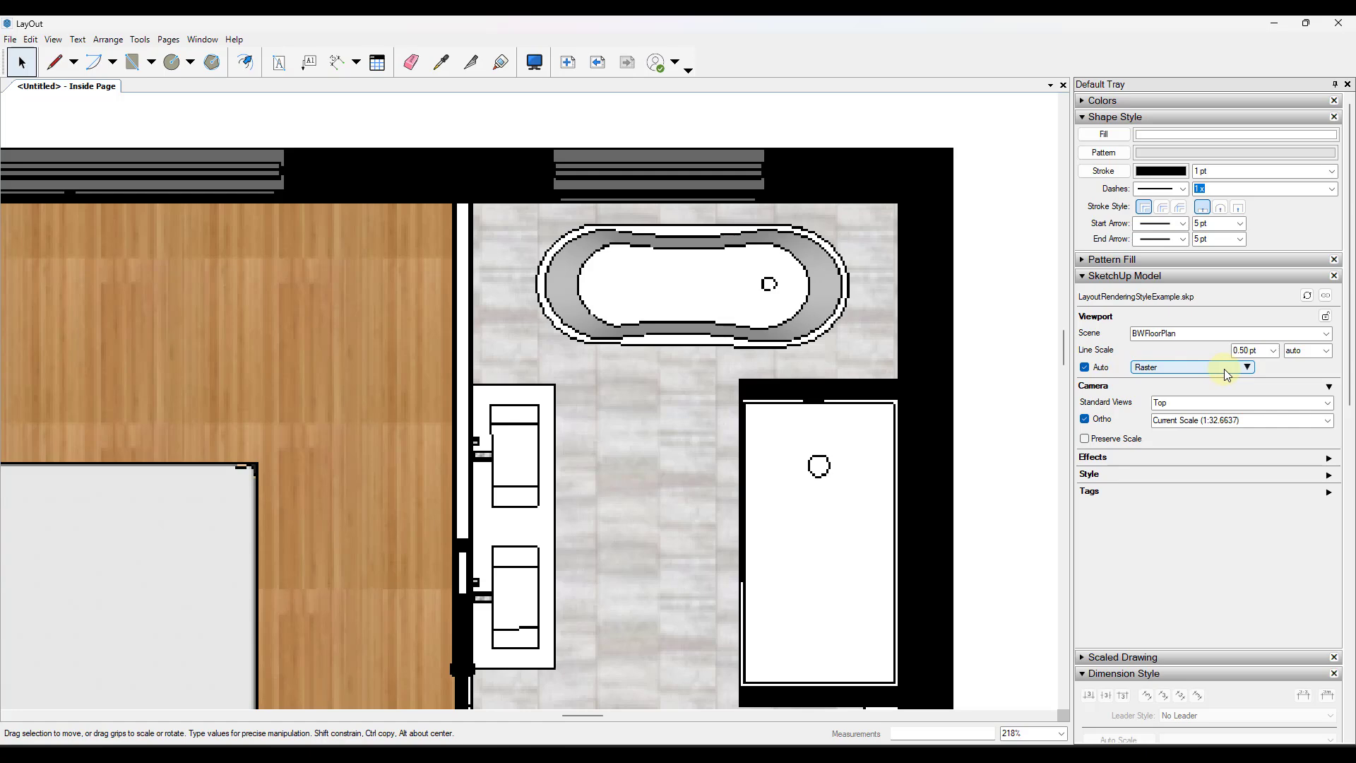
mouse_move(1226, 374)
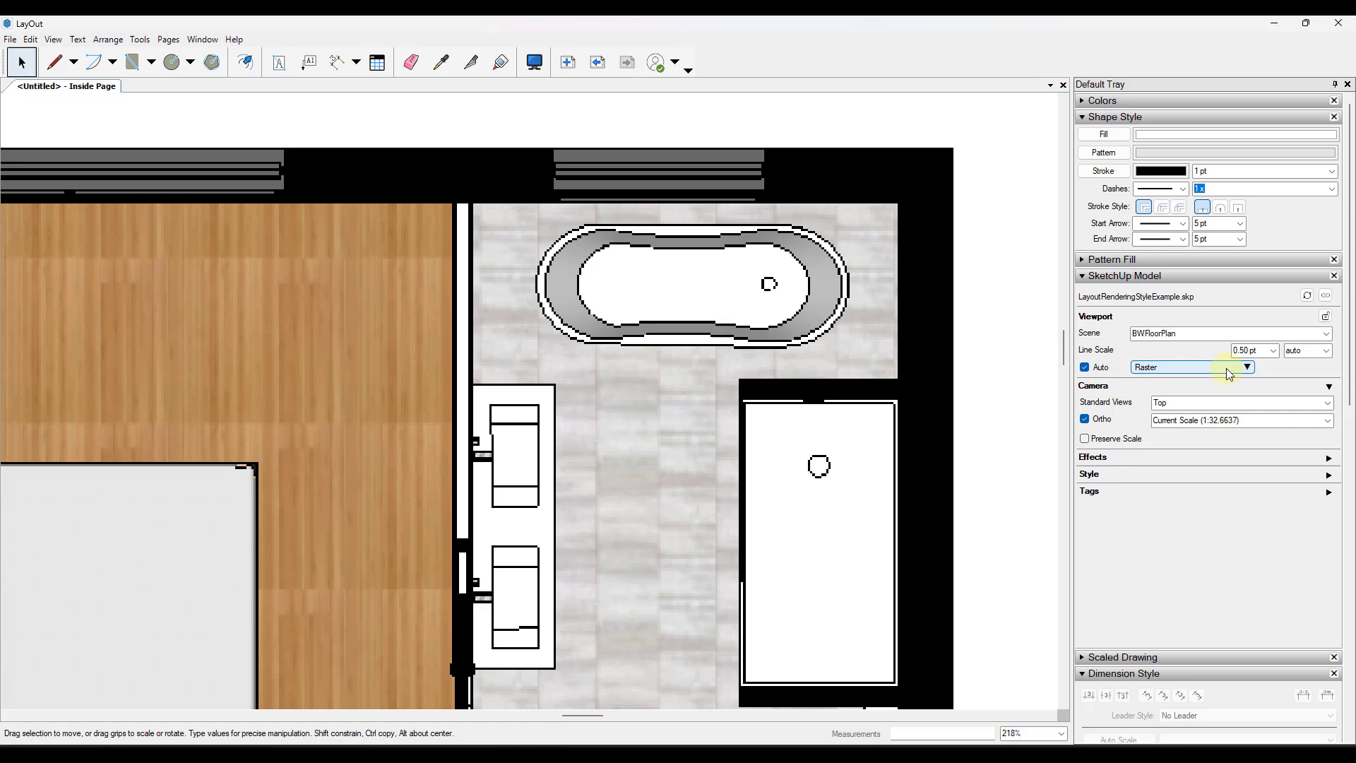
click(1246, 367)
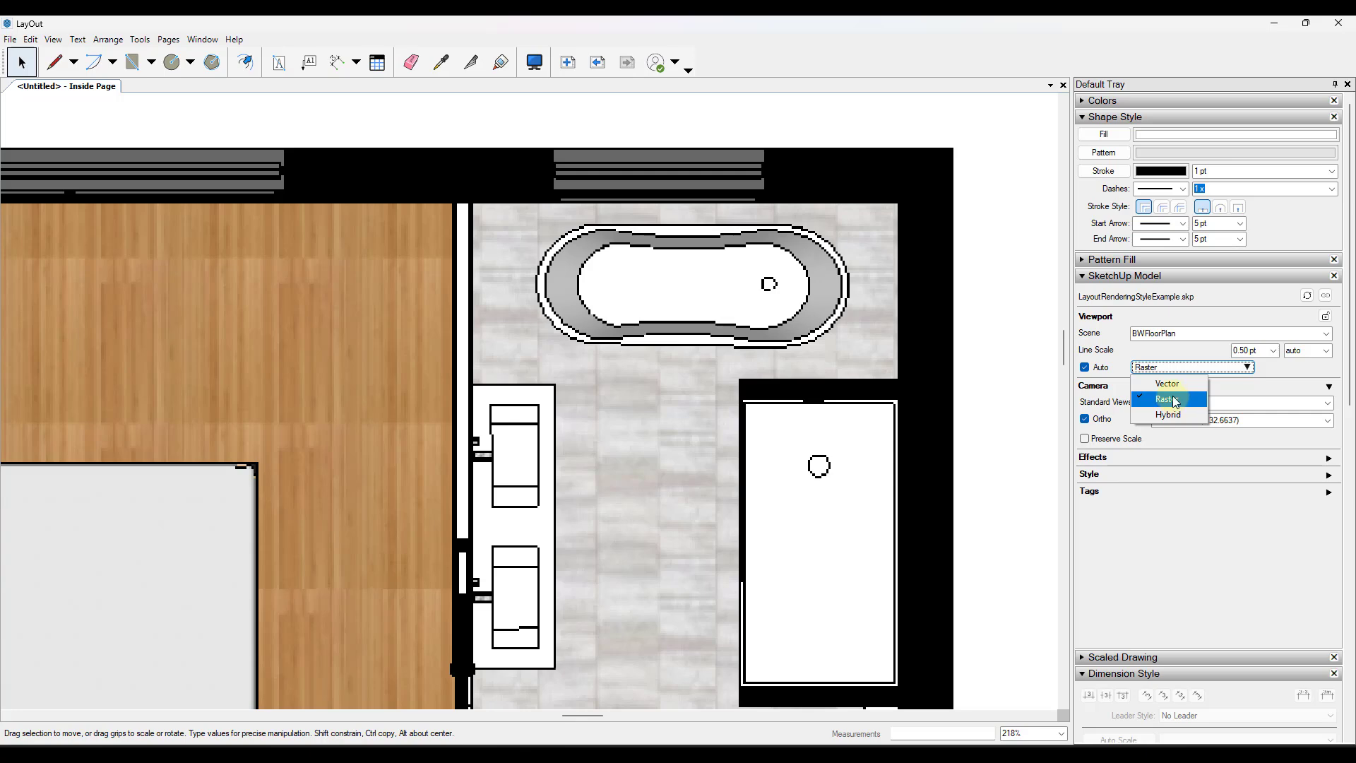
mouse_move(1167, 383)
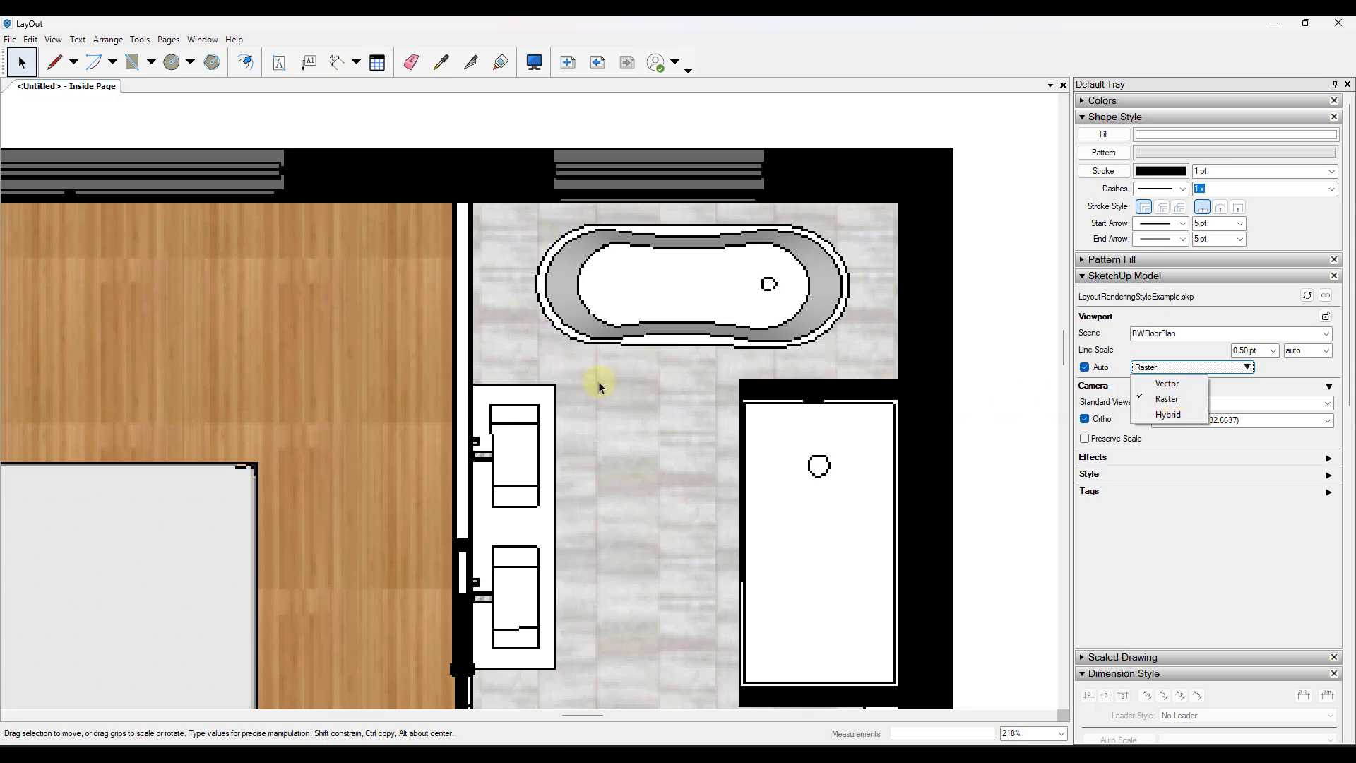
mouse_move(1167, 384)
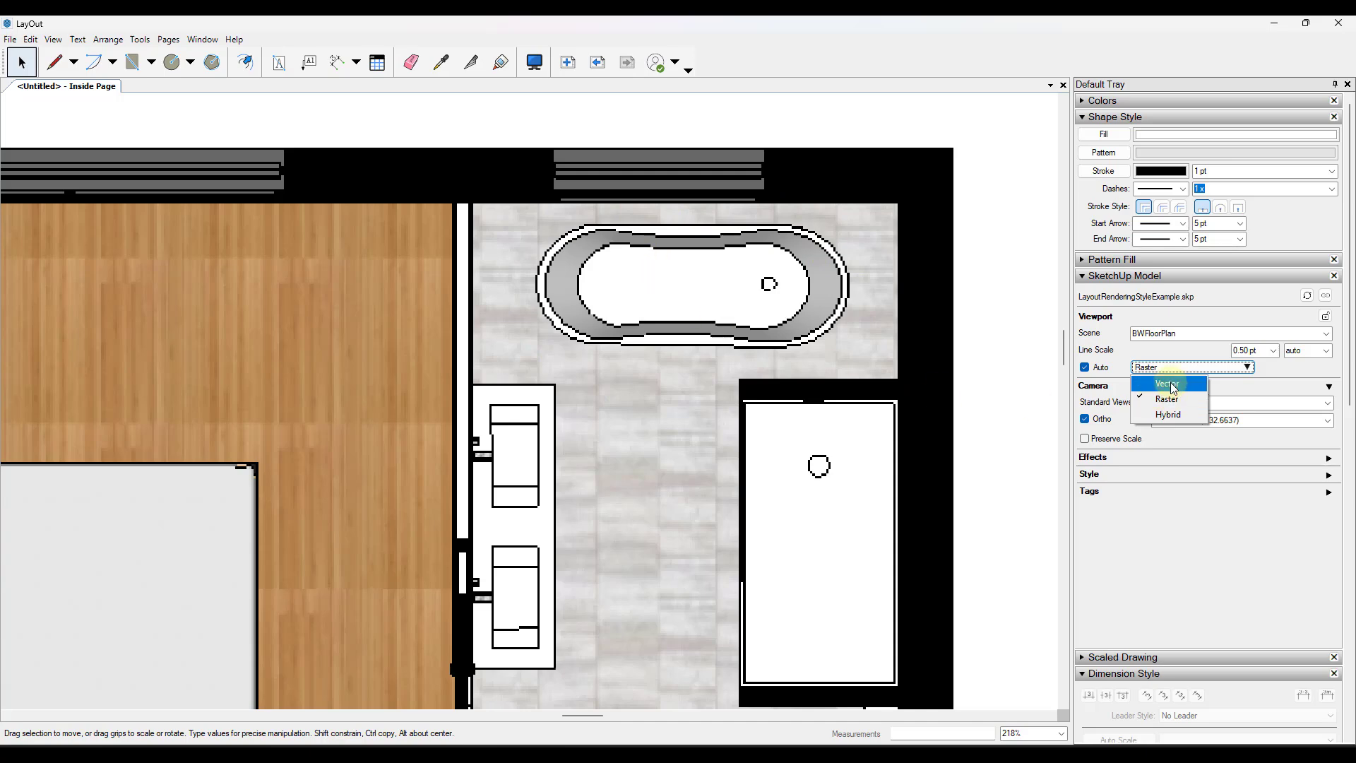
click(1168, 384)
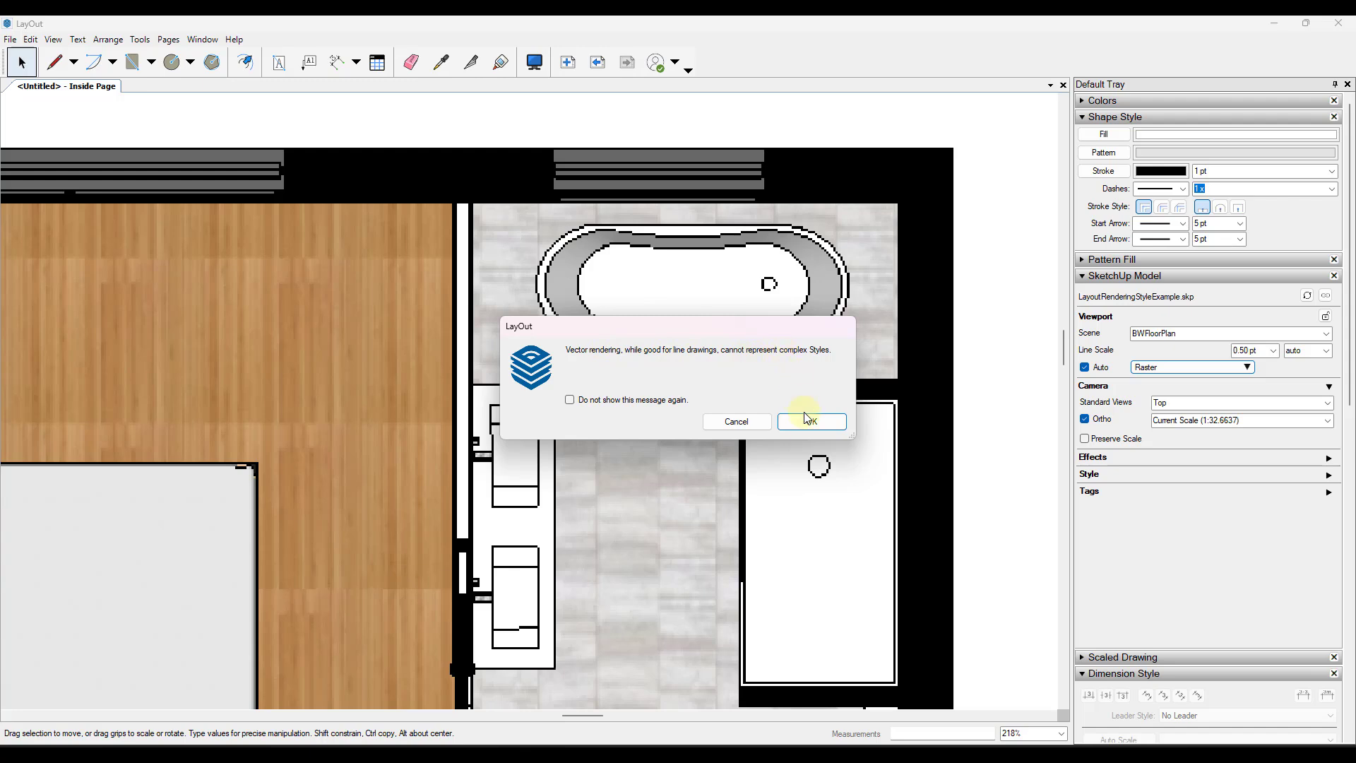
click(809, 421)
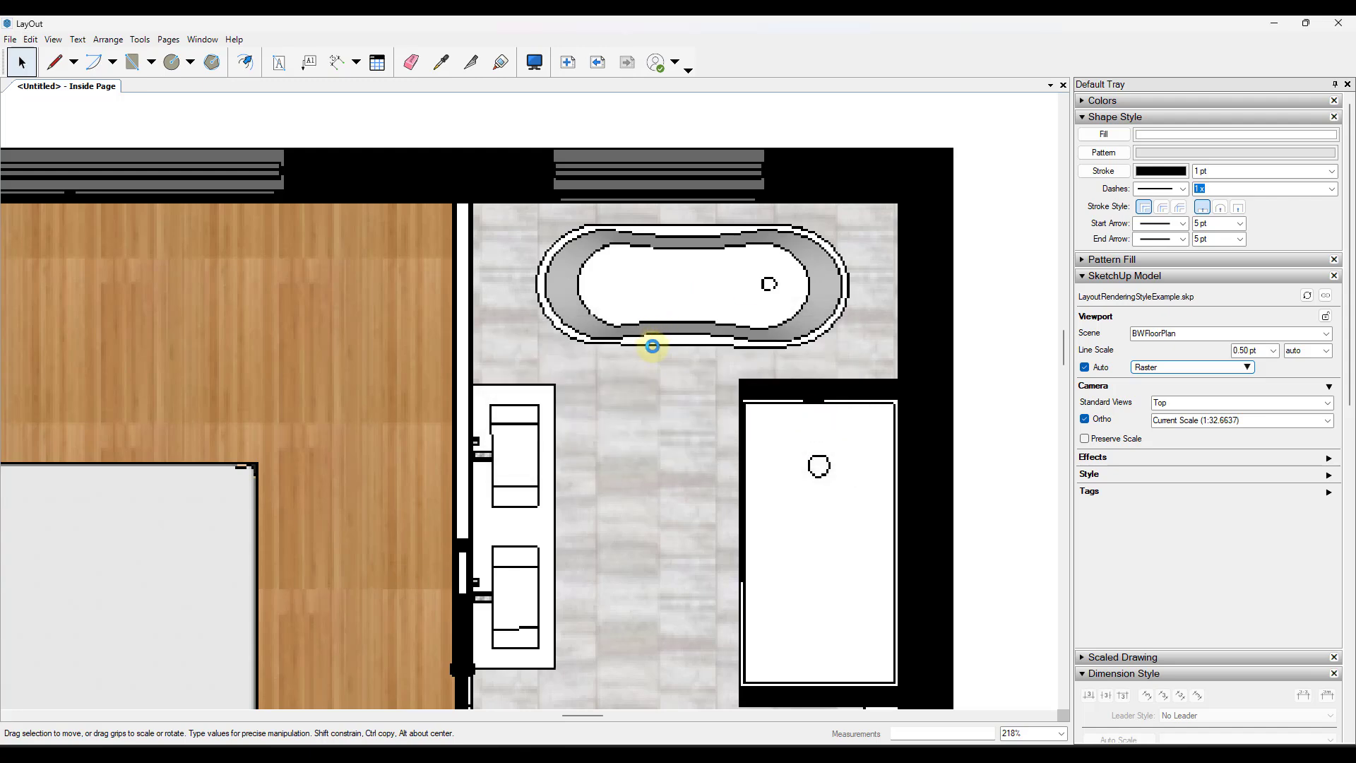
drag(652, 346, 800, 344)
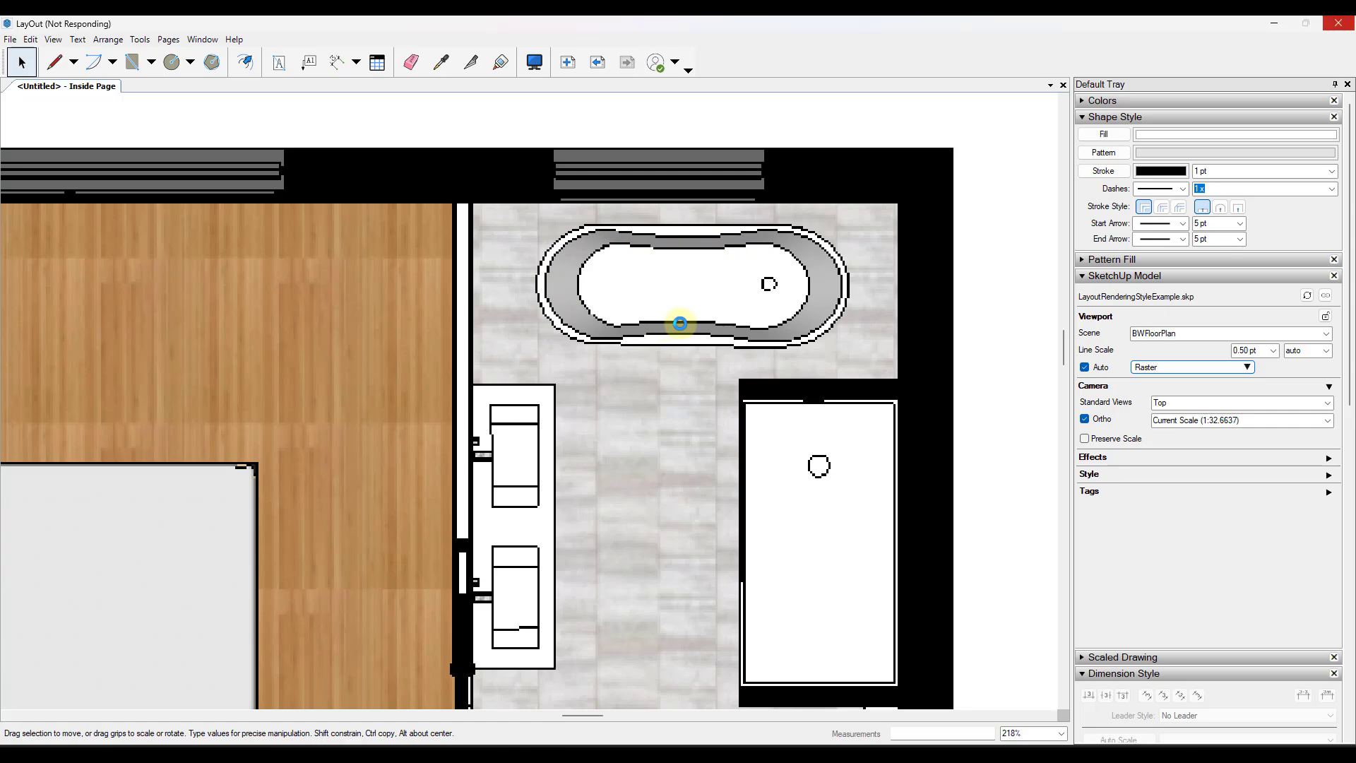
mouse_move(1161, 372)
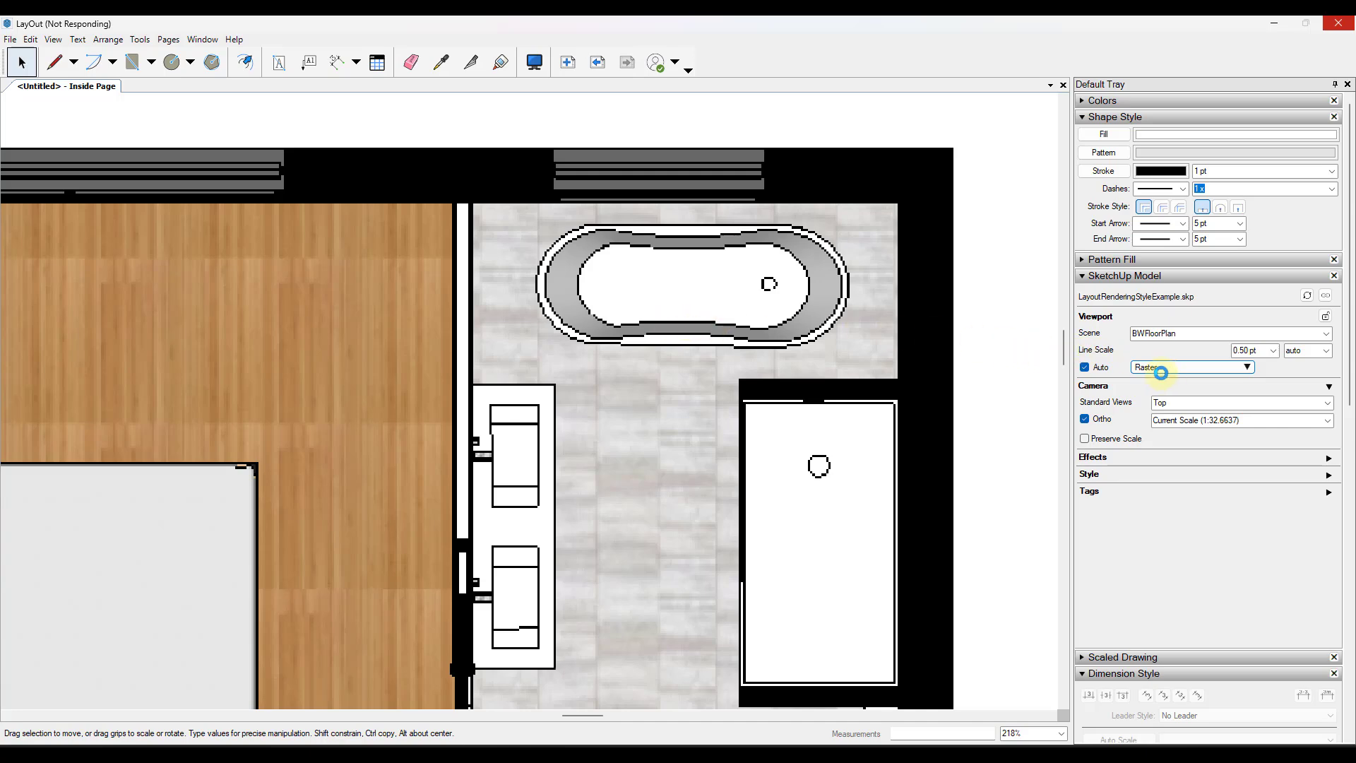
mouse_move(673, 327)
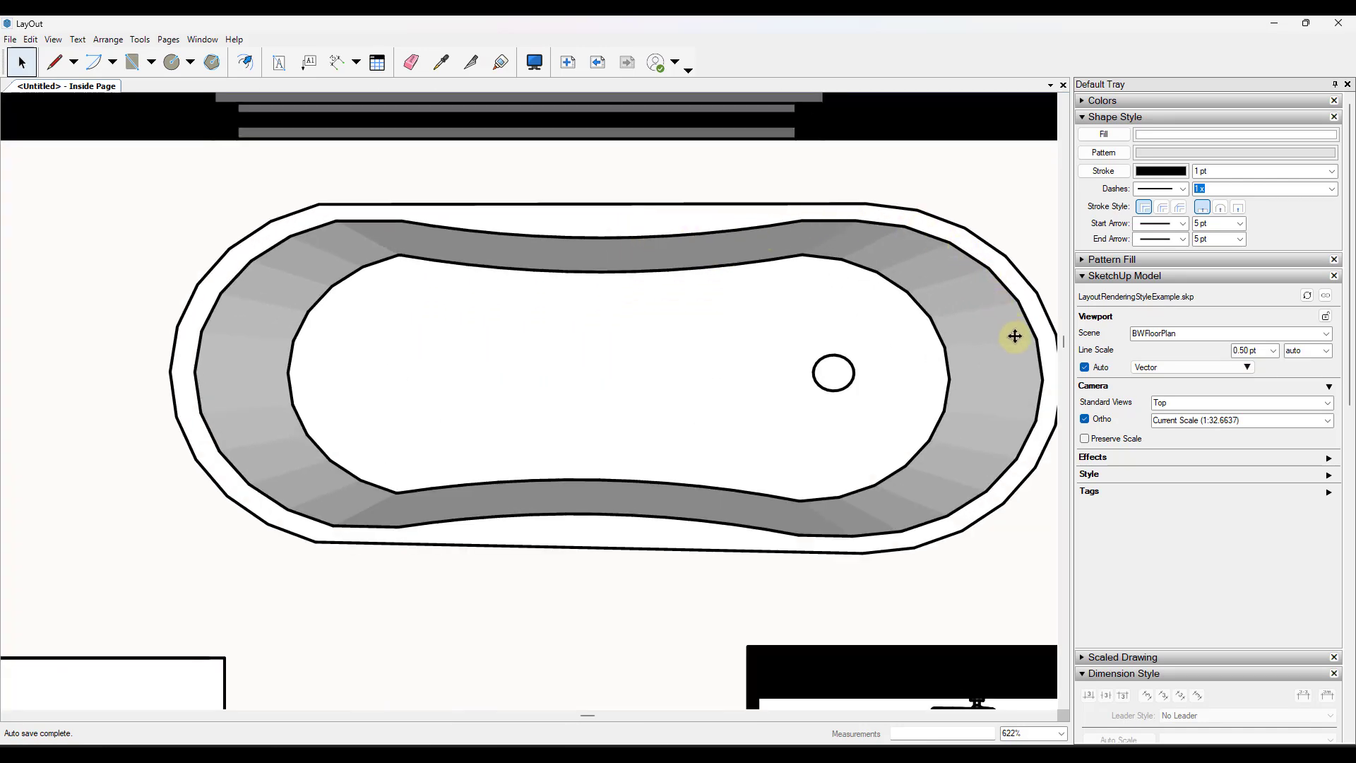
mouse_move(364, 253)
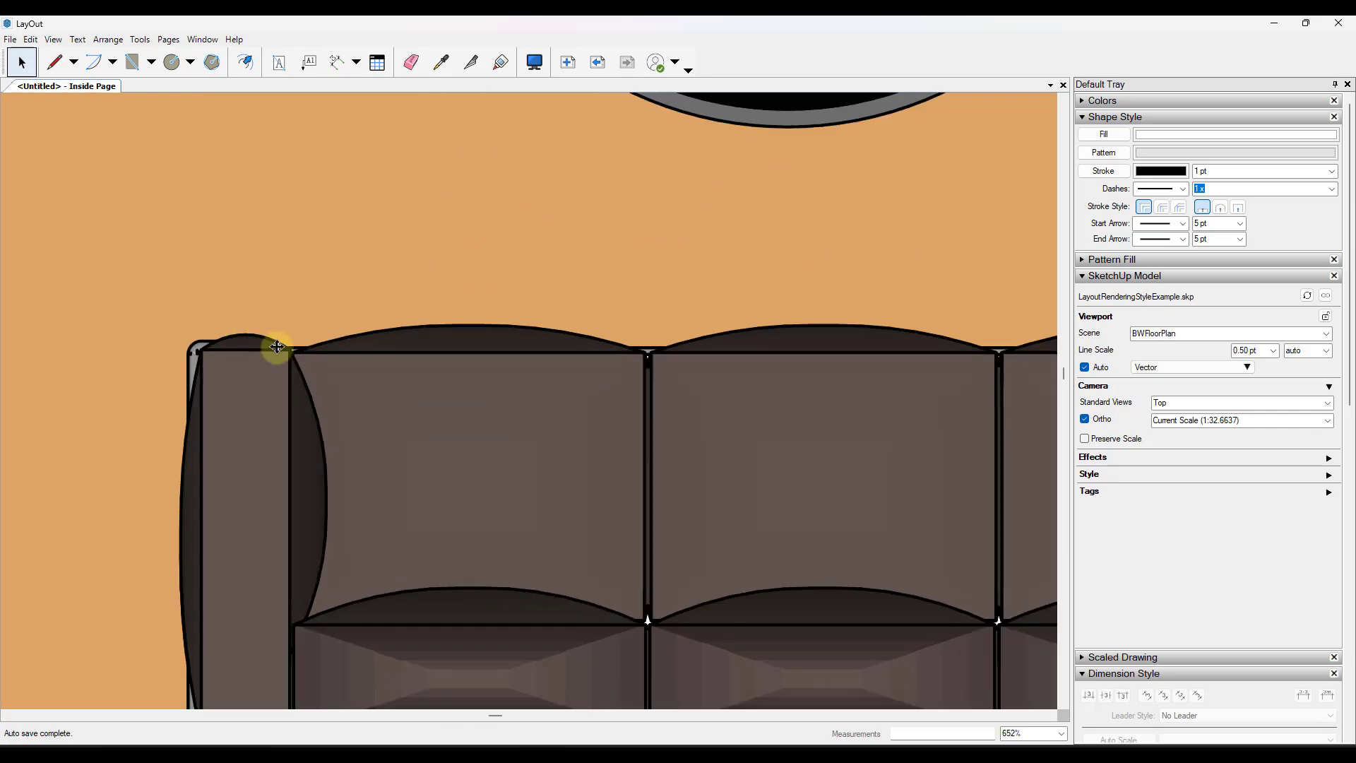
mouse_move(390, 376)
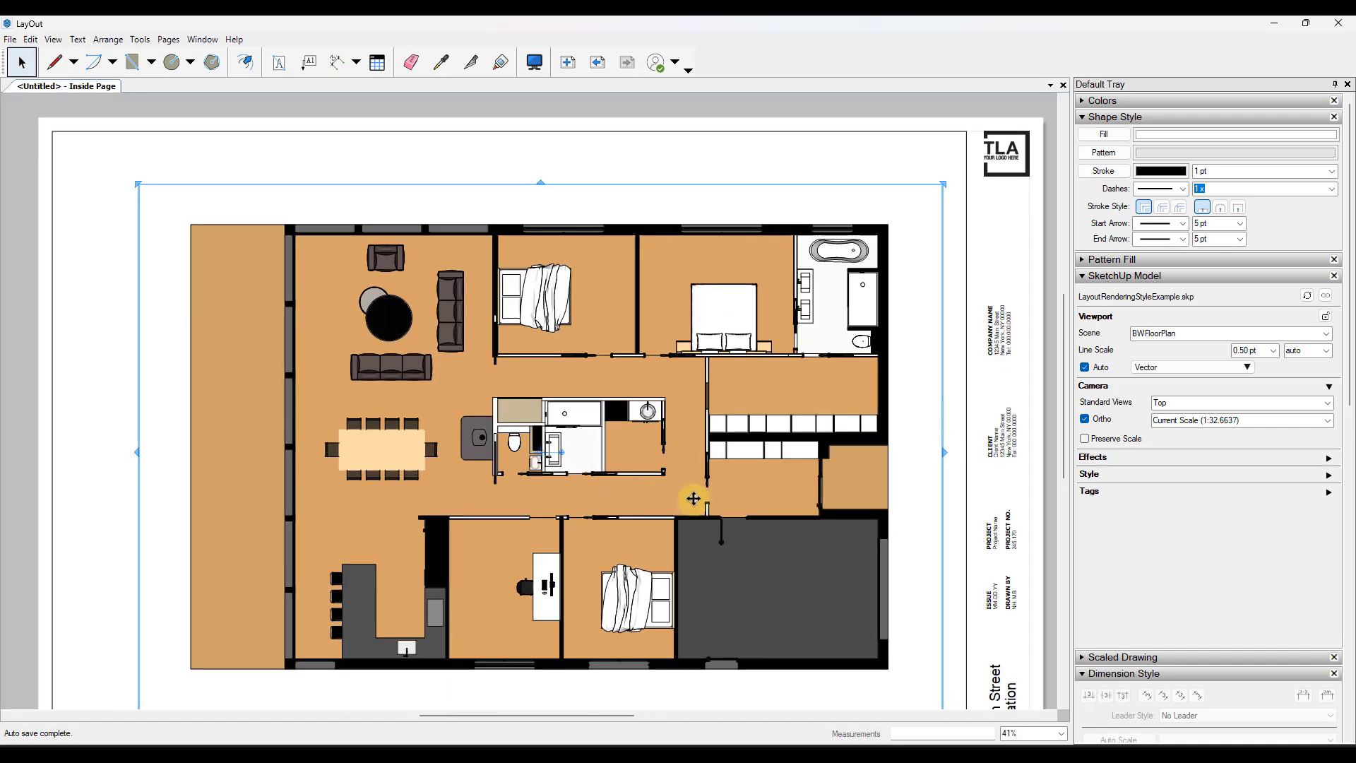
mouse_move(708, 492)
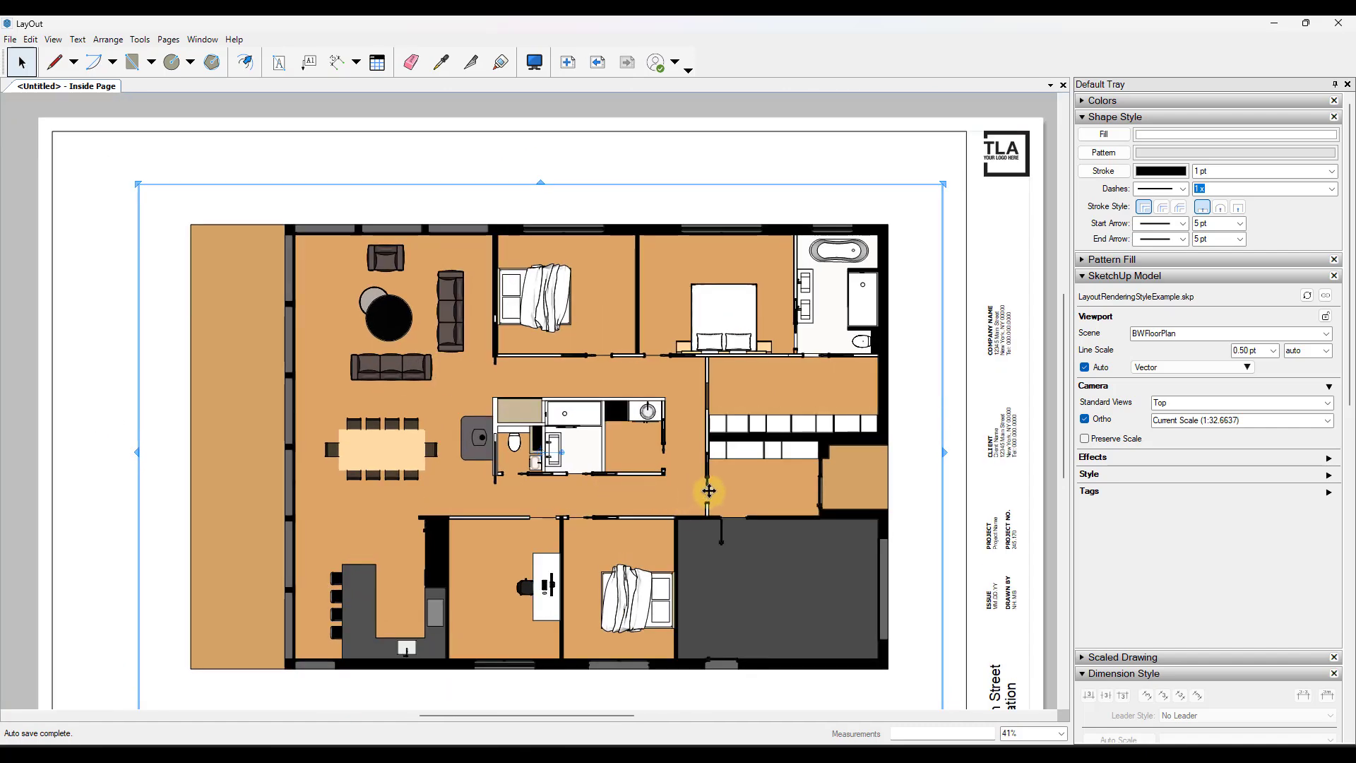
mouse_move(485, 362)
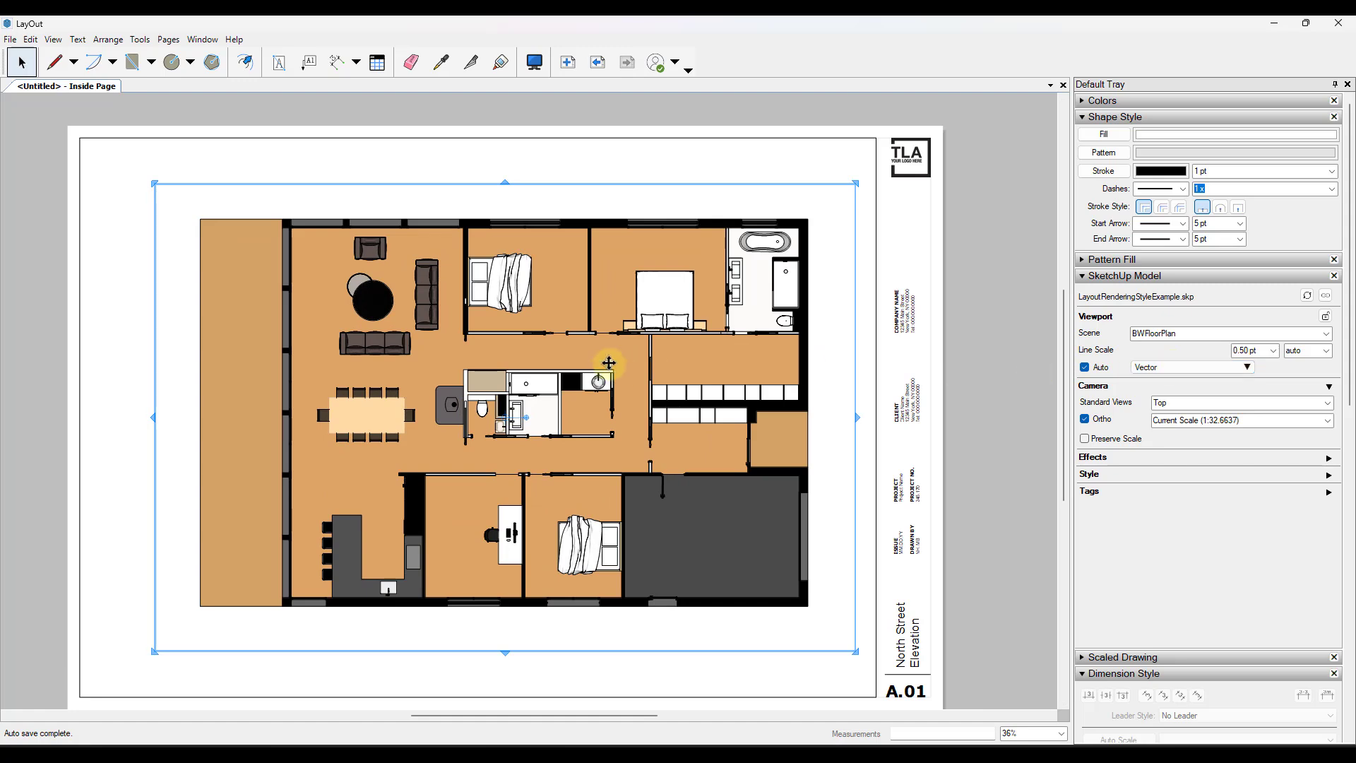
mouse_move(600, 322)
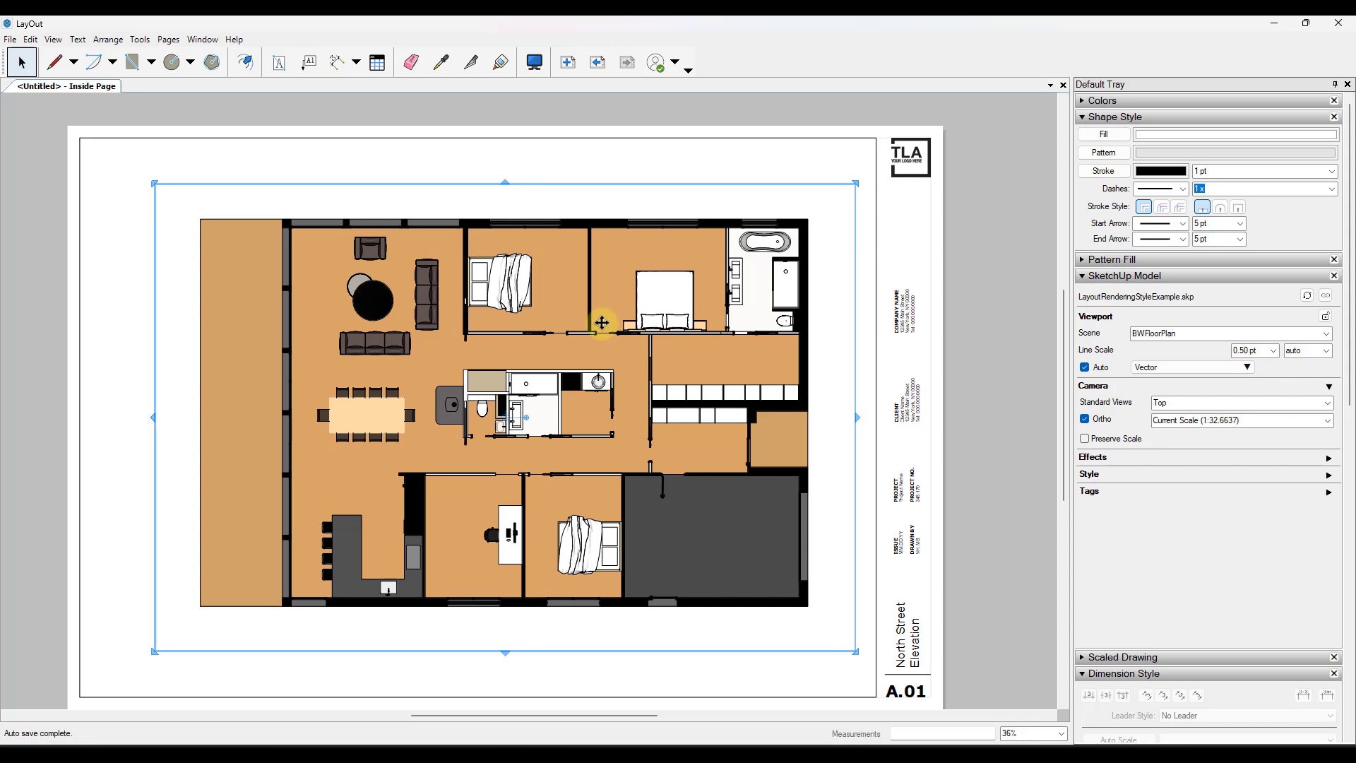
Apply the HiddenLine style to the floor plan viewport from its context menu
right_click(601, 323)
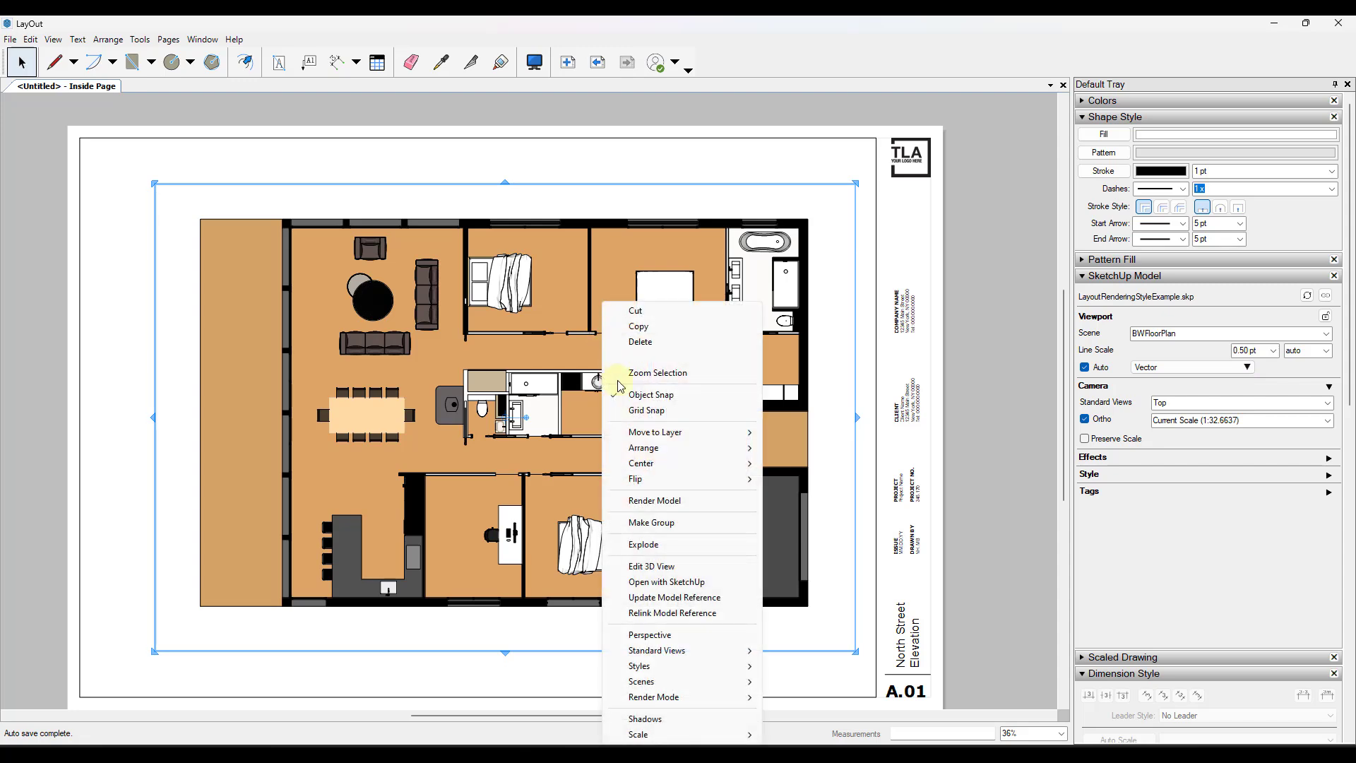
mouse_move(638, 667)
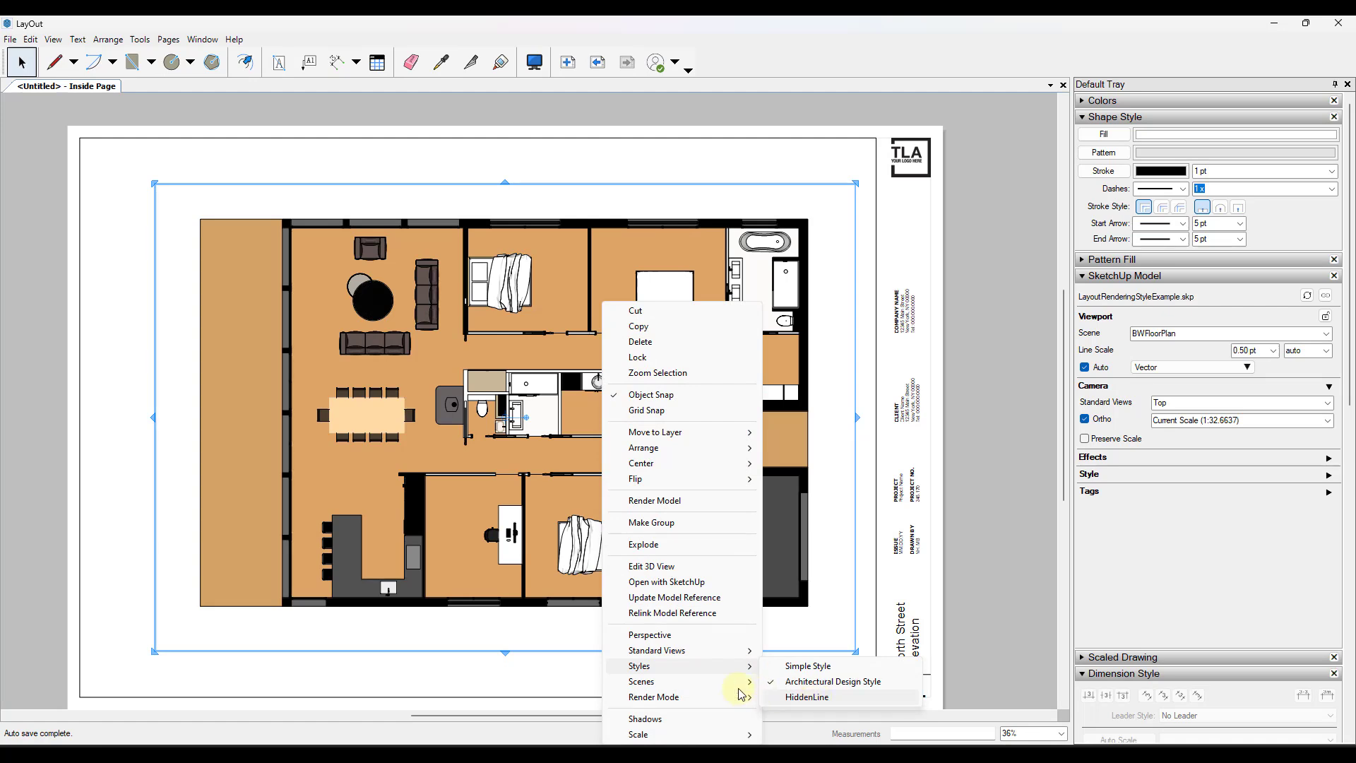
click(806, 697)
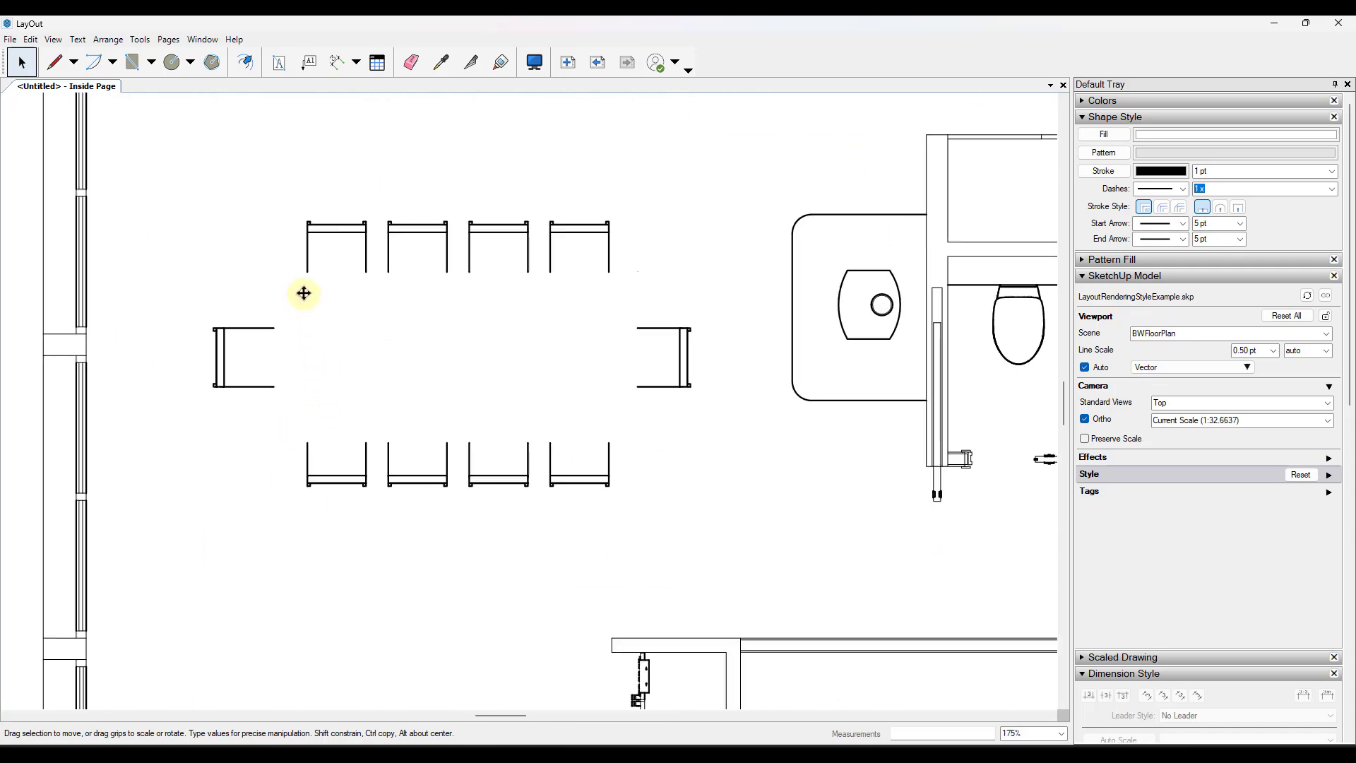
mouse_move(580, 312)
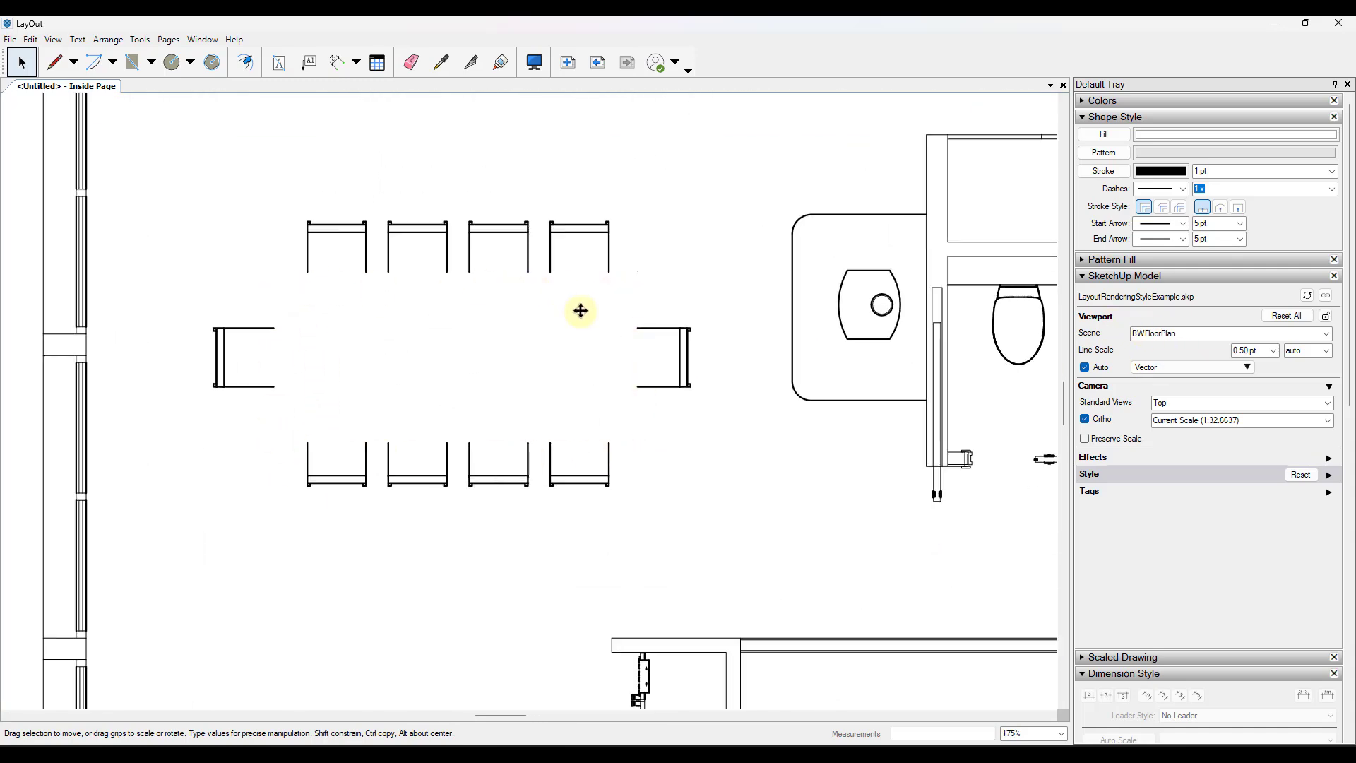
mouse_move(256, 349)
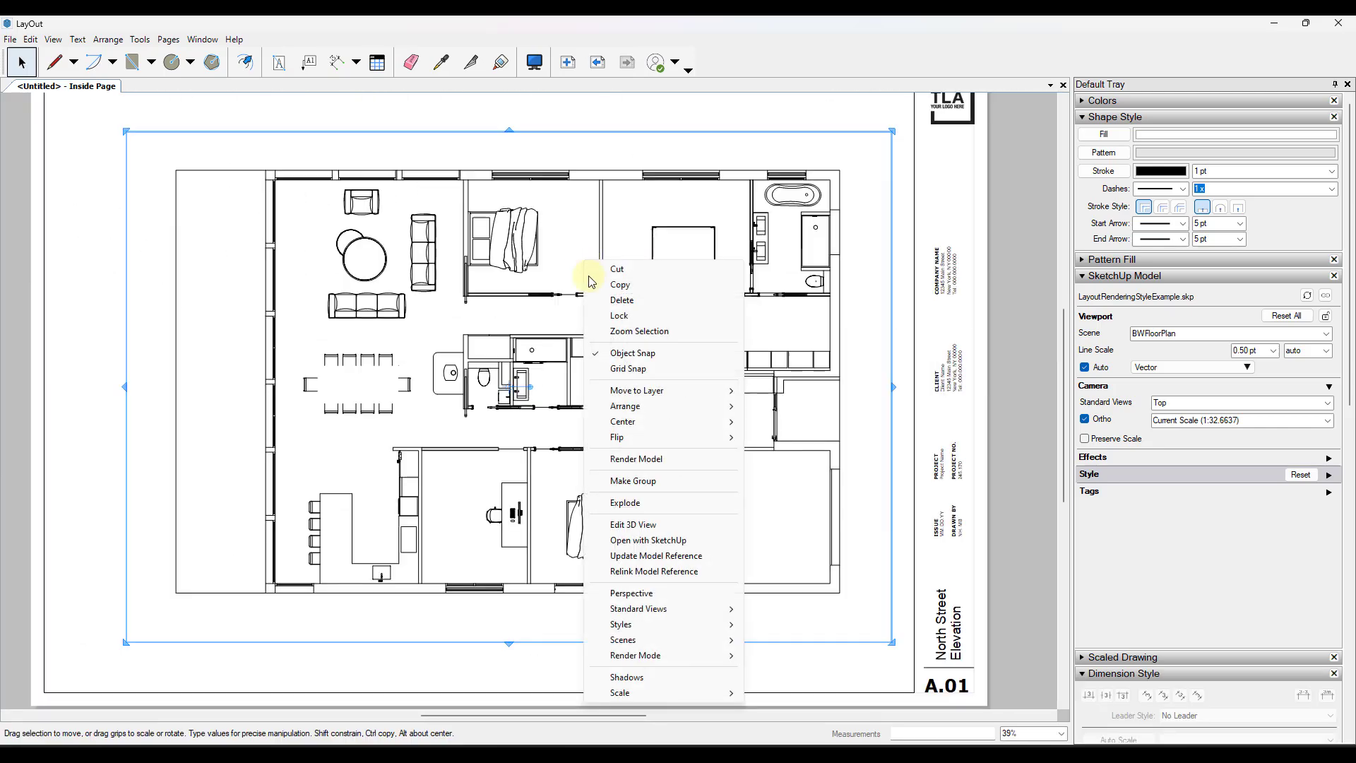
mouse_move(621, 624)
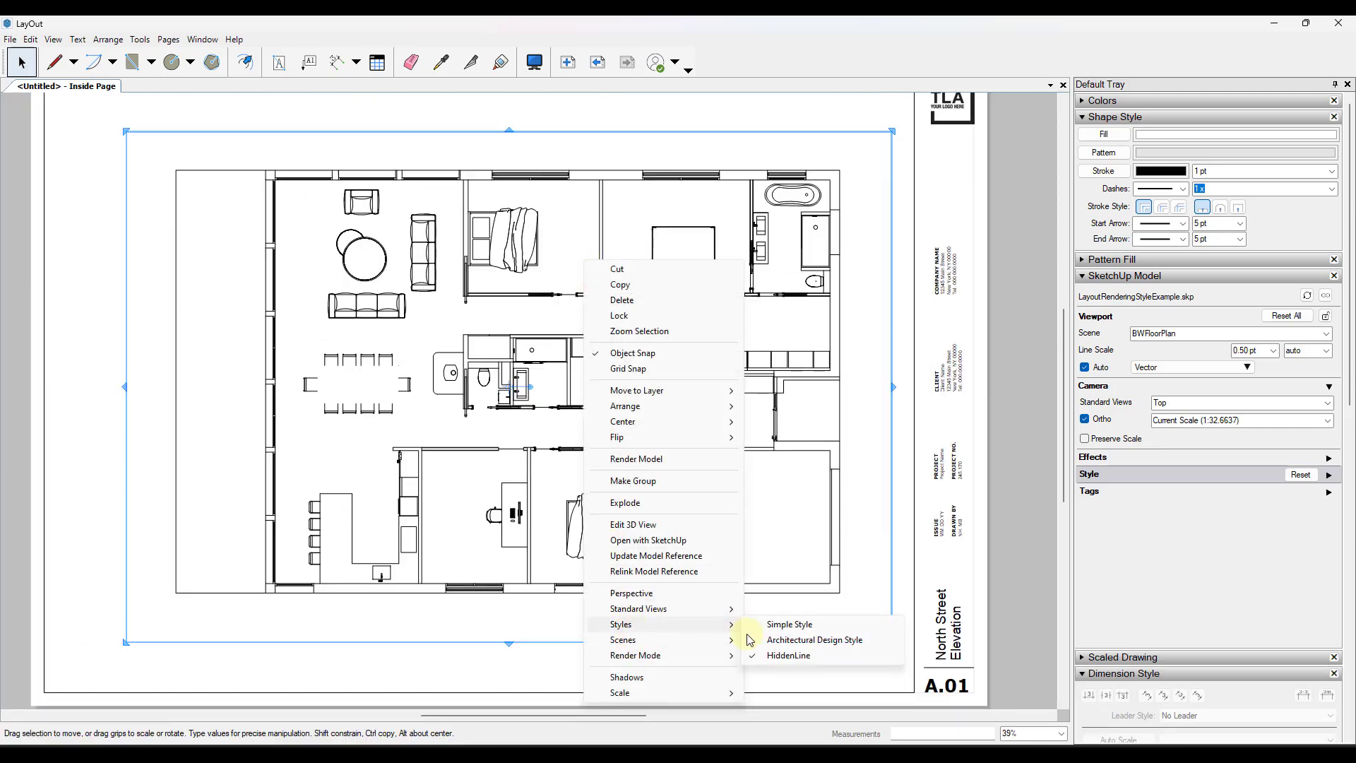
Give the viewport Architectural Design Style with Hybrid rendering, then reselect it
click(813, 639)
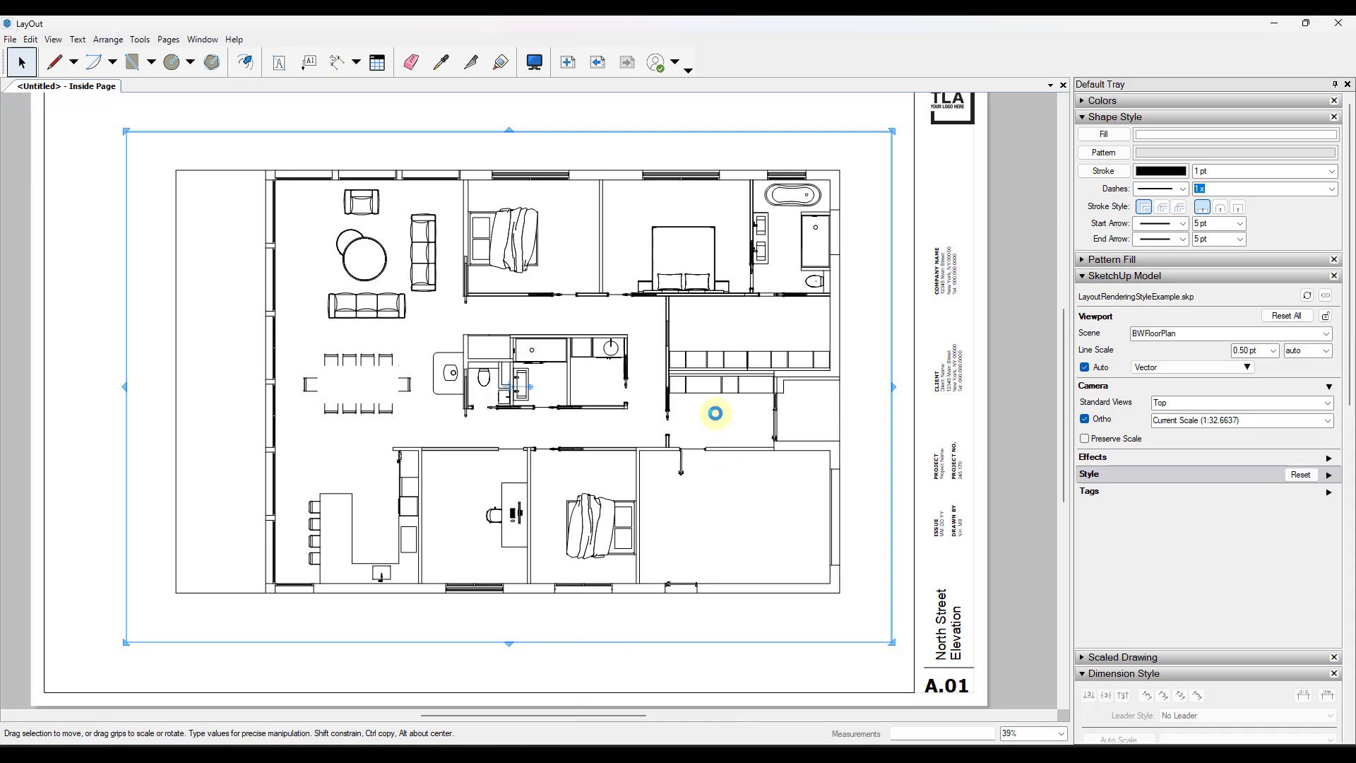
mouse_move(574, 186)
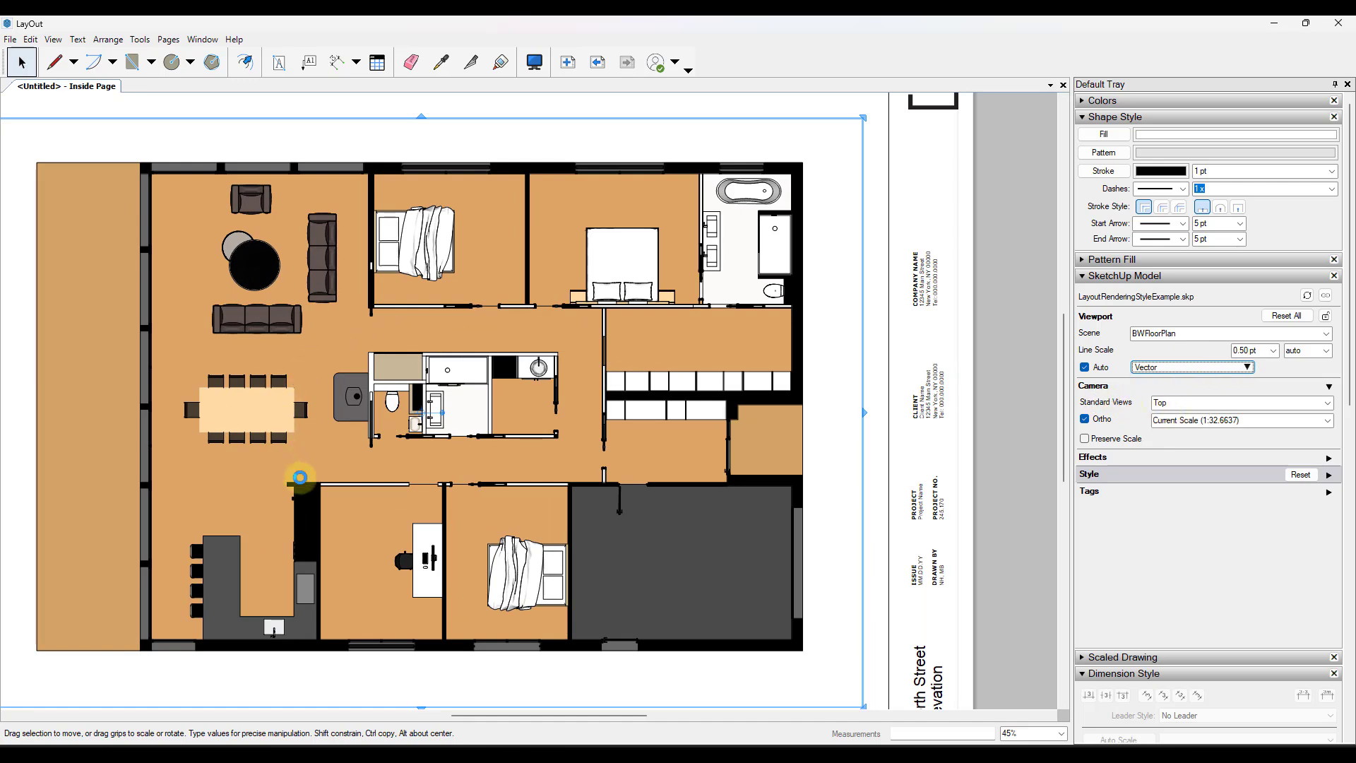
mouse_move(287, 356)
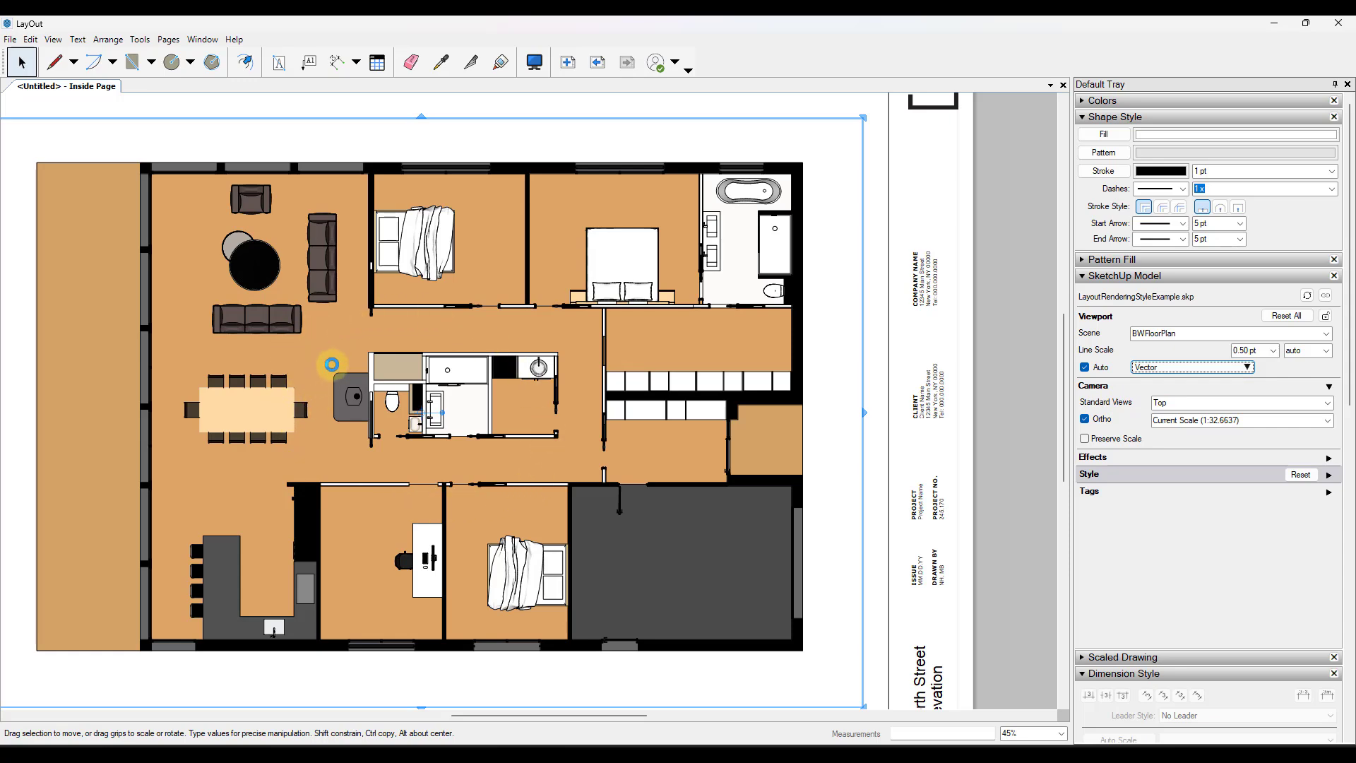
mouse_move(740, 204)
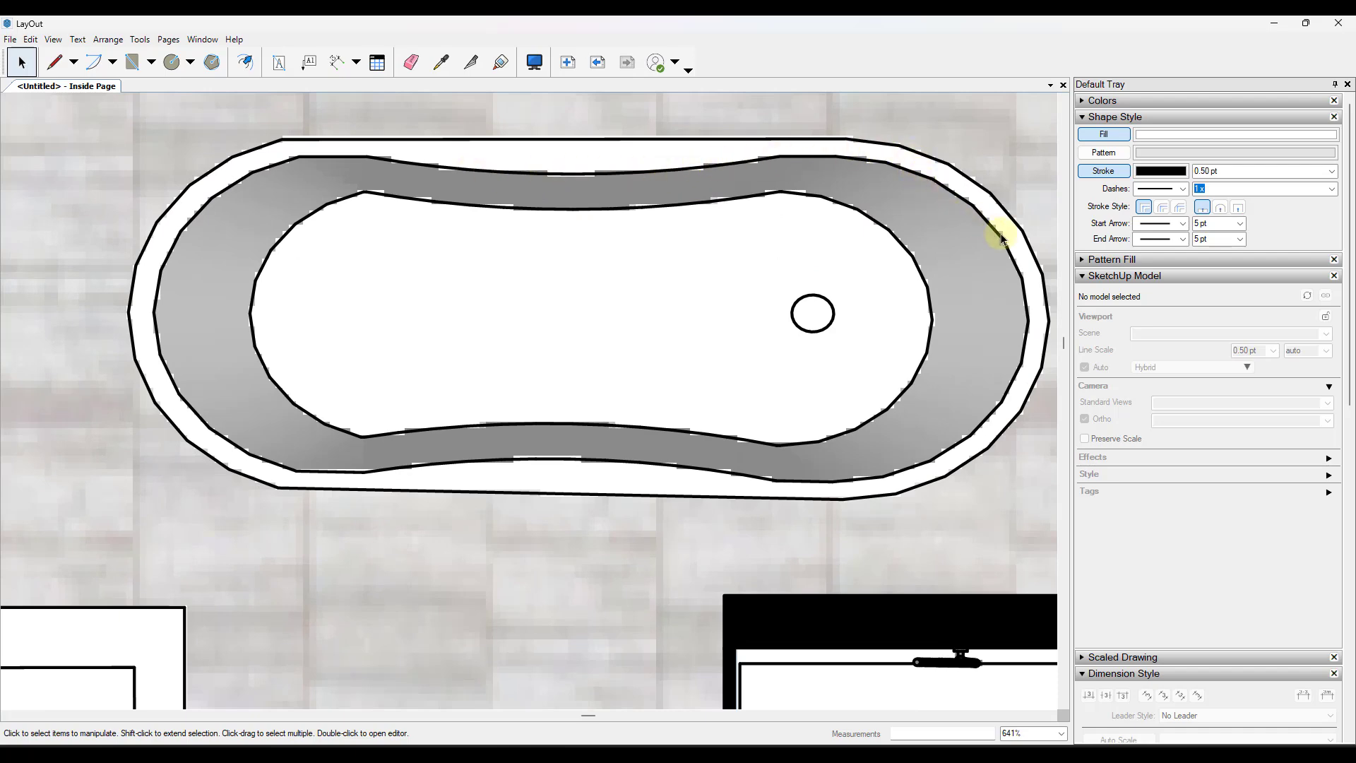
mouse_move(487, 459)
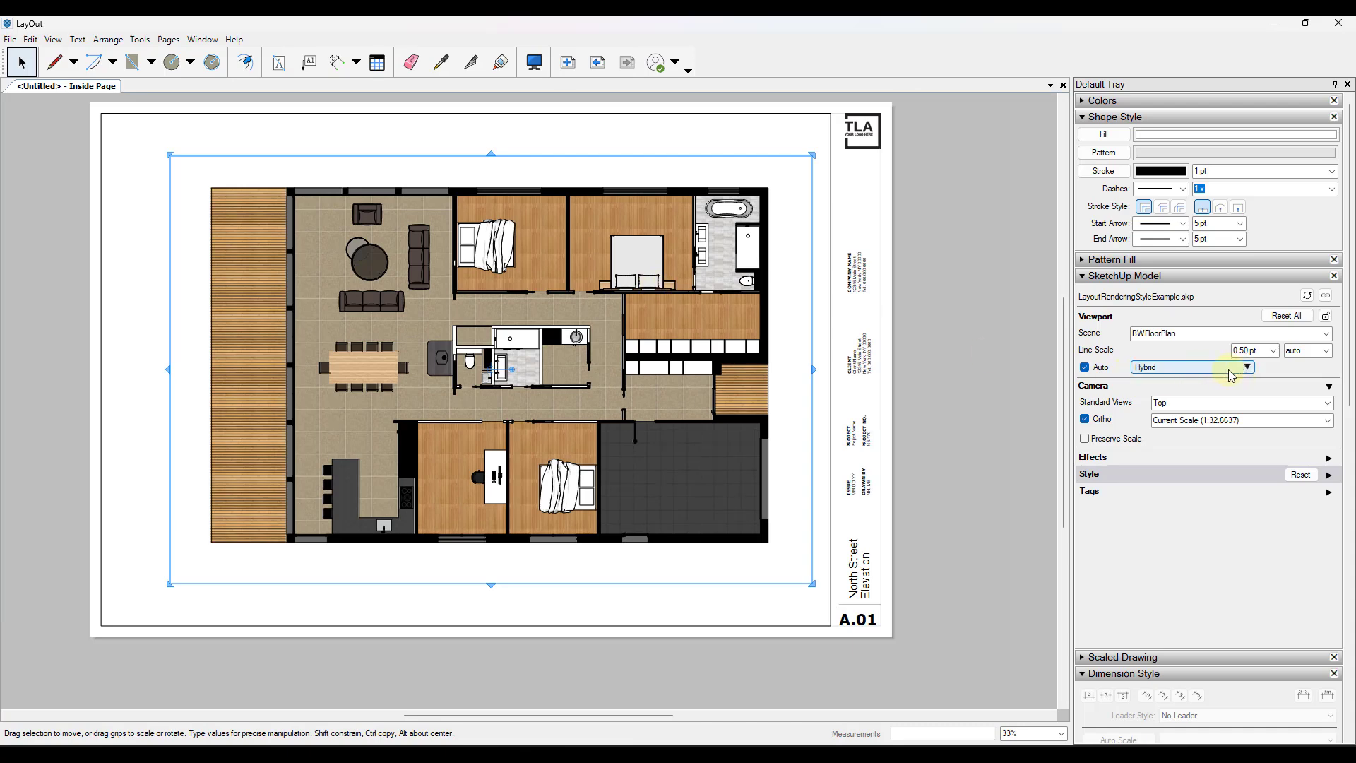
click(1245, 366)
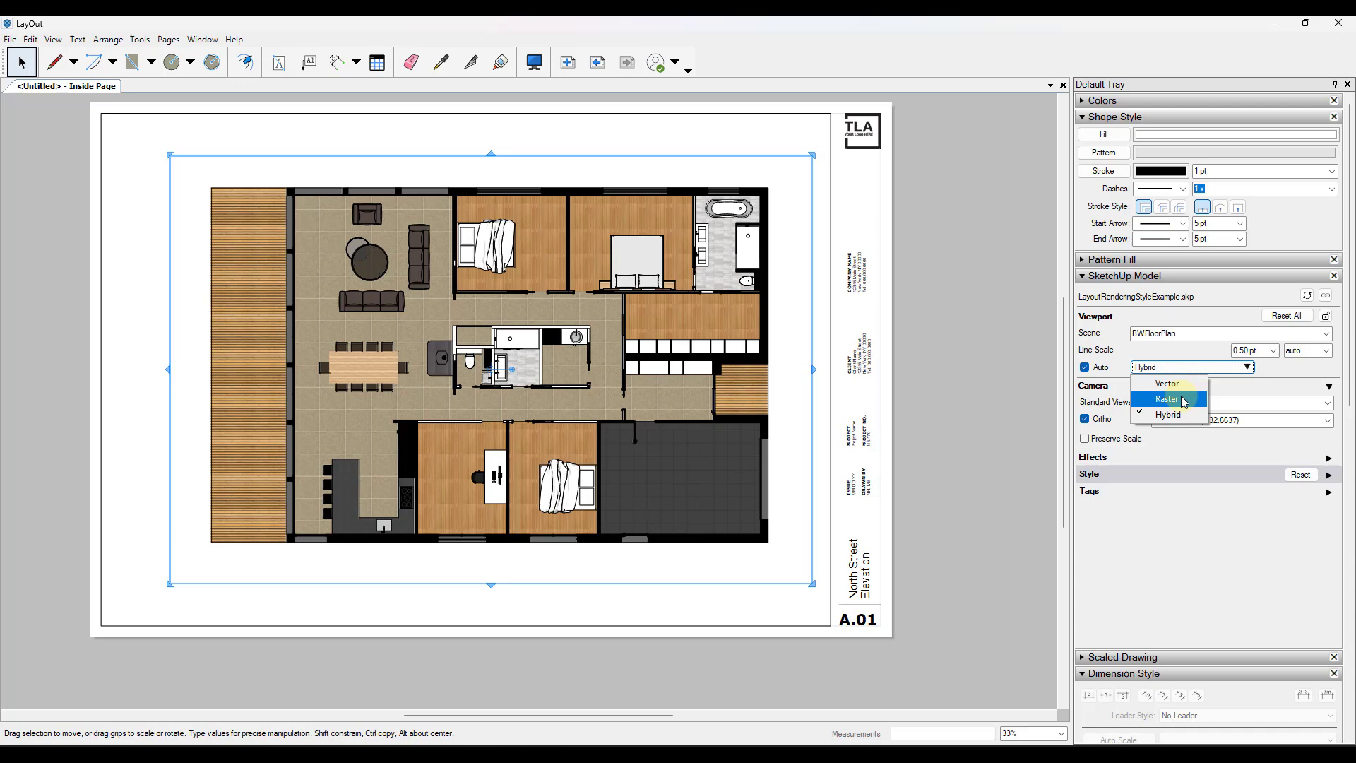
mouse_move(1175, 416)
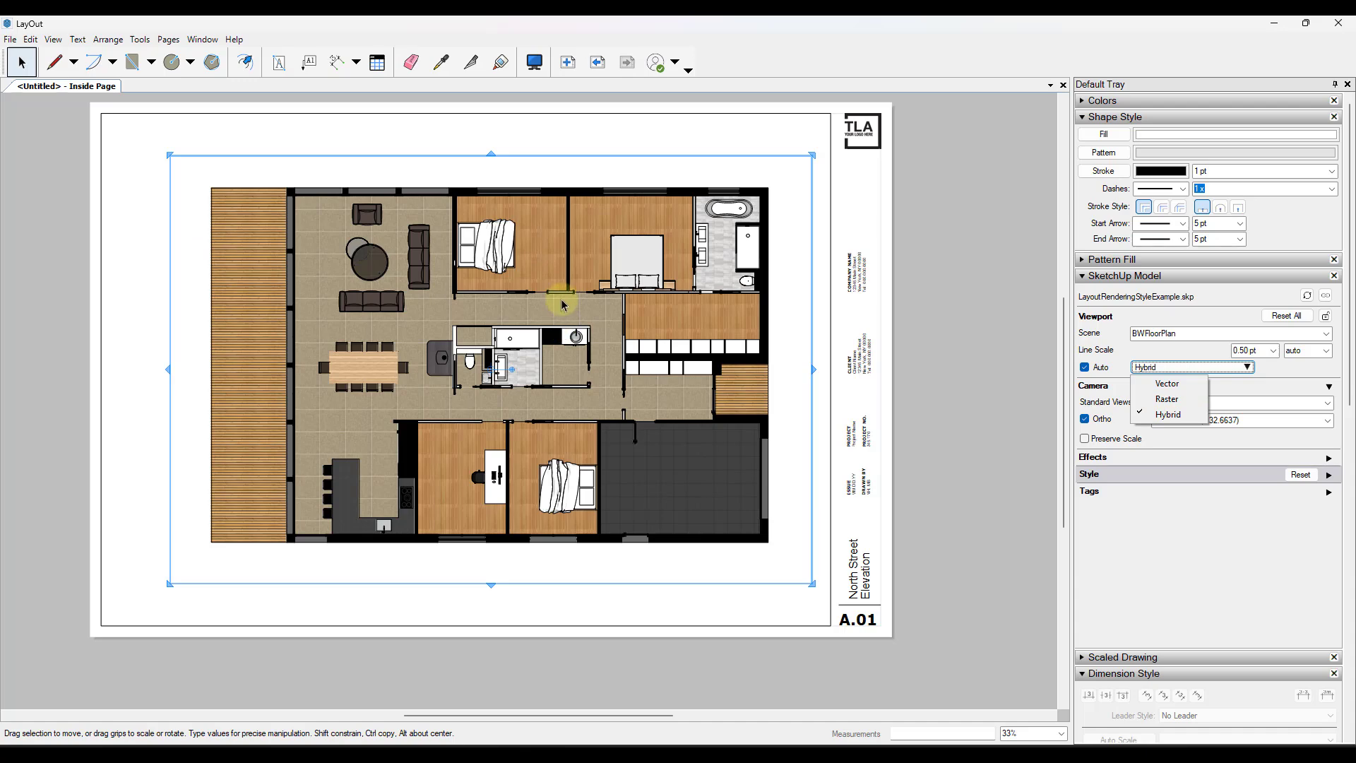
mouse_move(613, 128)
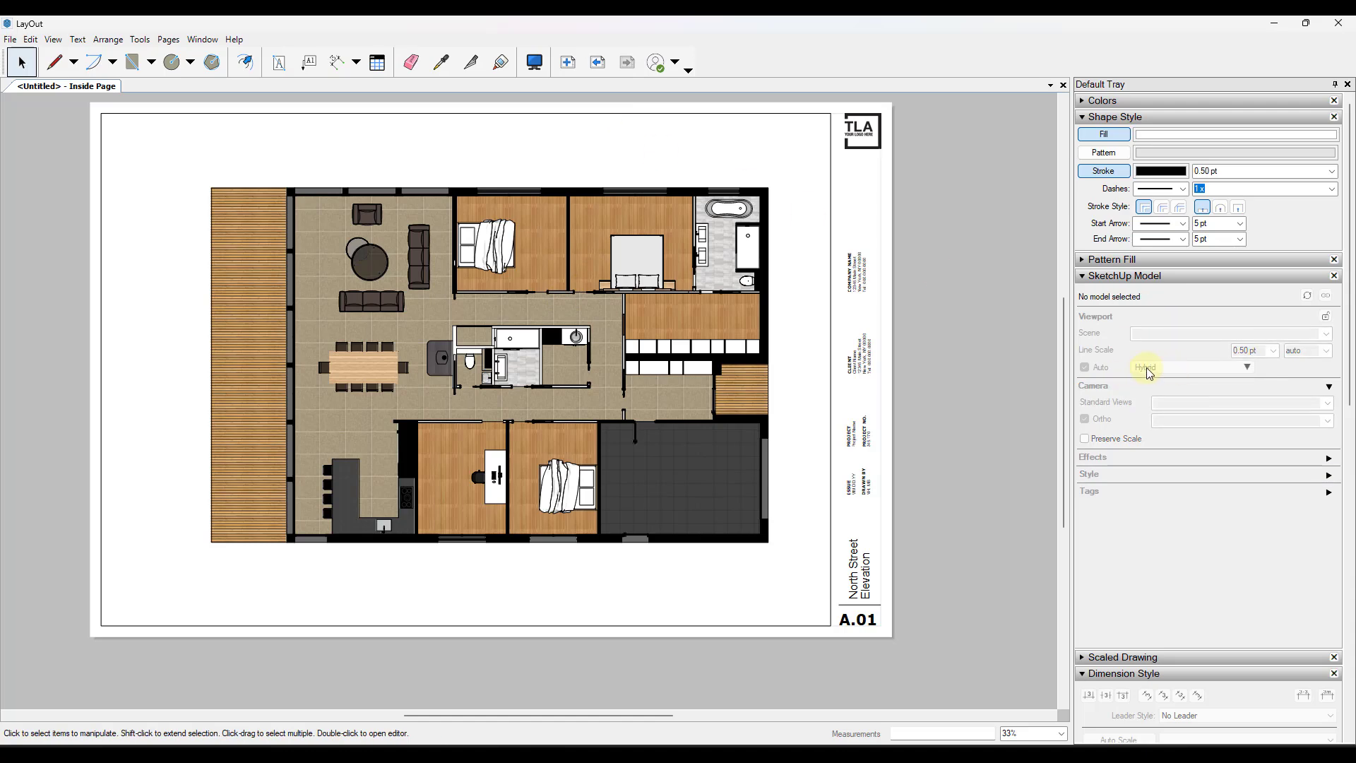
mouse_move(539, 309)
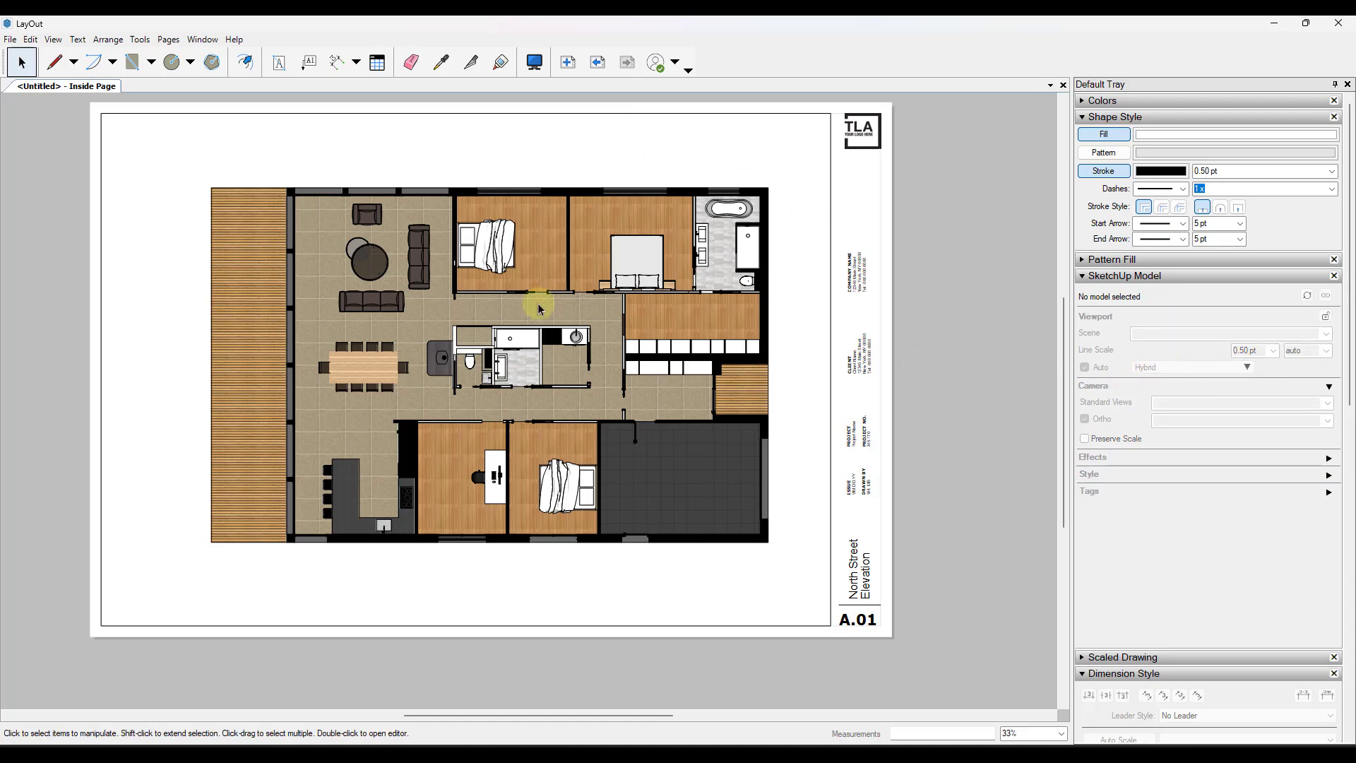
click(539, 308)
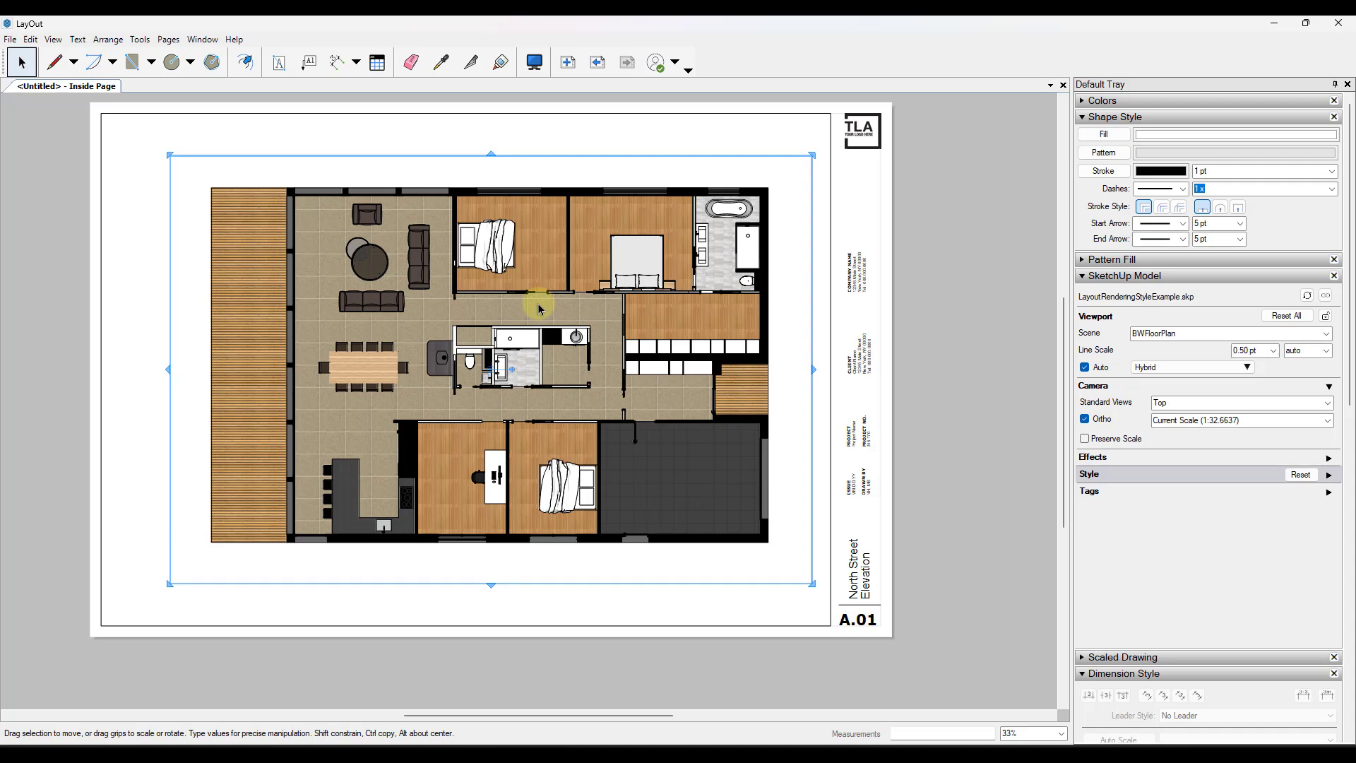
mouse_move(589, 311)
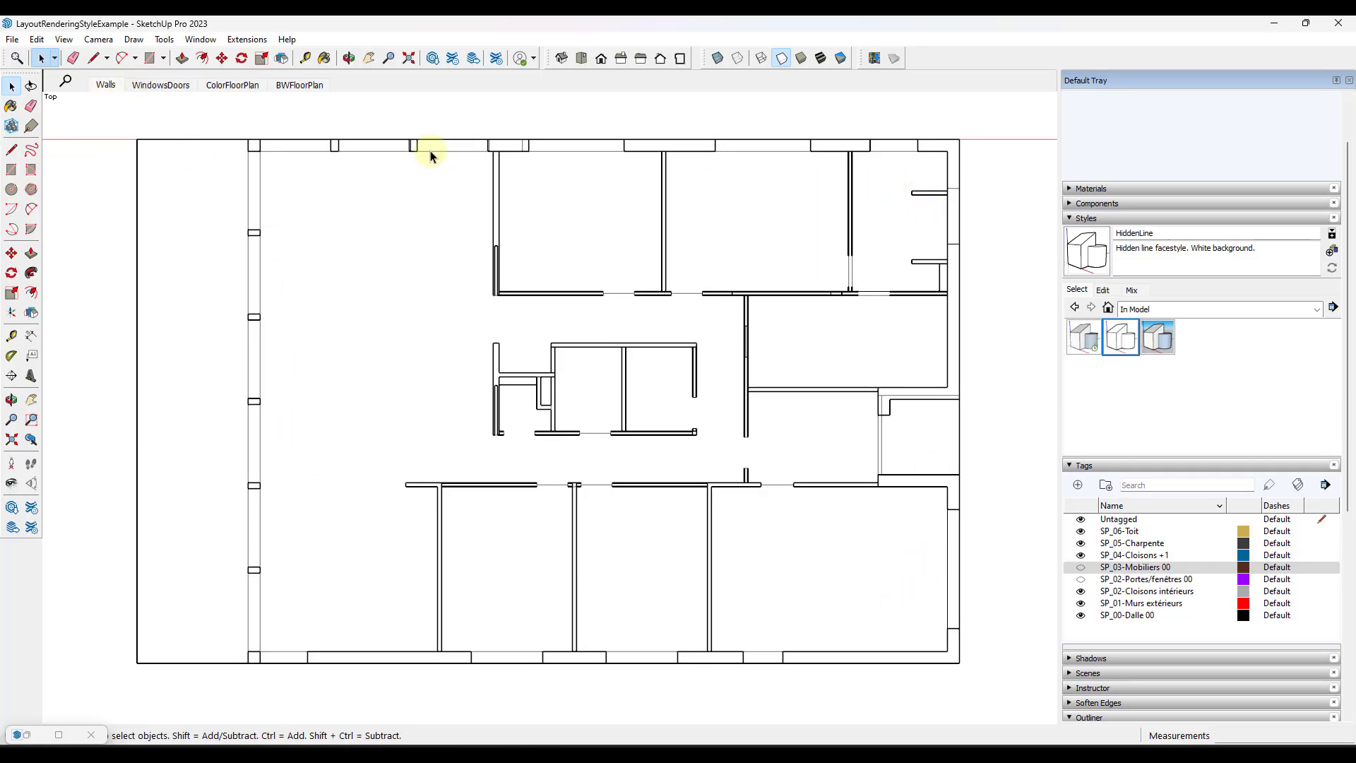
Toggle between the WindowsDoors and Walls scenes, finishing on Walls
click(159, 84)
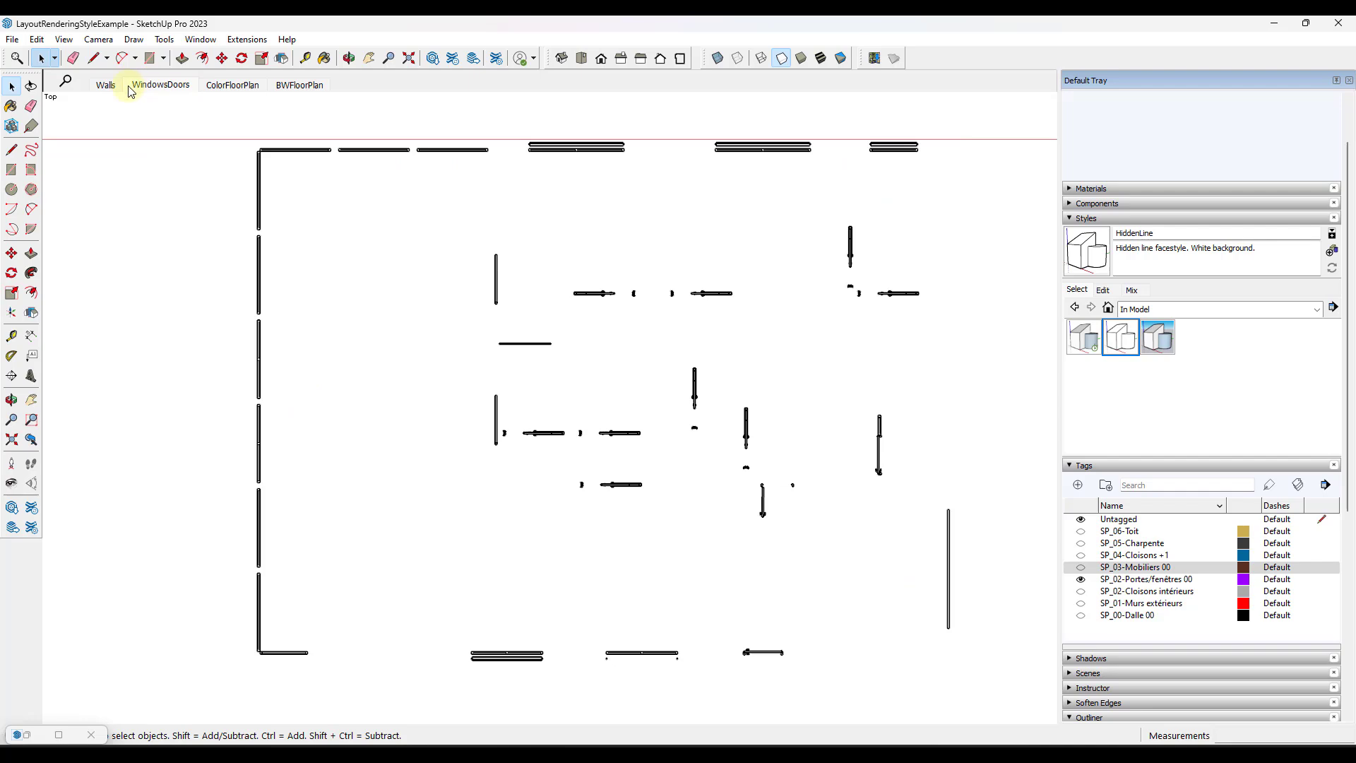
click(105, 85)
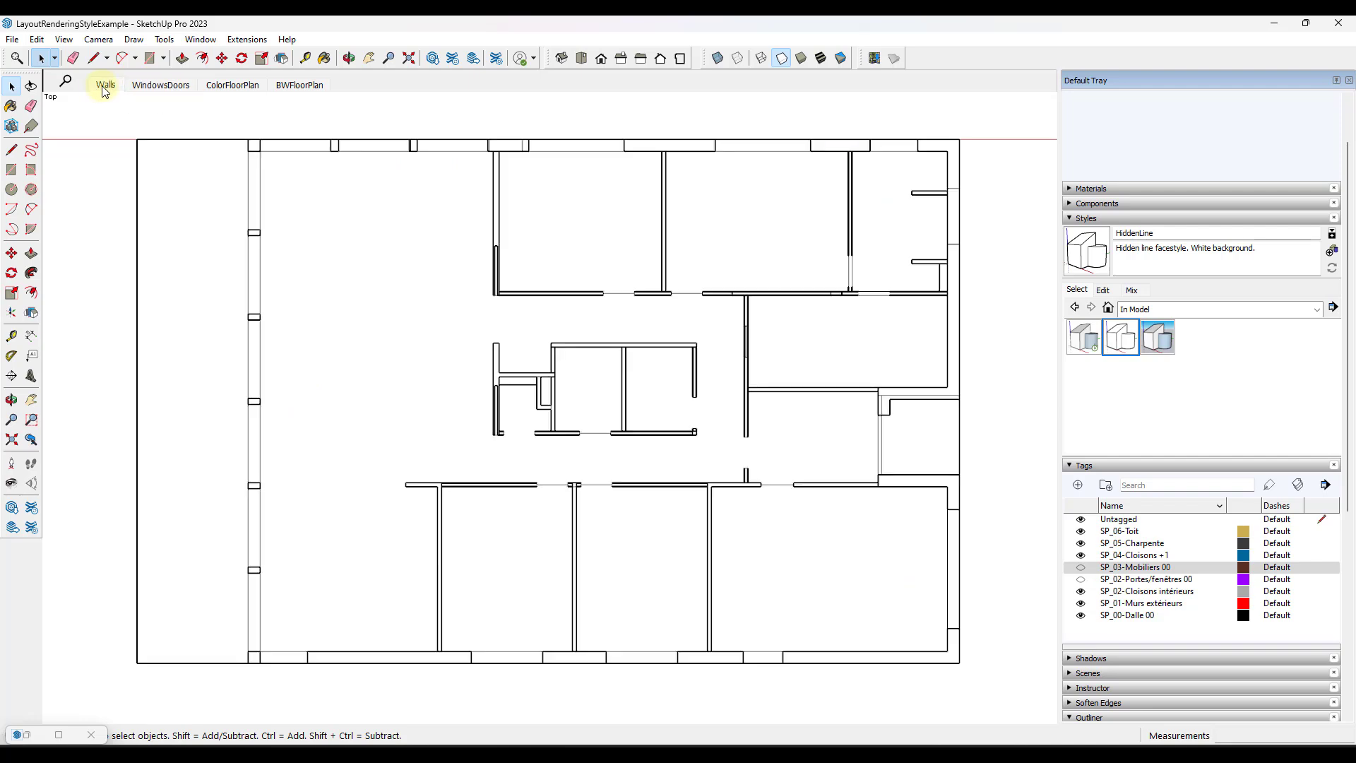
click(105, 84)
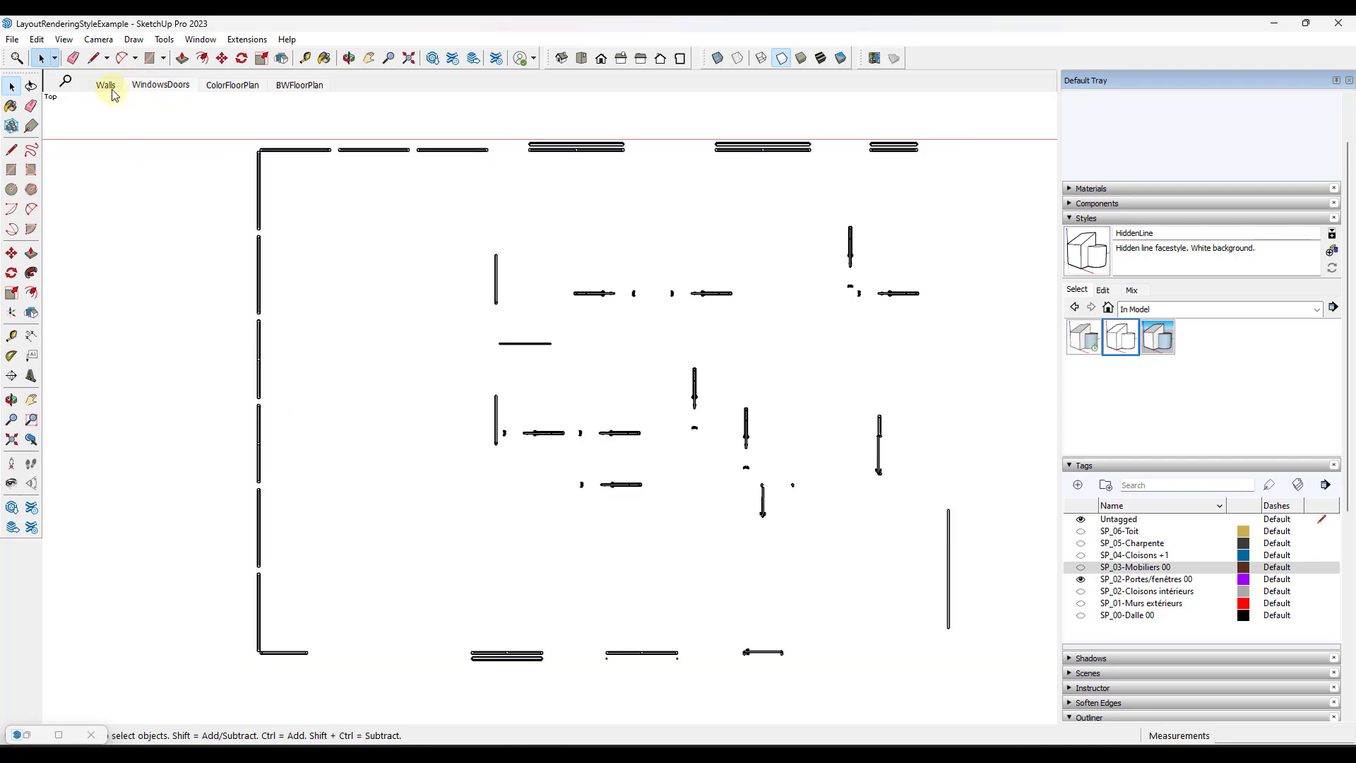
click(105, 84)
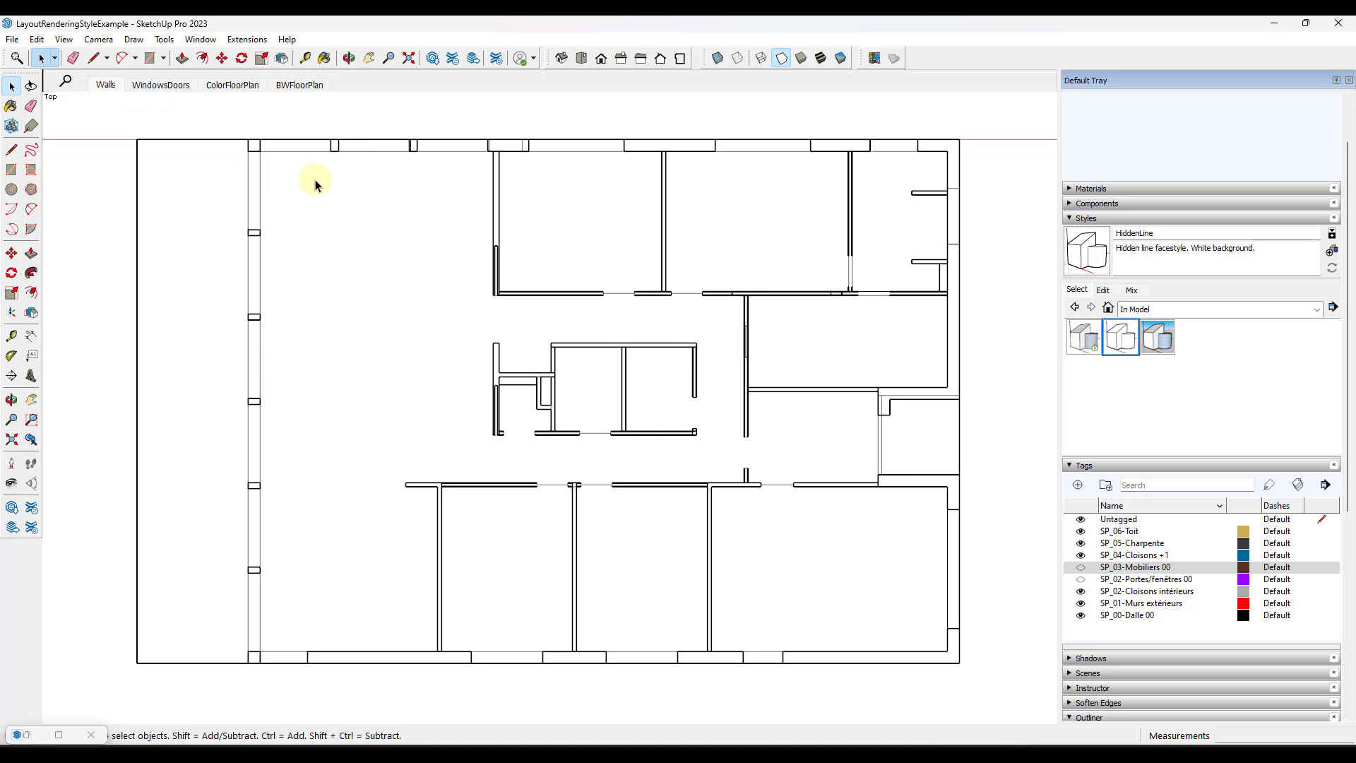
mouse_move(735, 260)
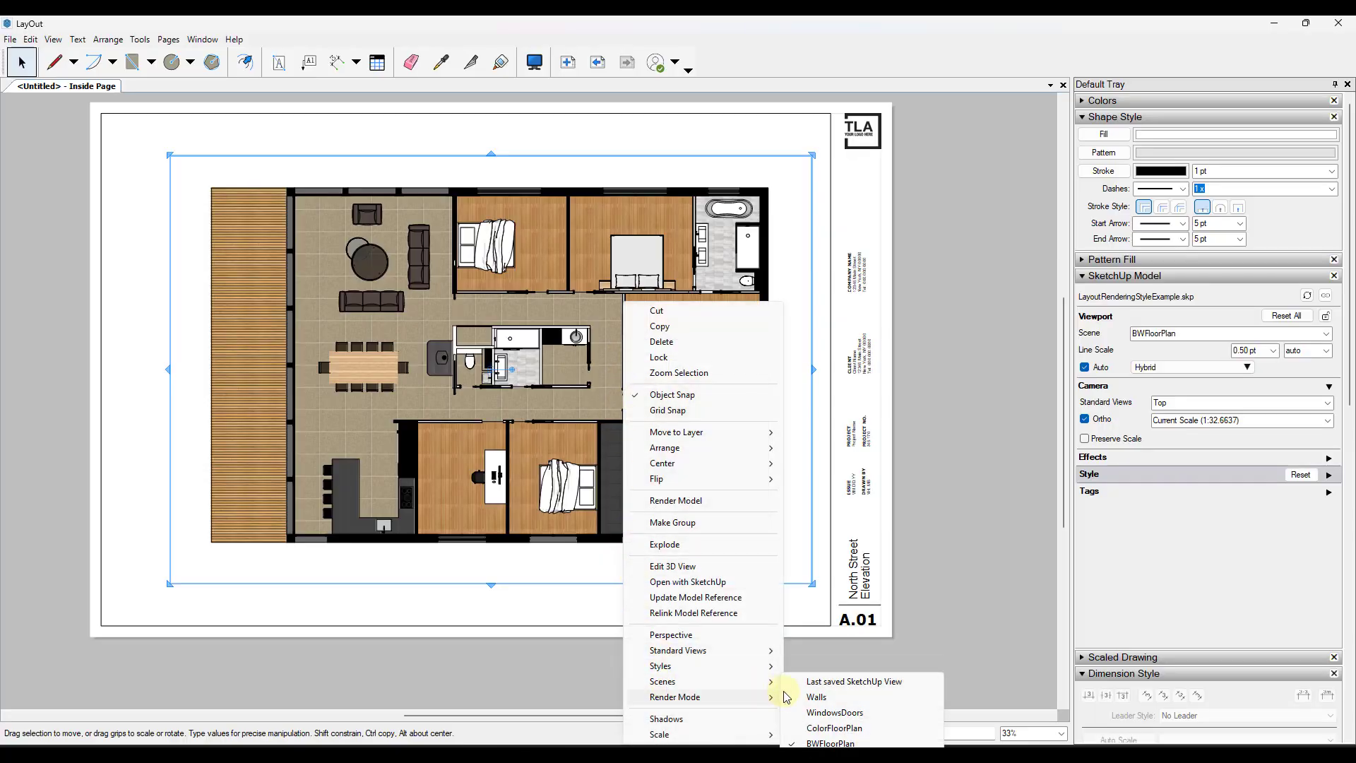
Switch the floor plan viewport to the Walls scene
click(816, 696)
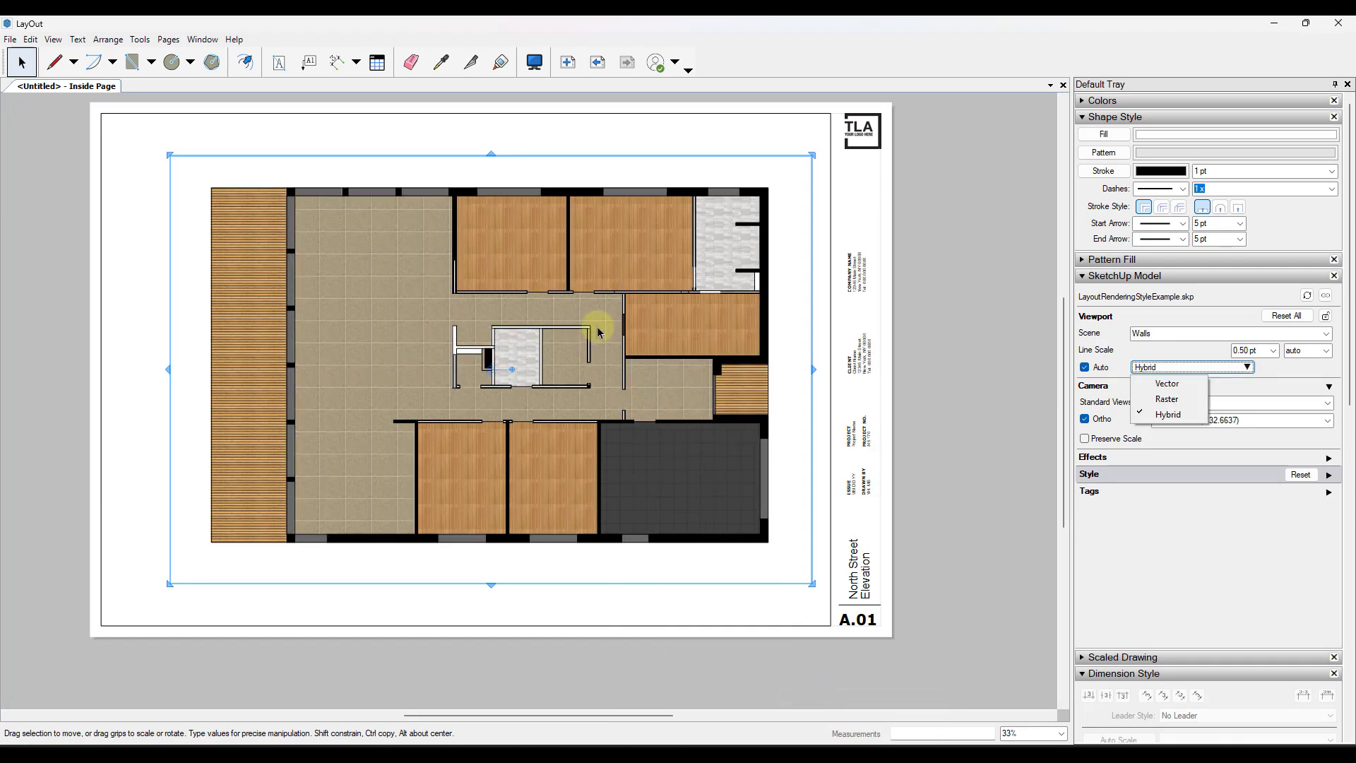
mouse_move(1168, 398)
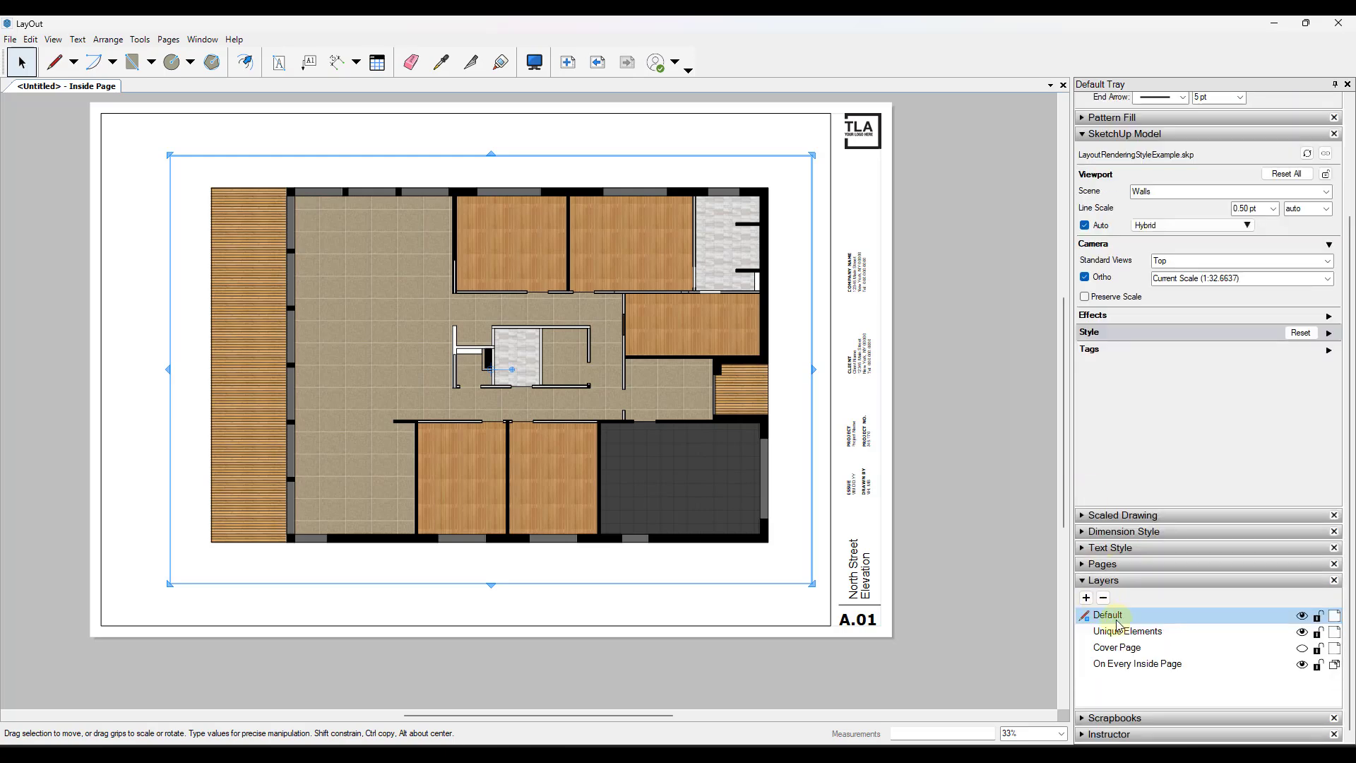
Make the new layer current and rename it 'Linework - DoorWindow'
click(1086, 598)
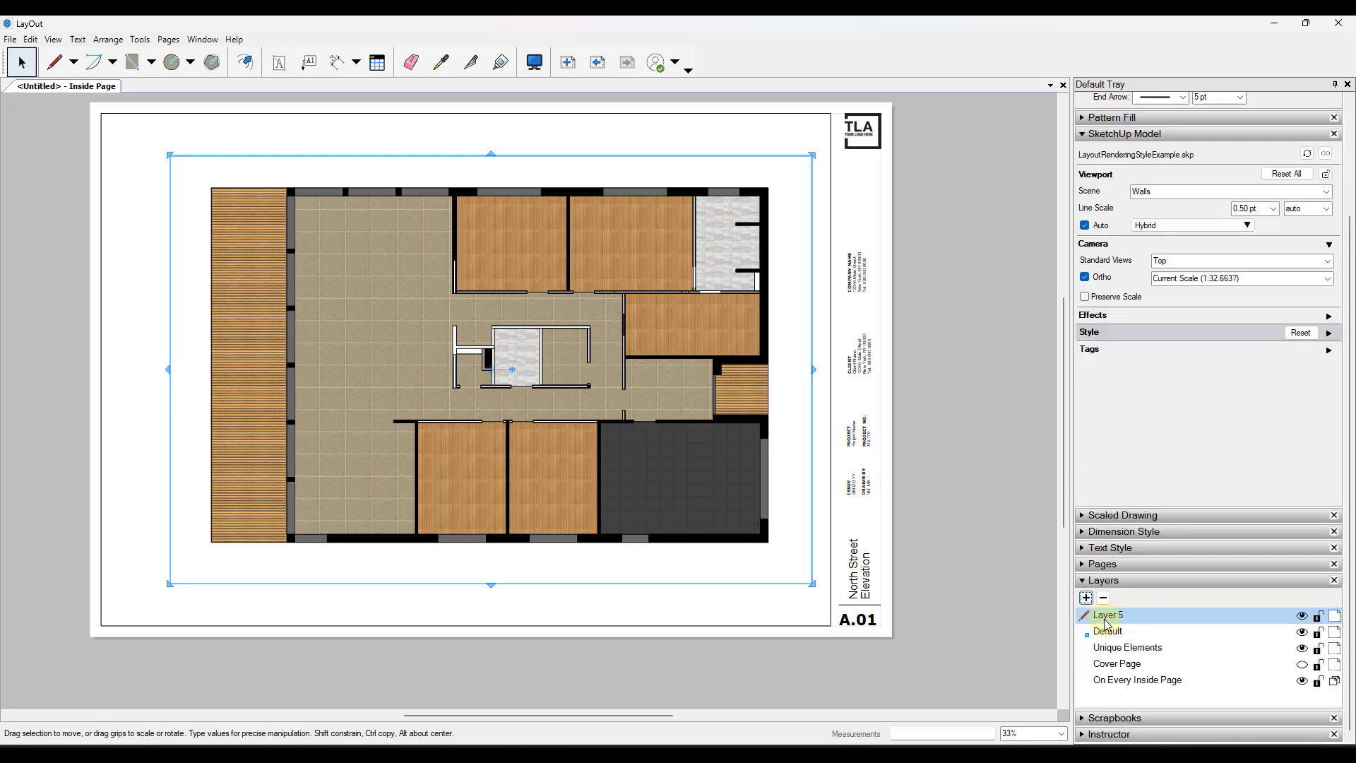
double_click(1110, 616)
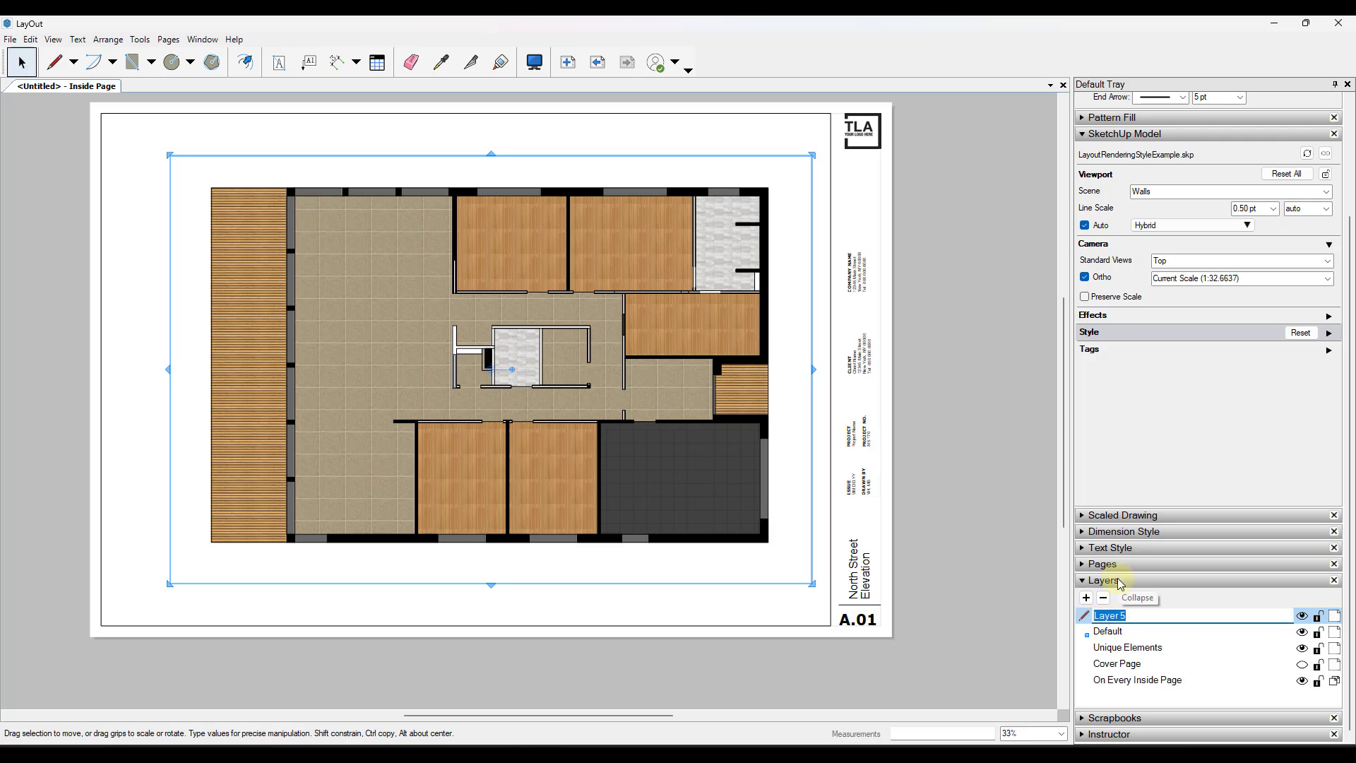
text(DoorWindow)
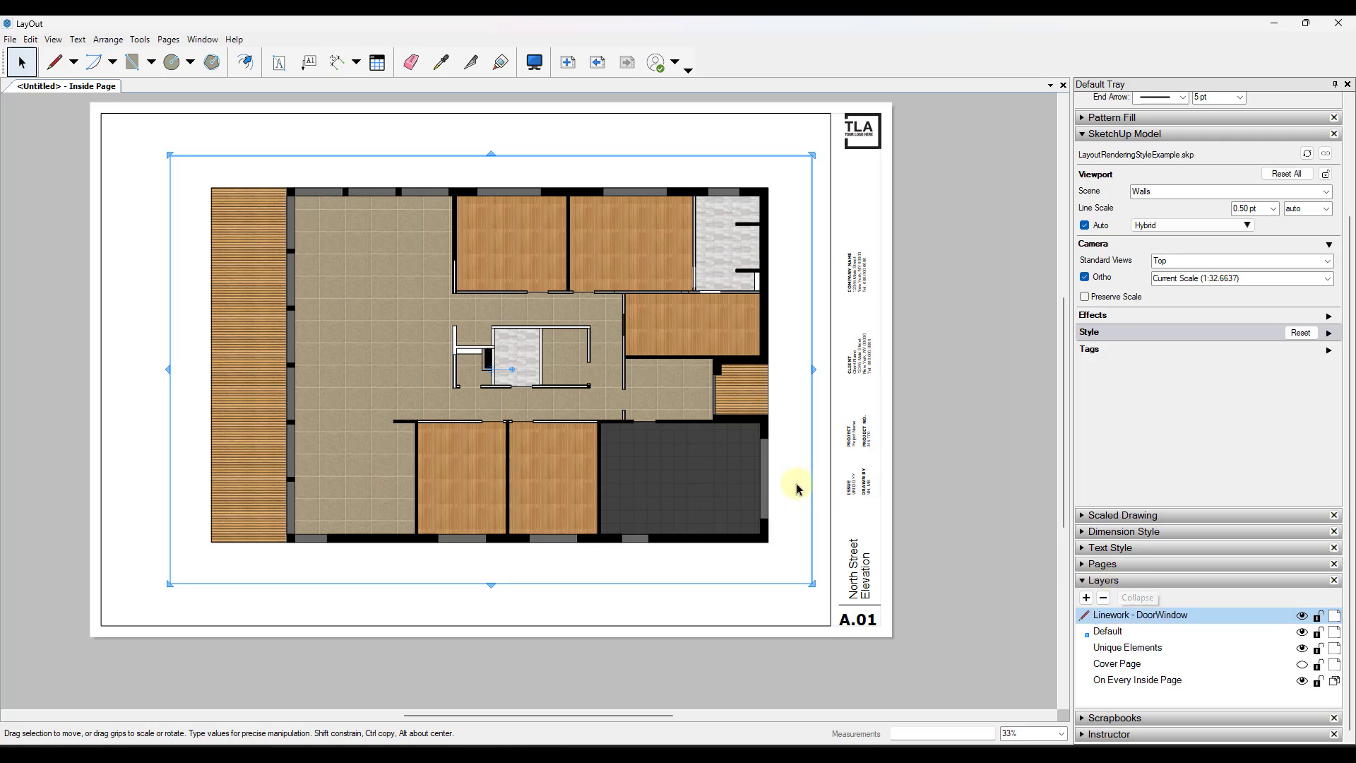
Copy the floor plan viewport, paste it to the current layer, and hide that layer
click(30, 40)
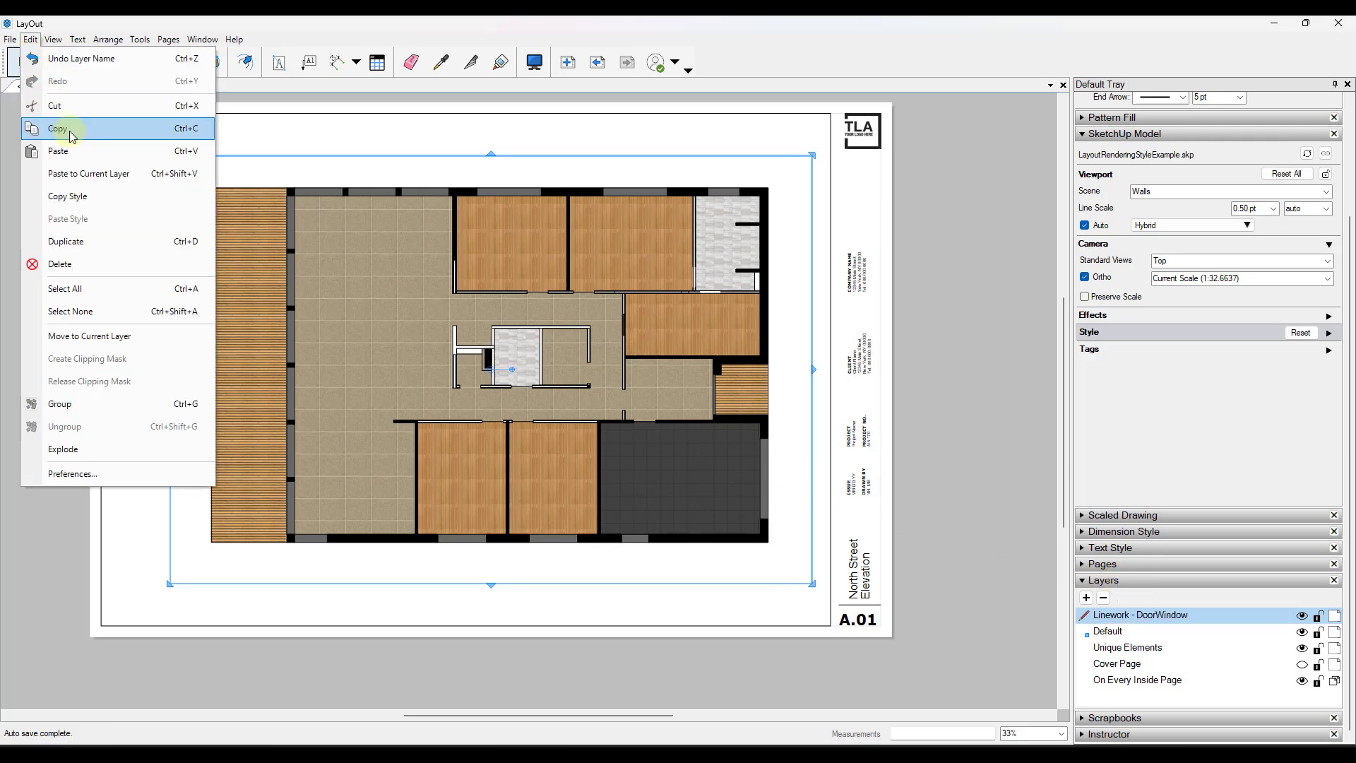
click(58, 128)
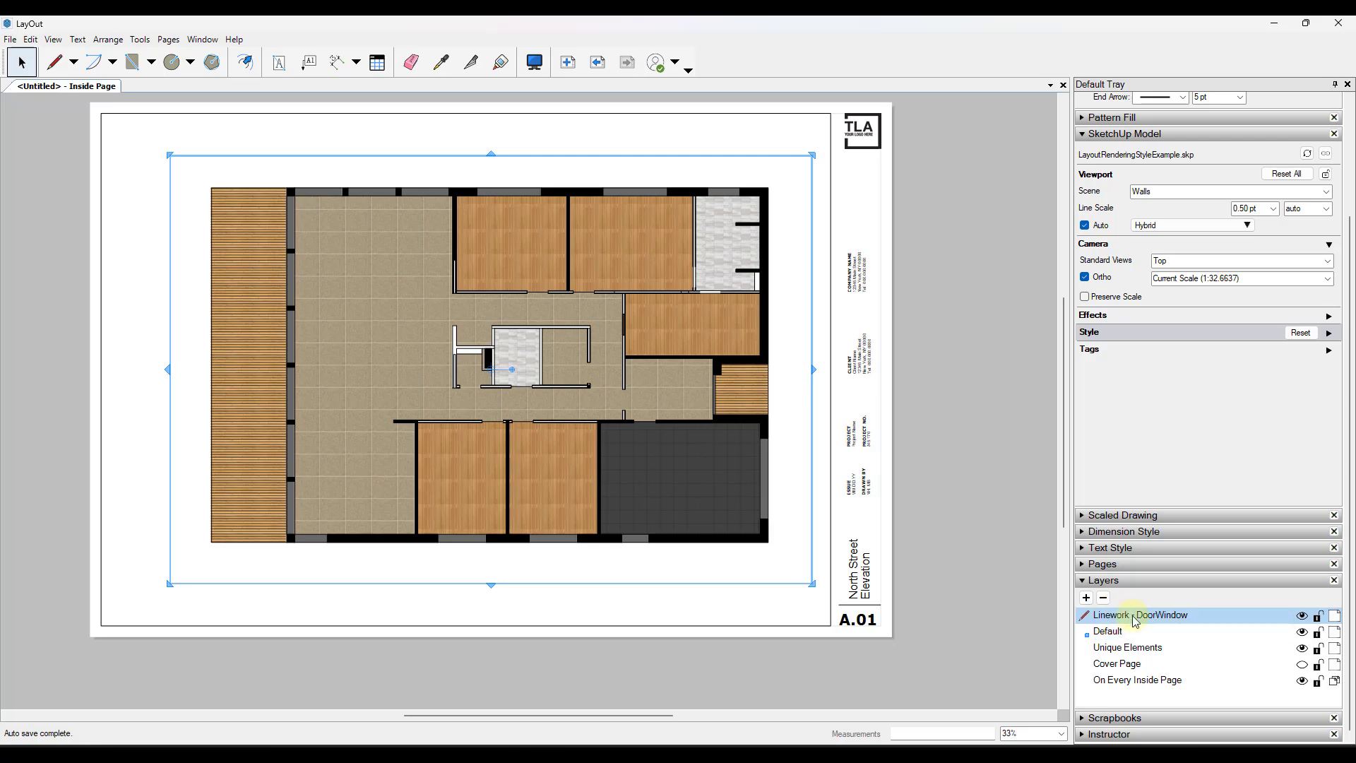
click(30, 40)
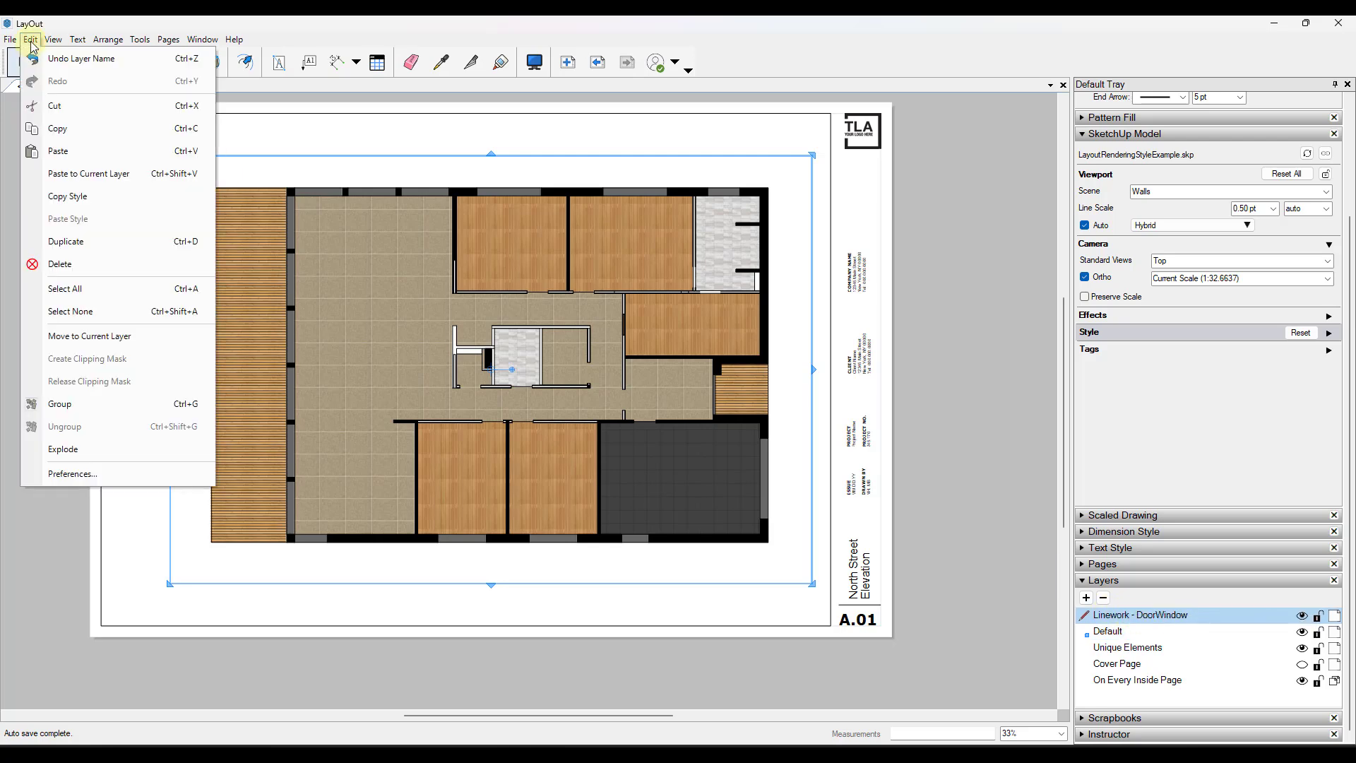
mouse_move(121, 174)
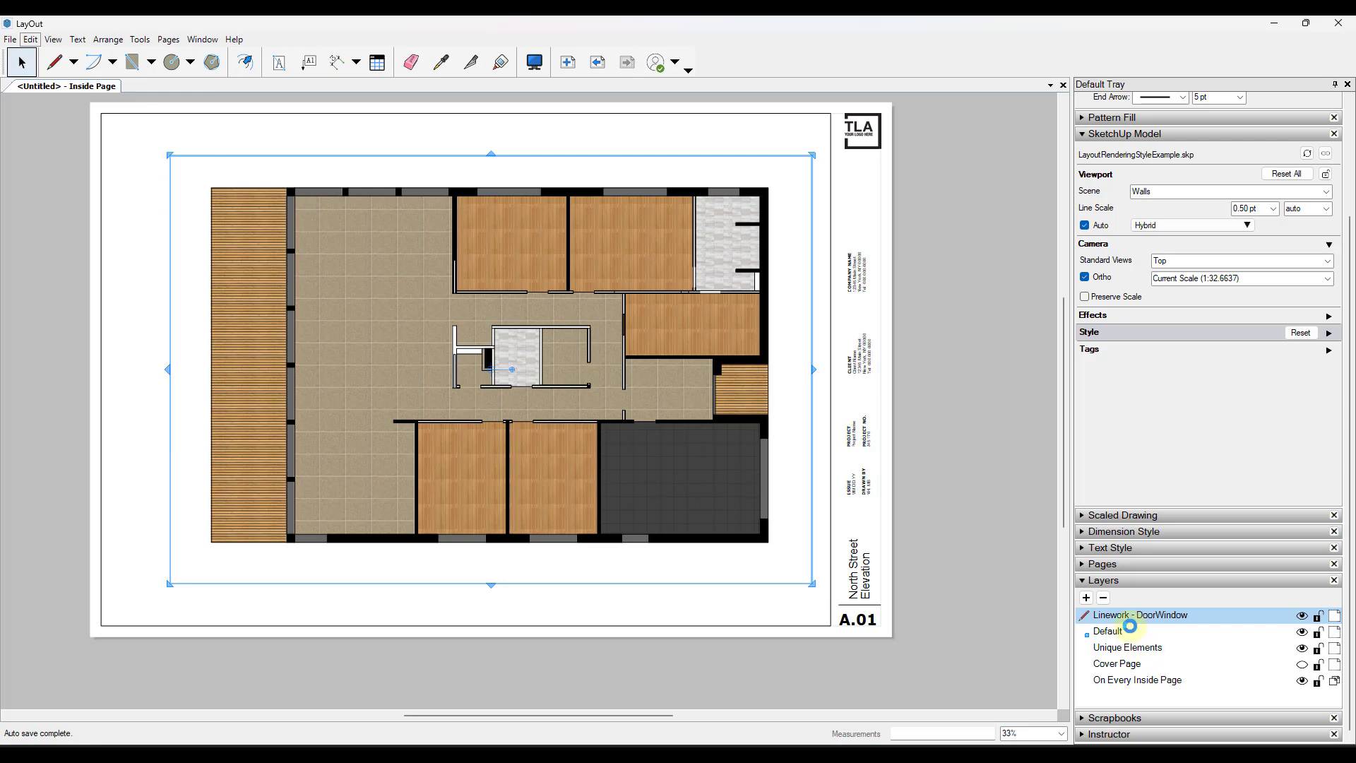
click(1302, 615)
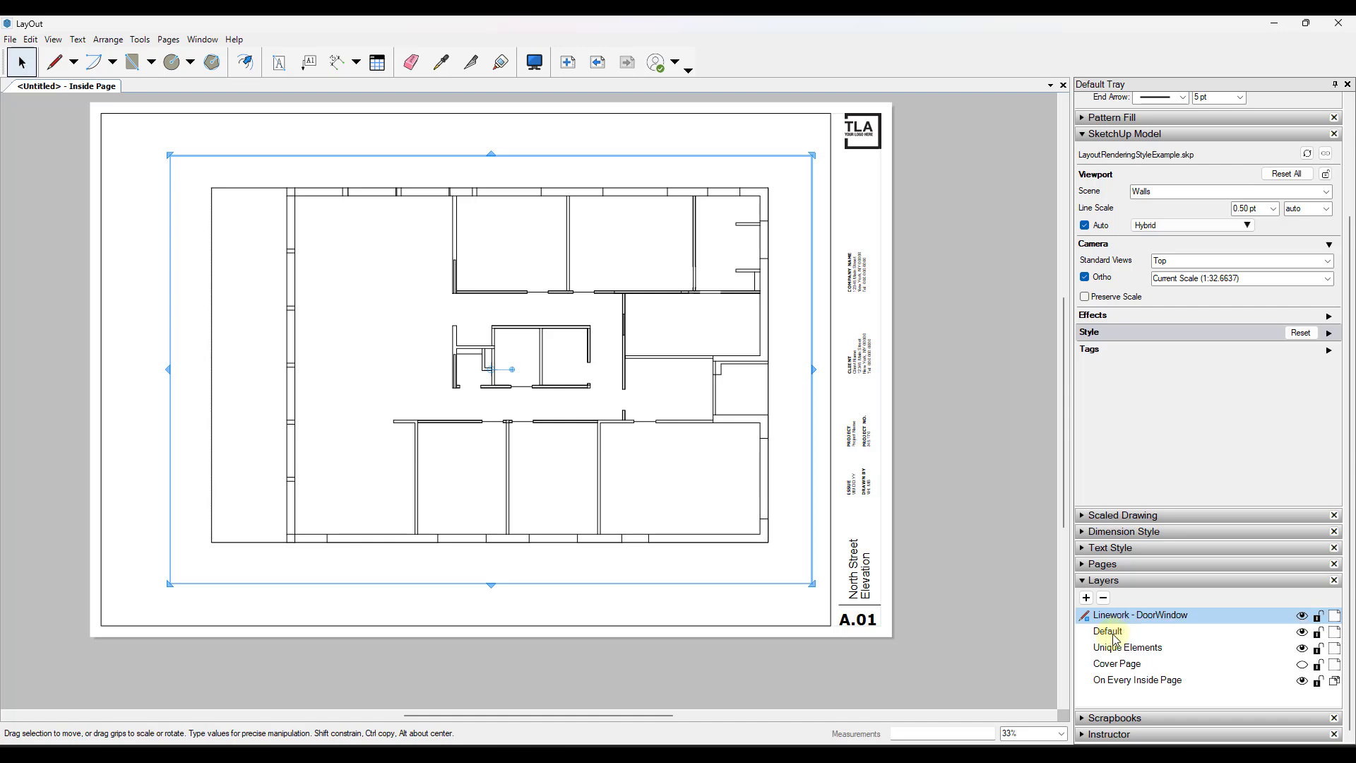
click(1108, 631)
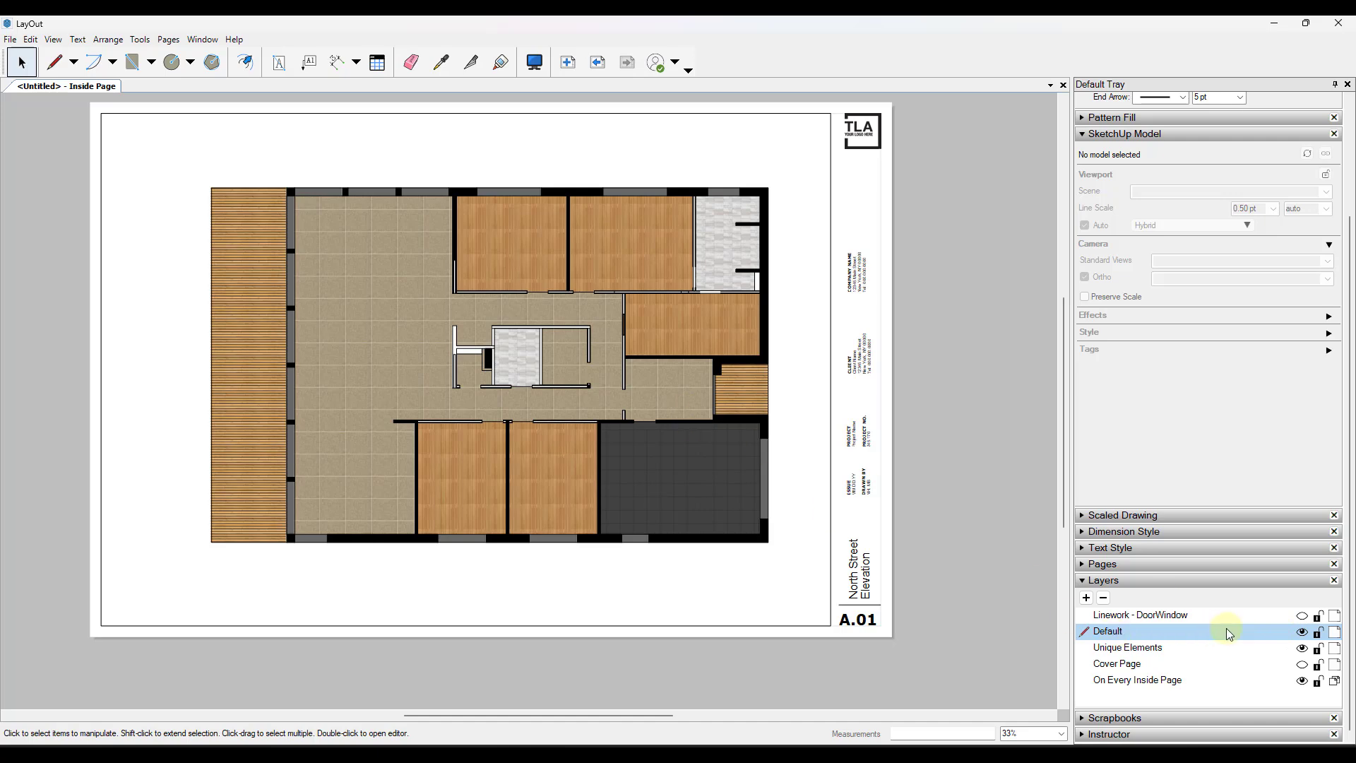
mouse_move(1196, 640)
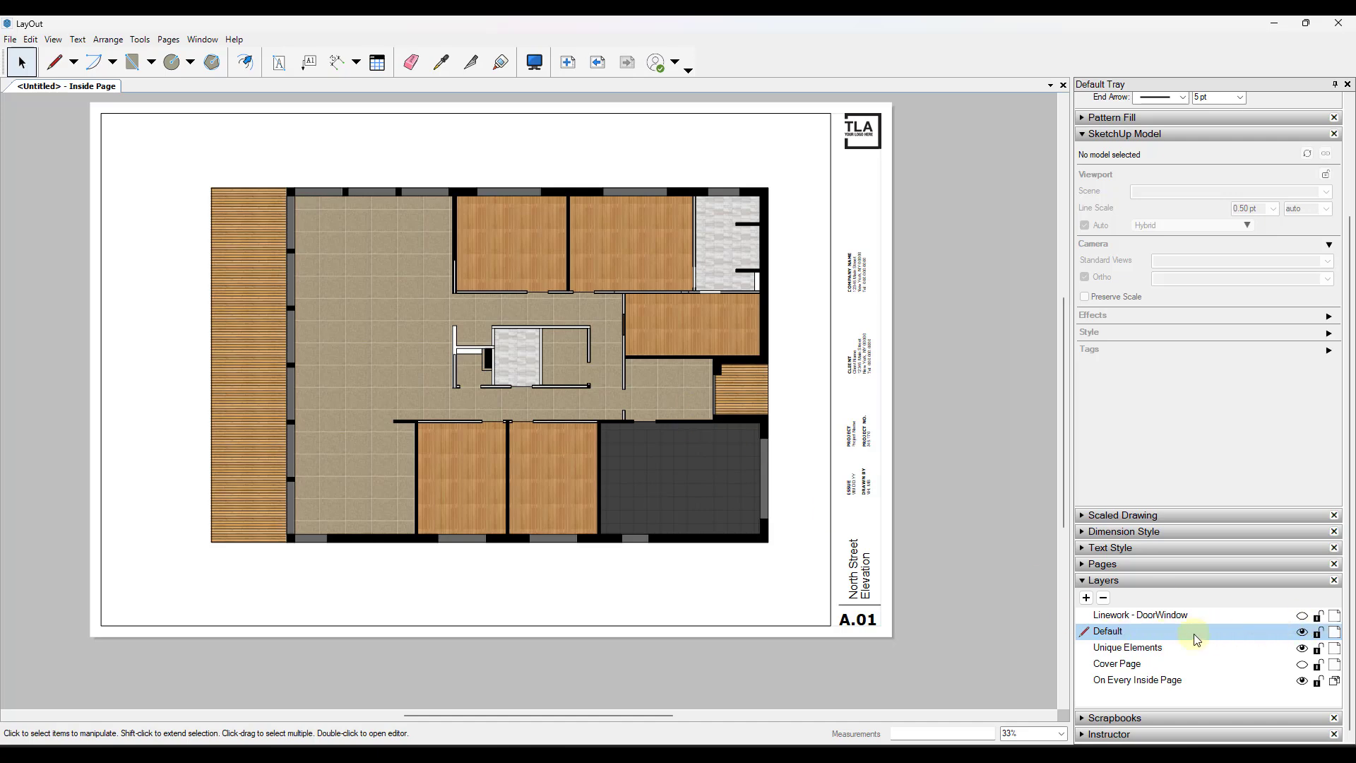
Lock the Default layer and set the copied viewport to the WindowsDoors scene
click(1127, 647)
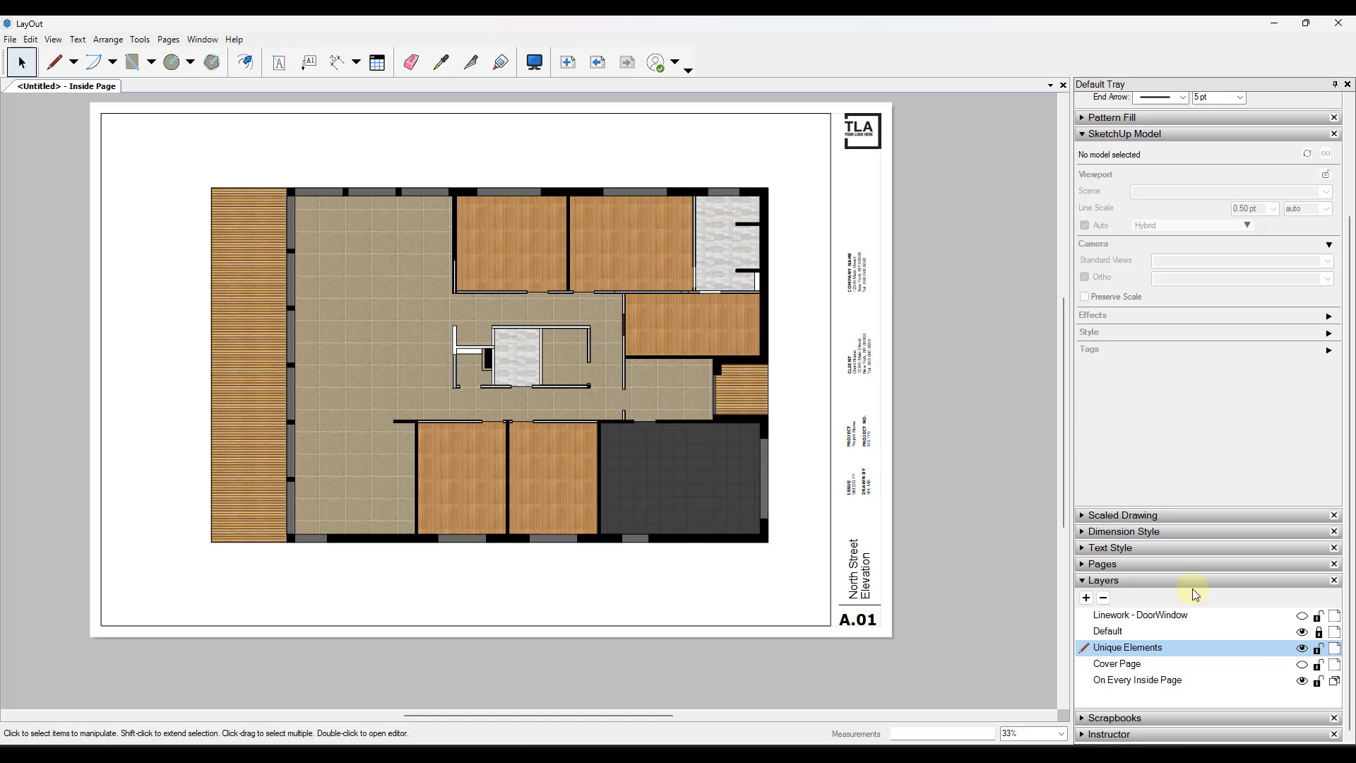
mouse_move(563, 381)
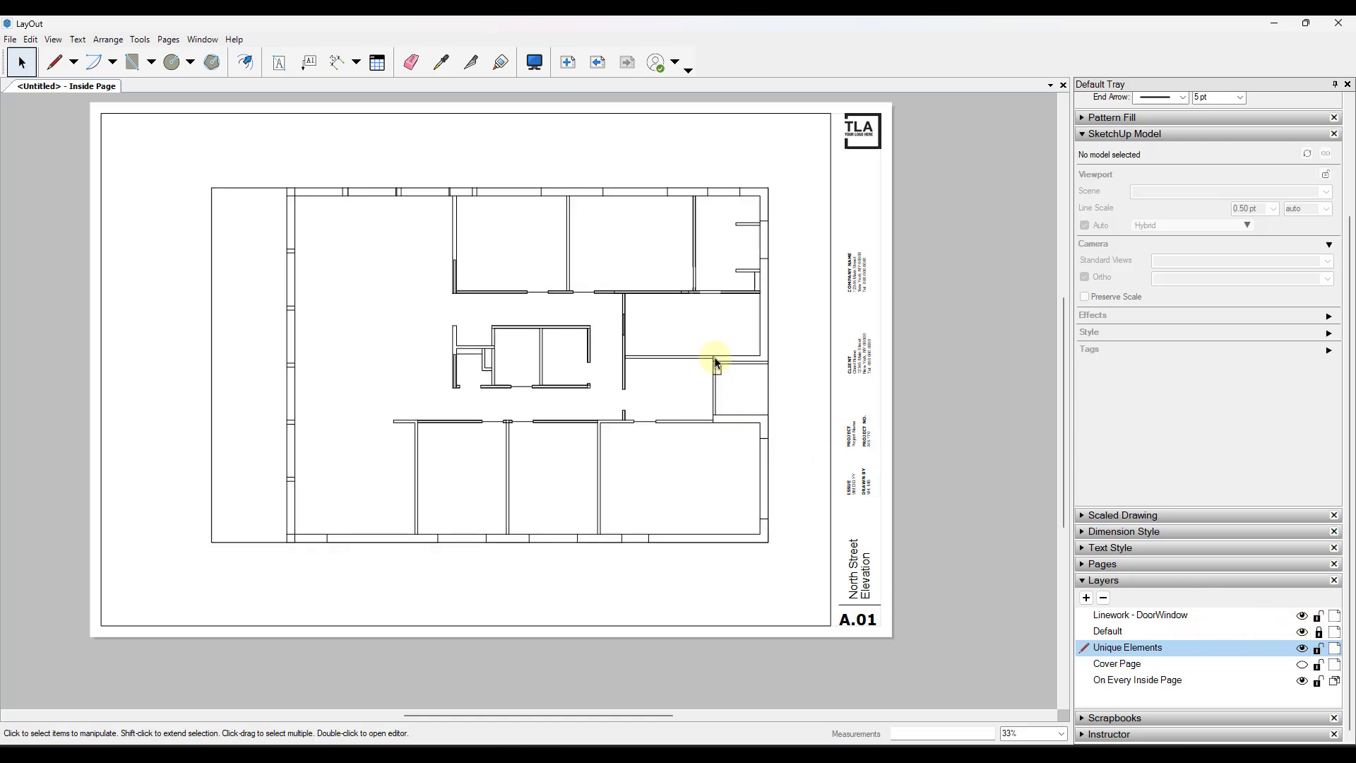
right_click(718, 357)
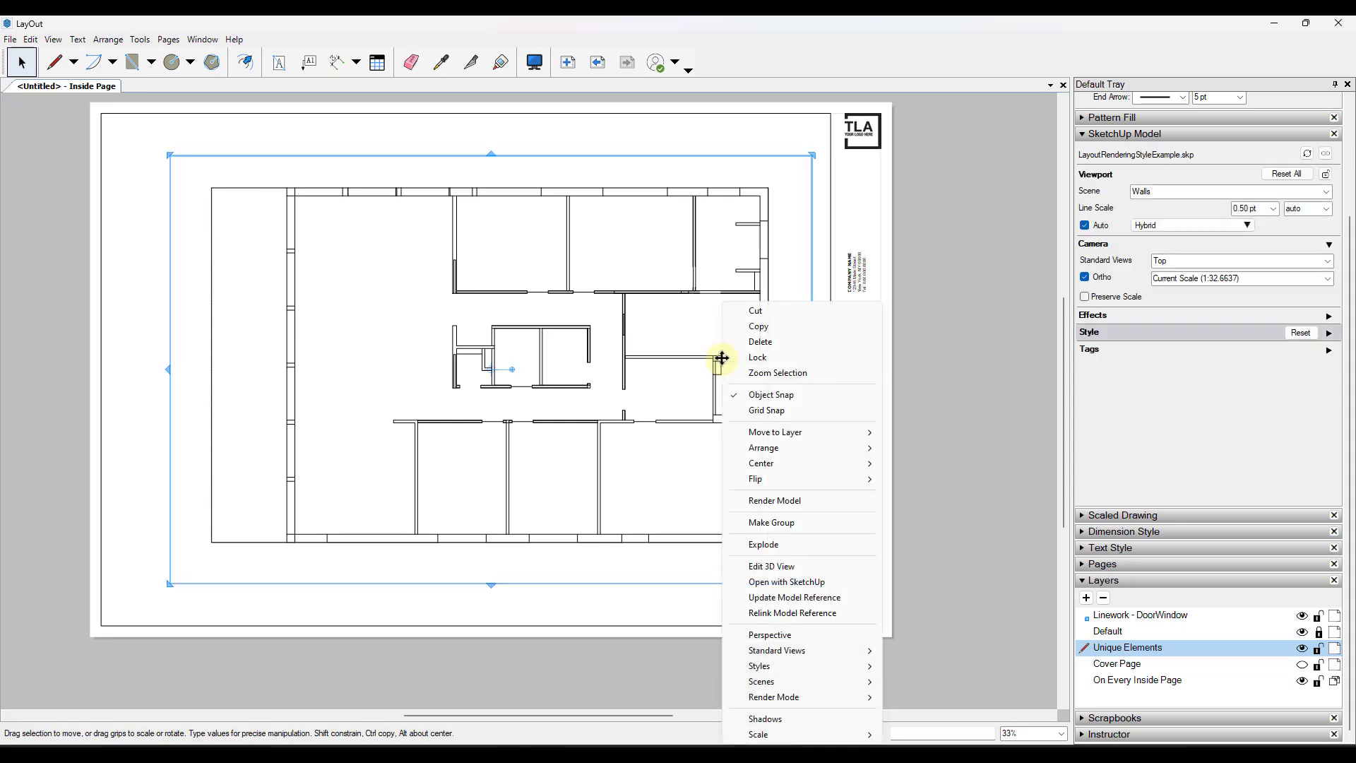
mouse_move(759, 666)
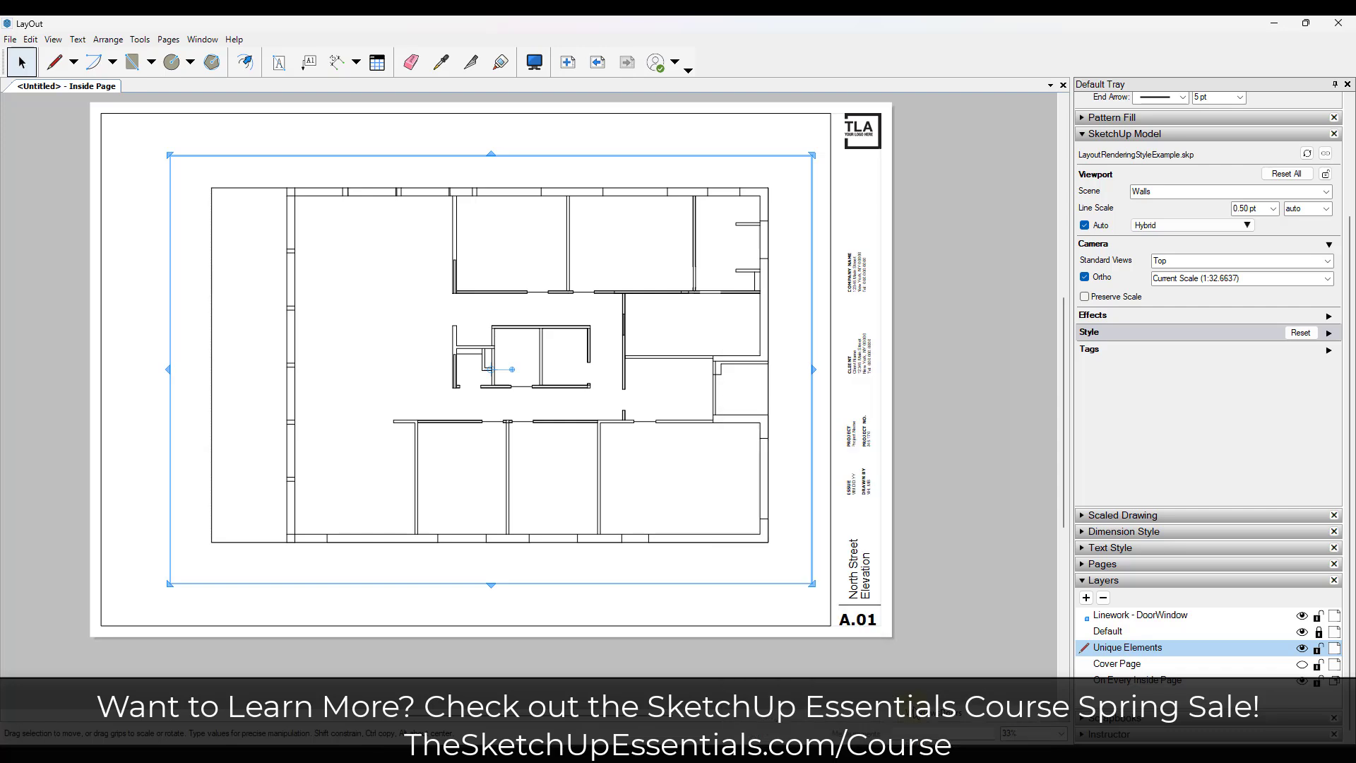
click(1233, 191)
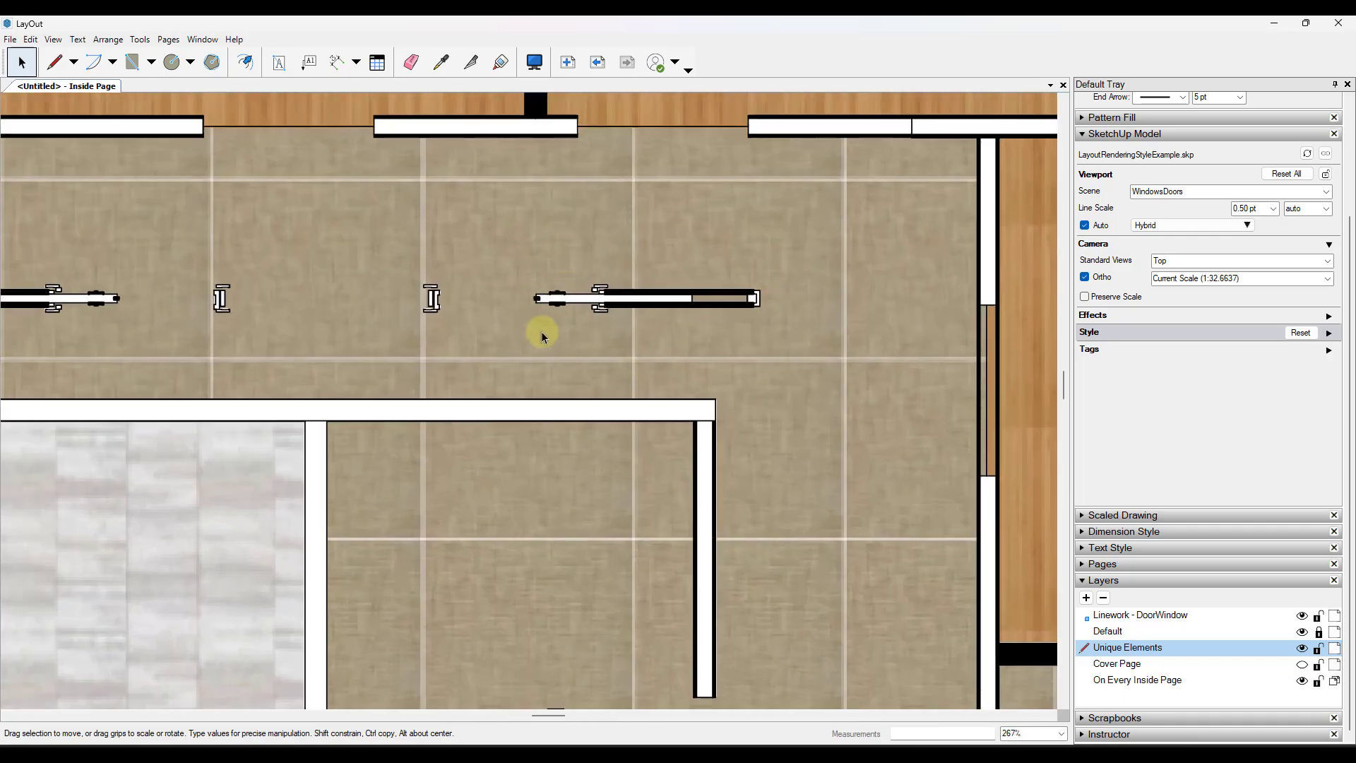
mouse_move(552, 375)
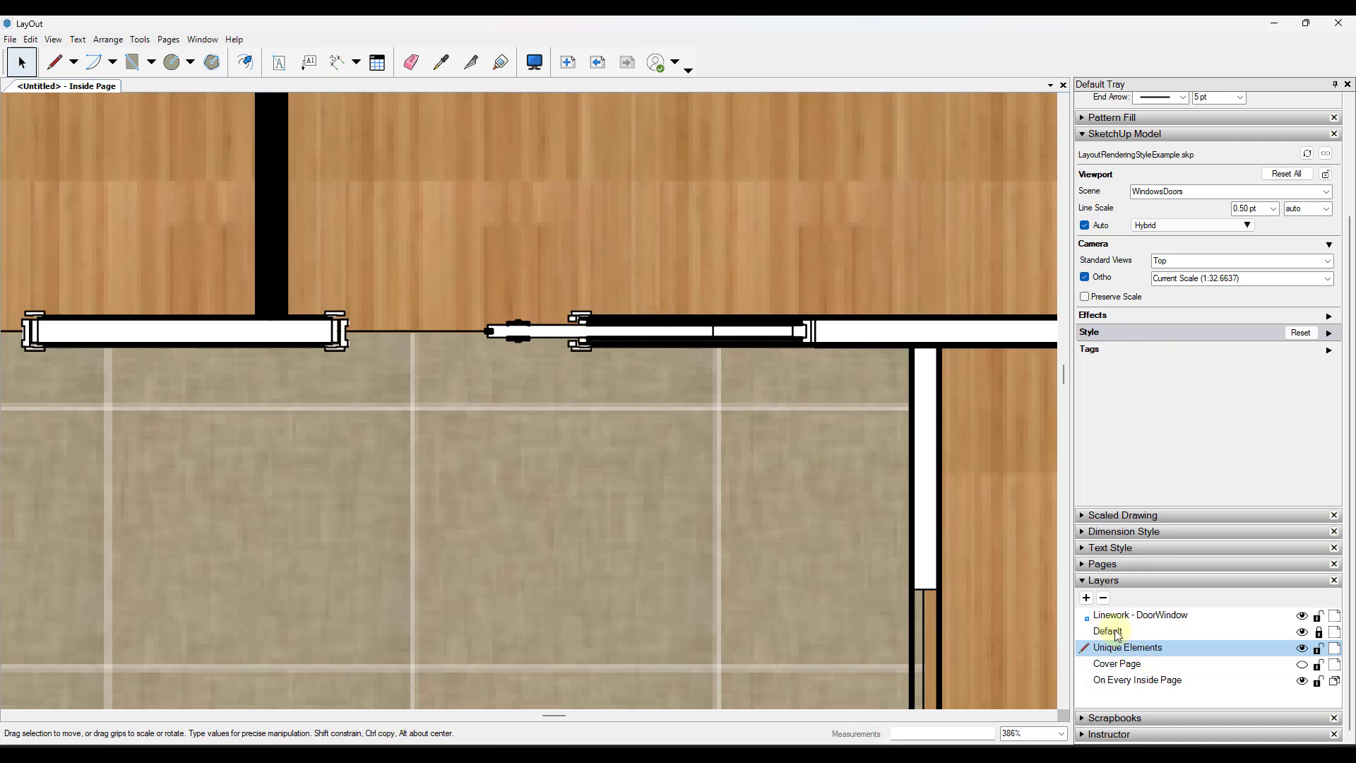
Select the new layer and rename it 'Linework - Walls'
click(1109, 631)
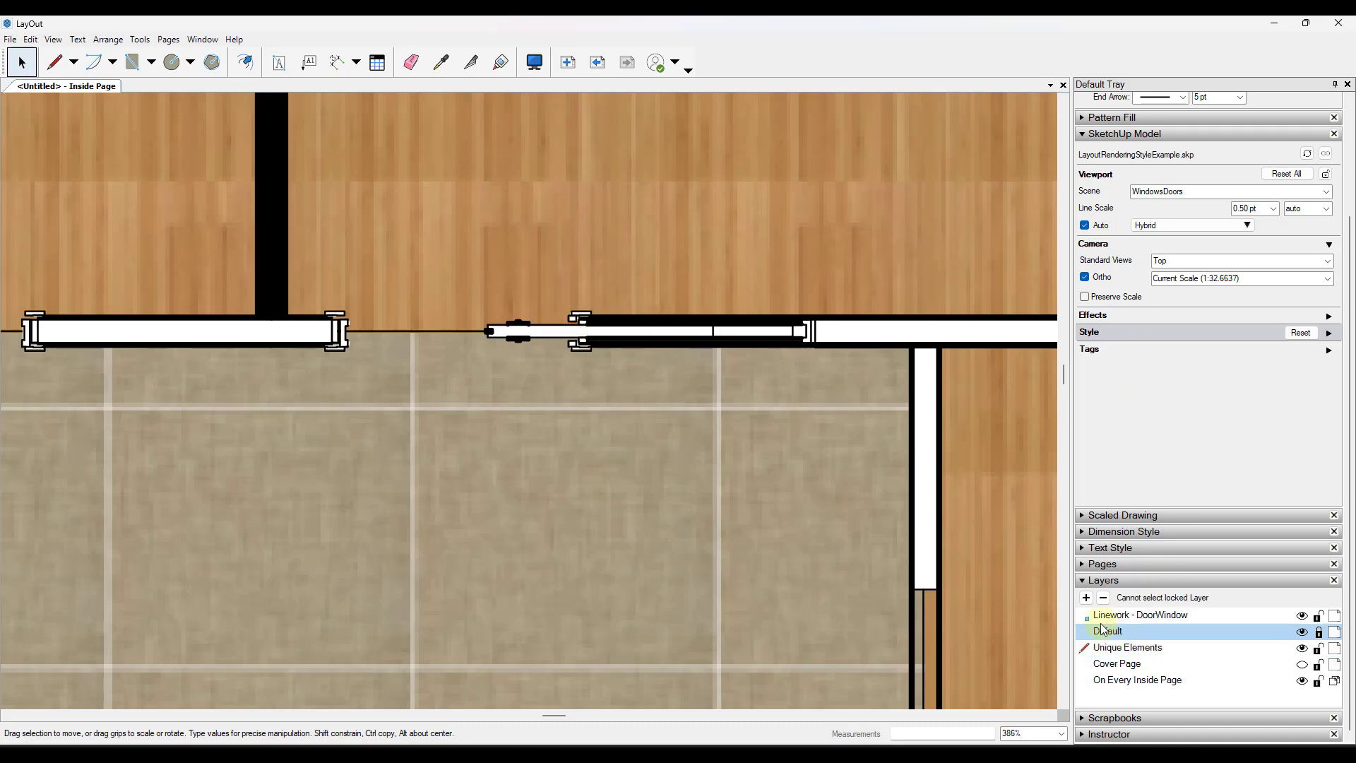
double_click(1110, 631)
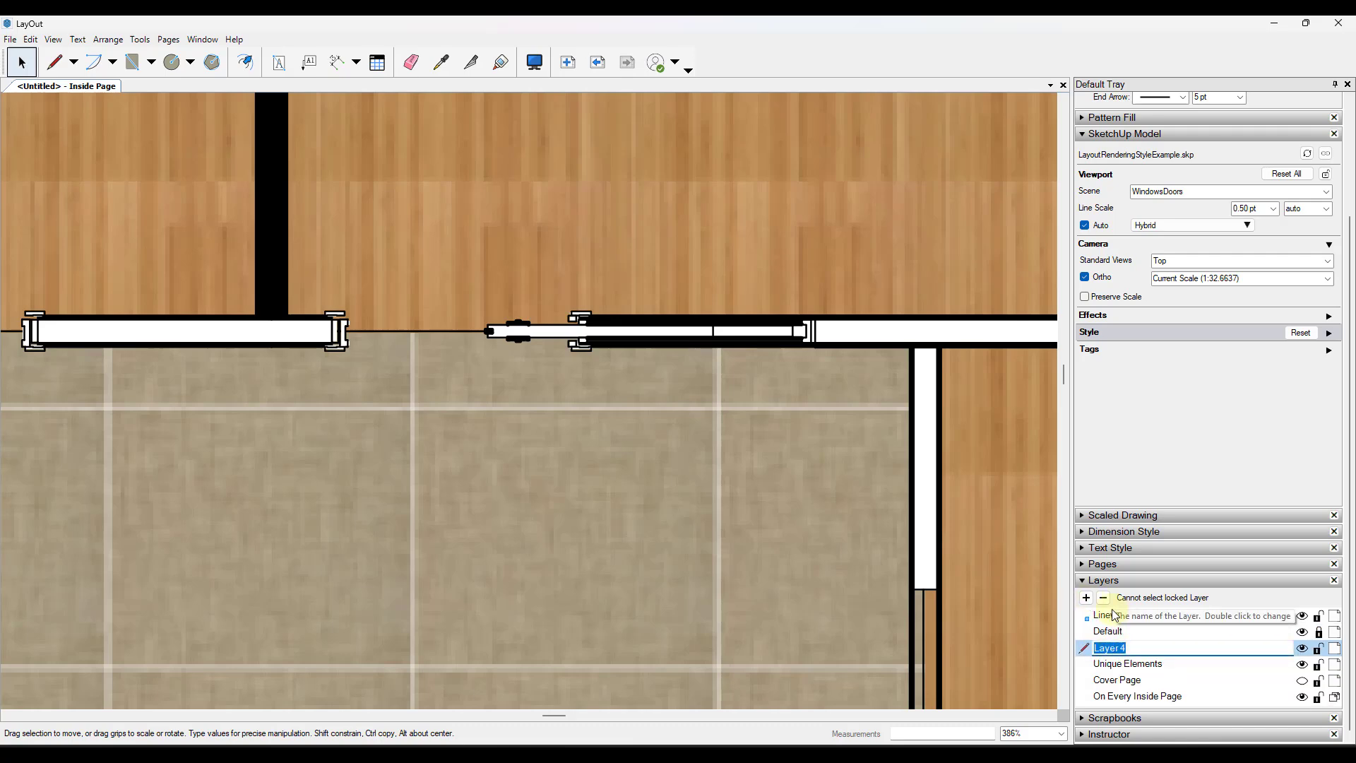
text(Linework - Walls)
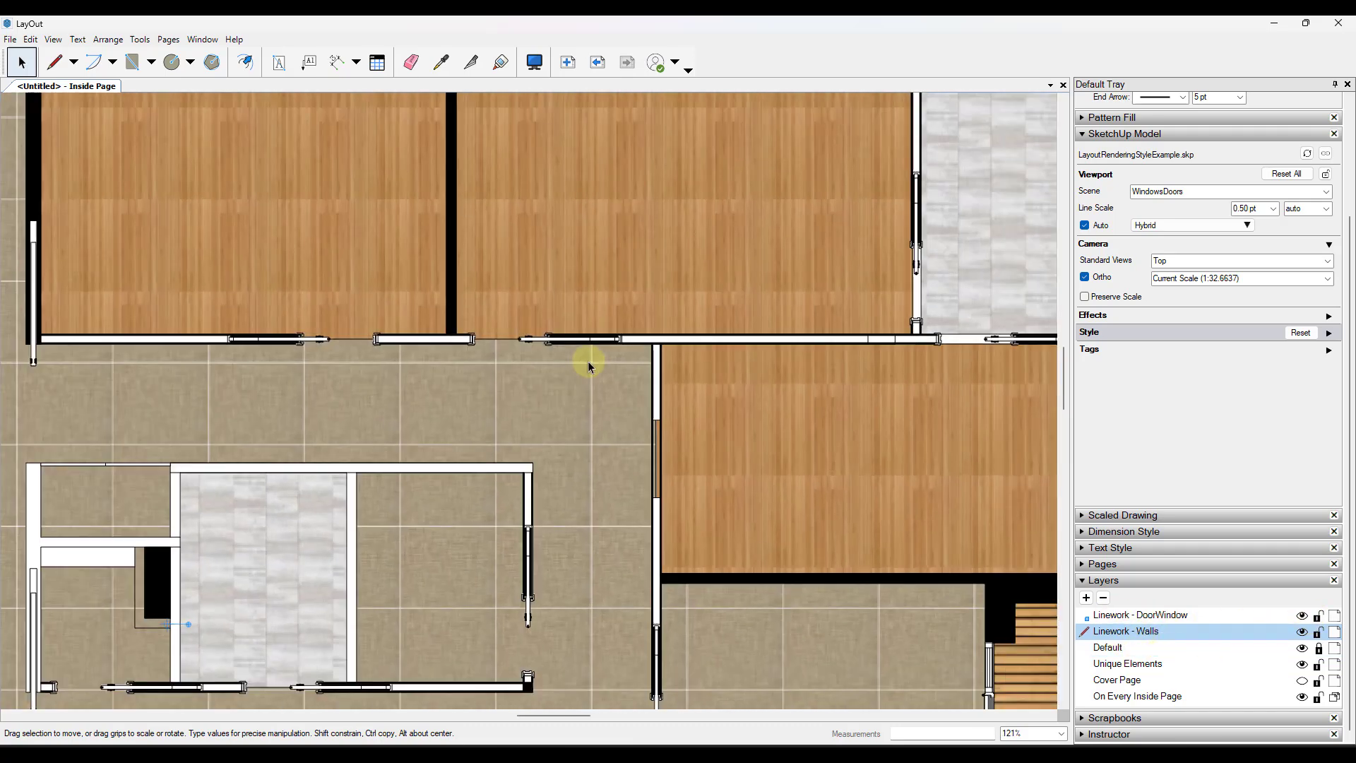
Place the Walls-scene floor-plan viewport on the Linework - Walls layer, with Default hidden
click(727, 338)
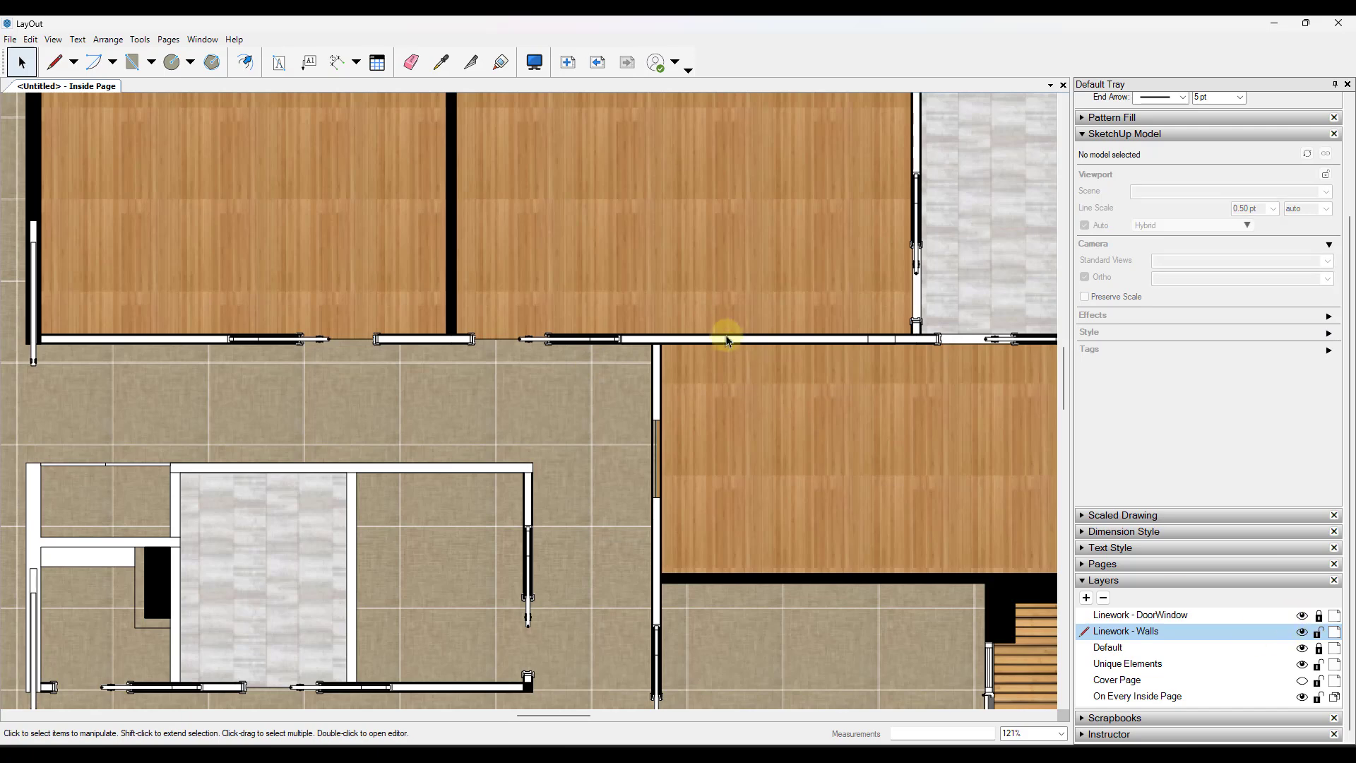
mouse_move(1263, 665)
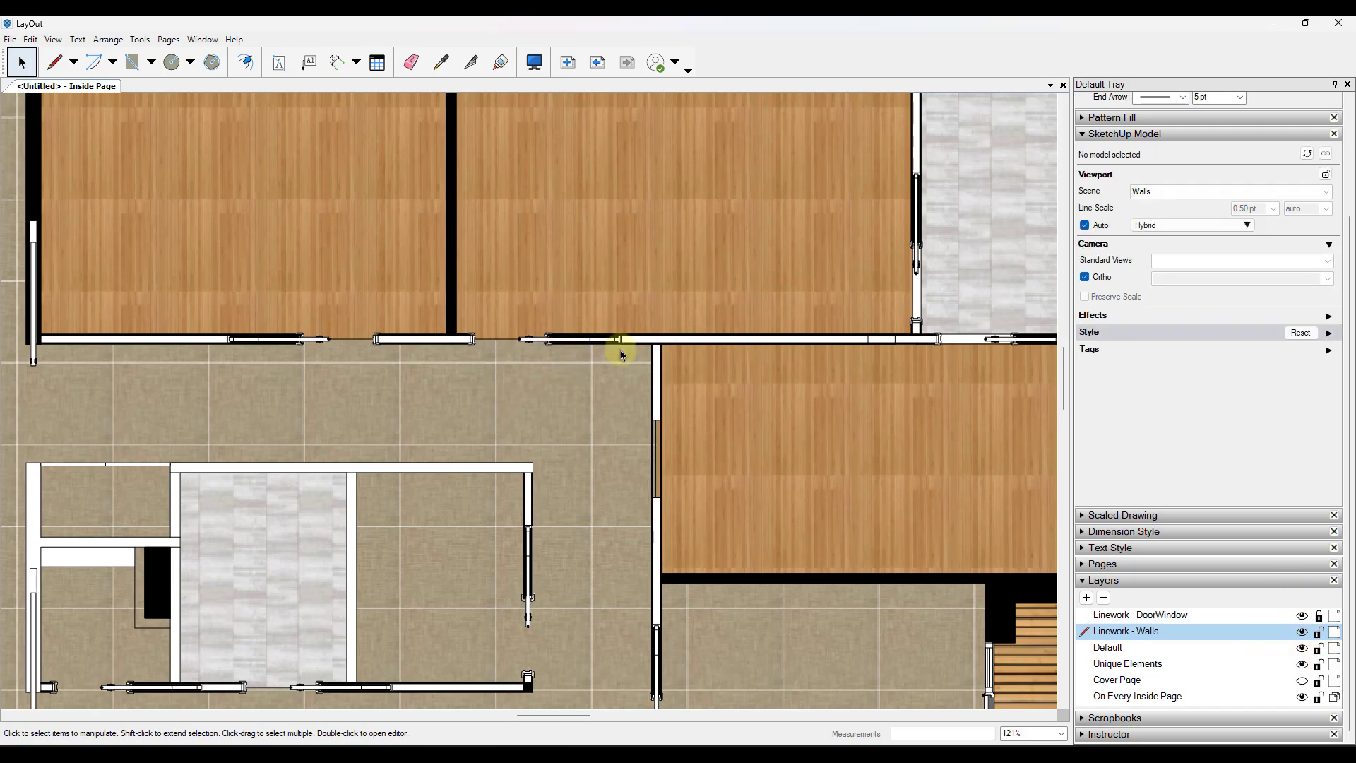
right_click(621, 354)
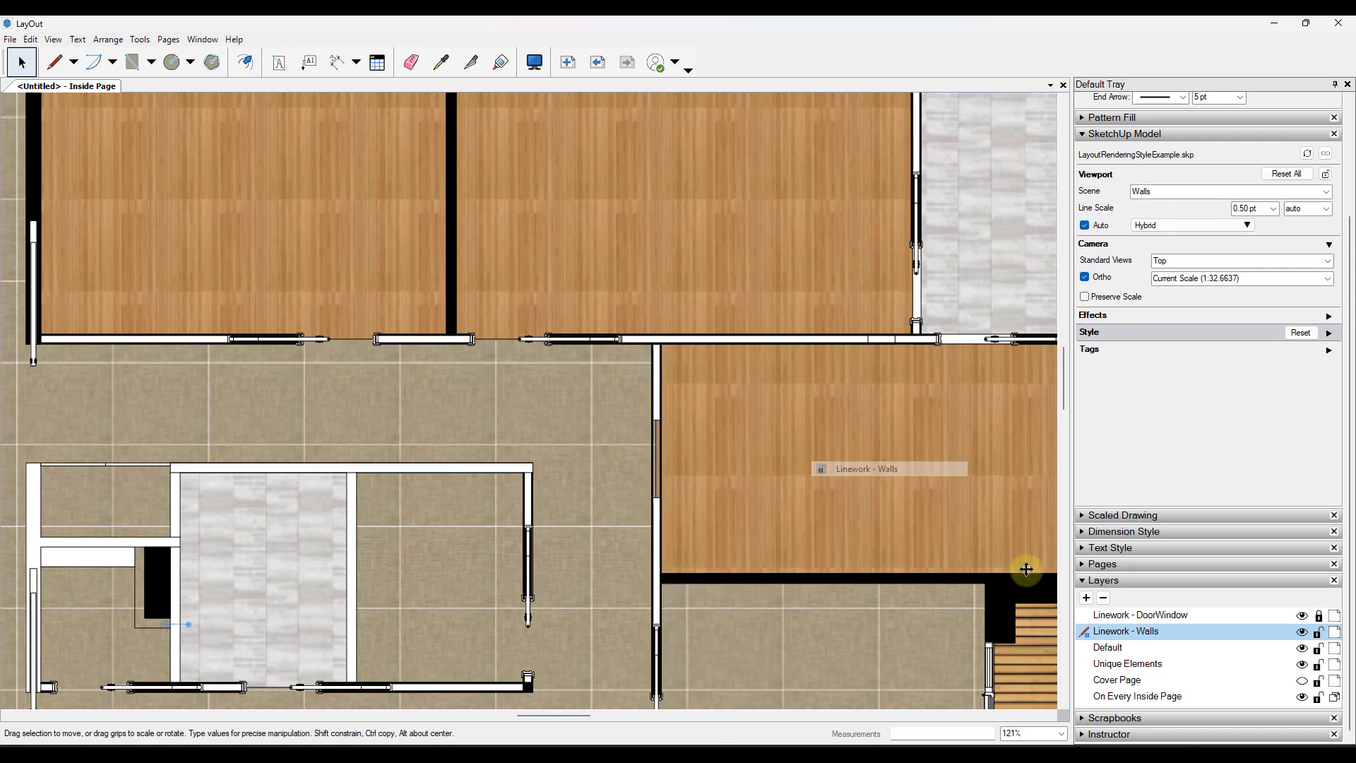
scroll(down, 3)
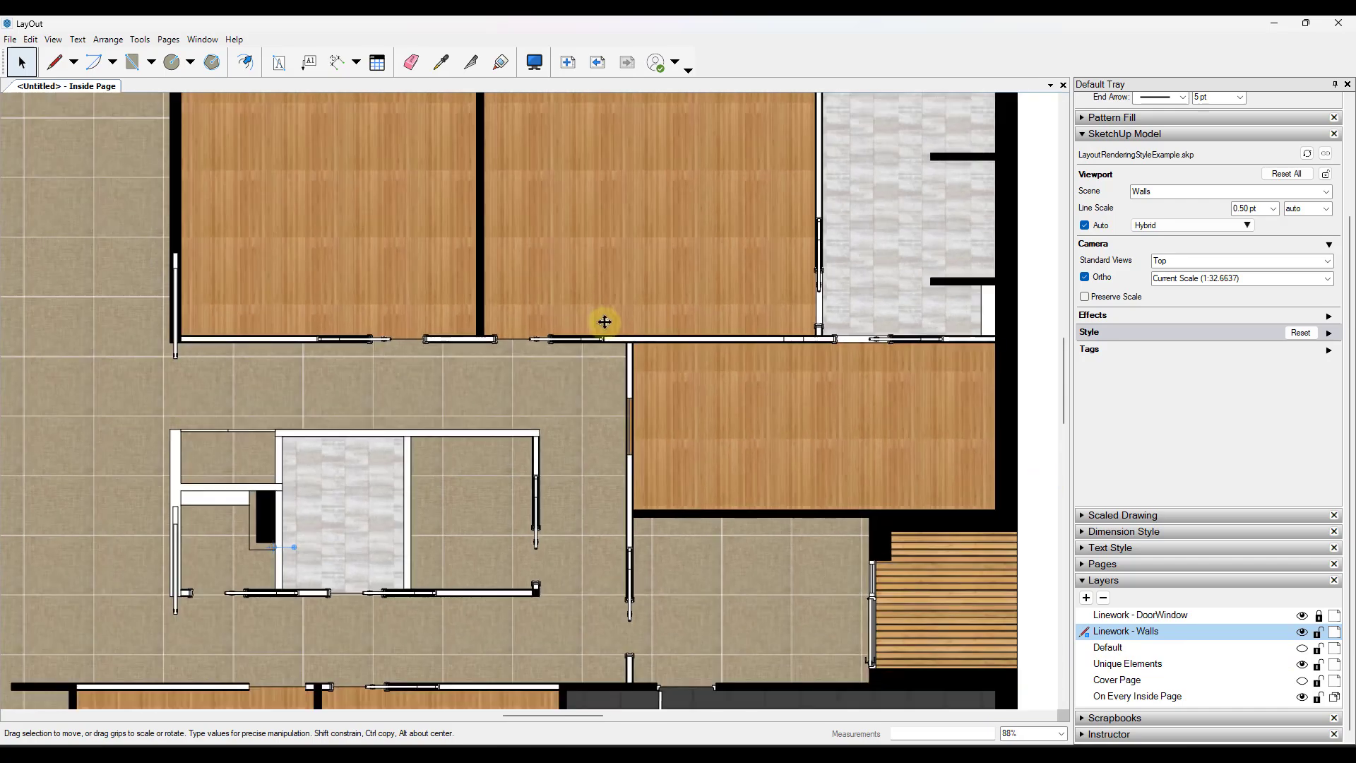
scroll(down, 3)
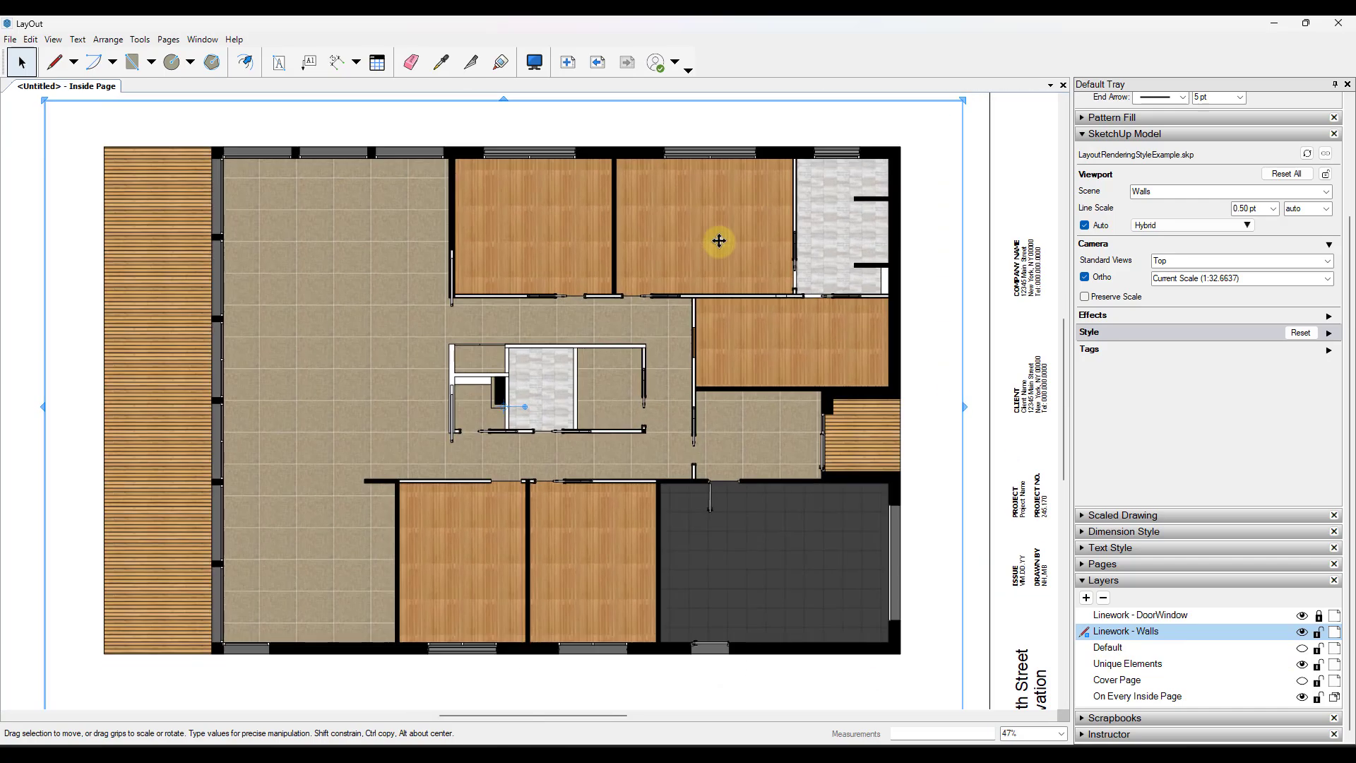
right_click(719, 240)
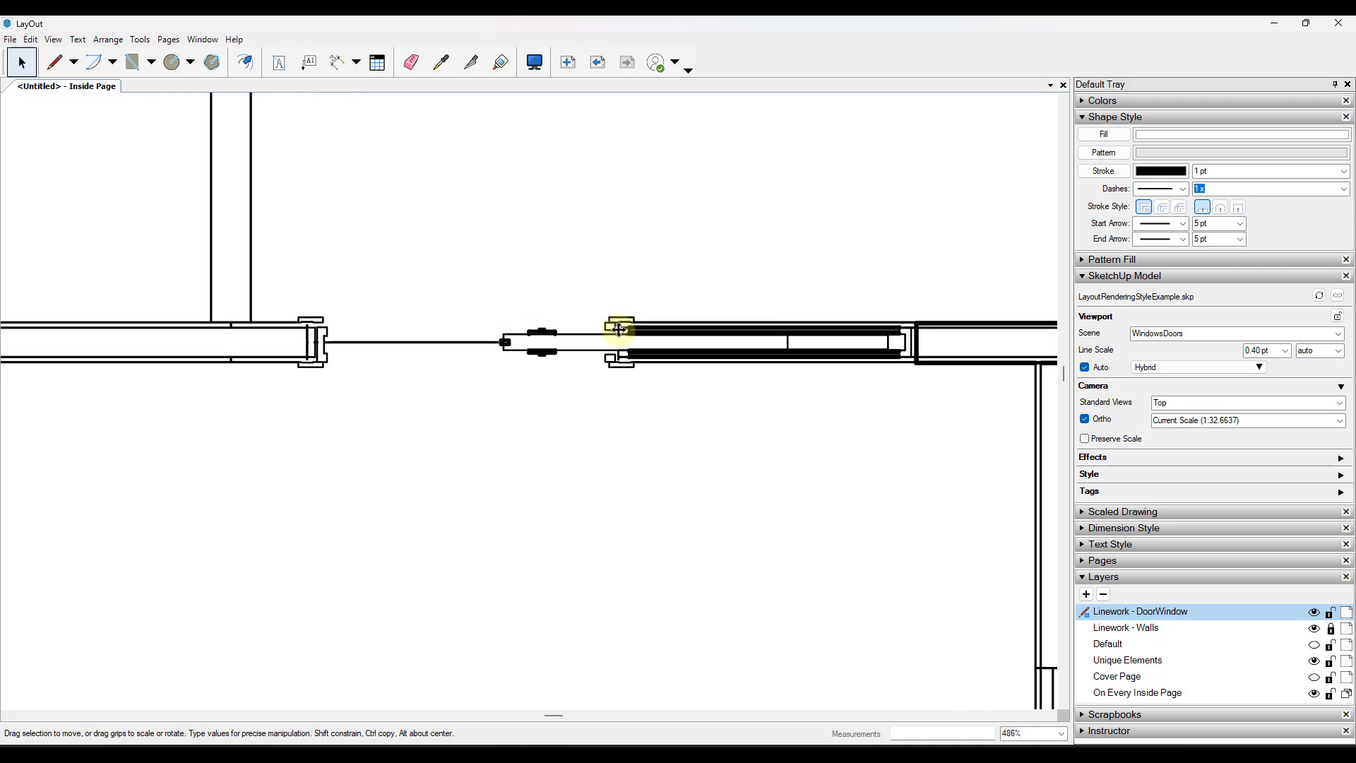
Set the WindowsDoors viewport's line scale to 1 pt
click(1288, 350)
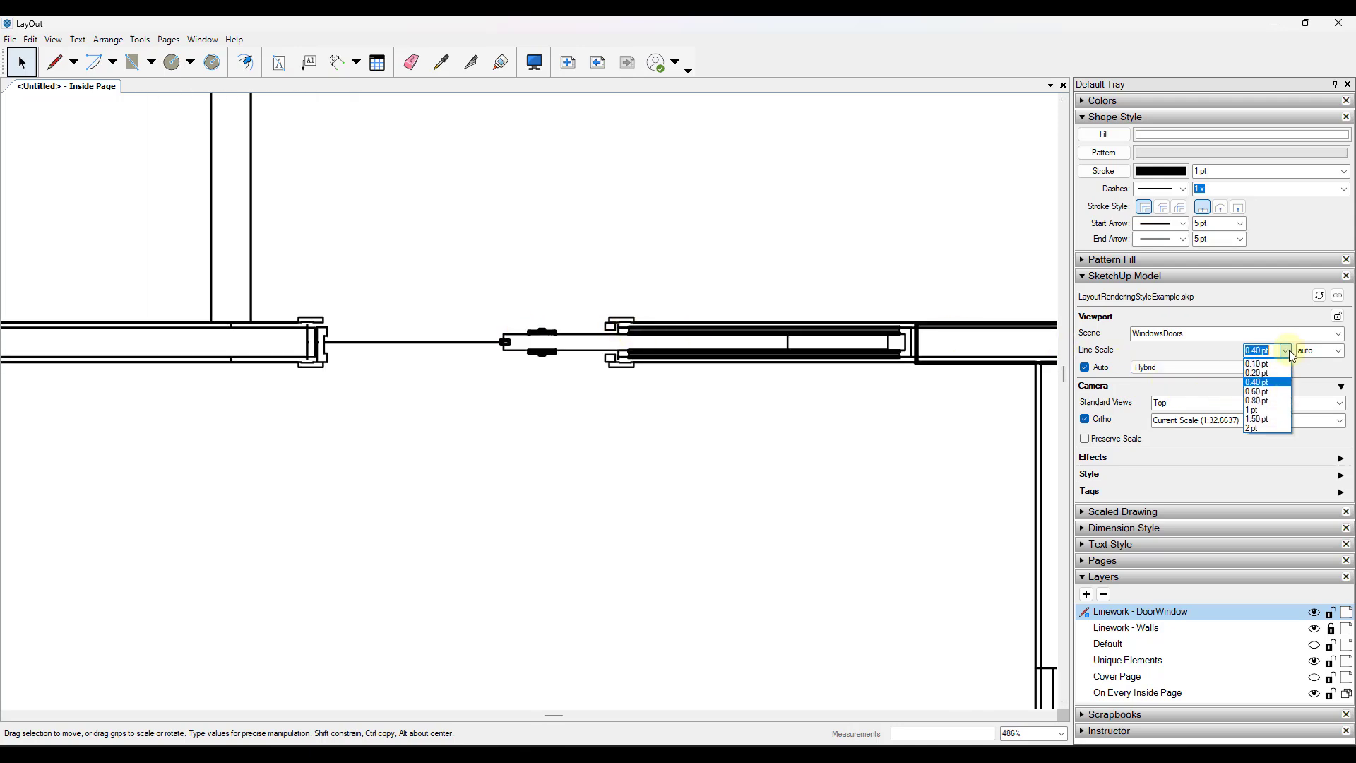
click(1252, 408)
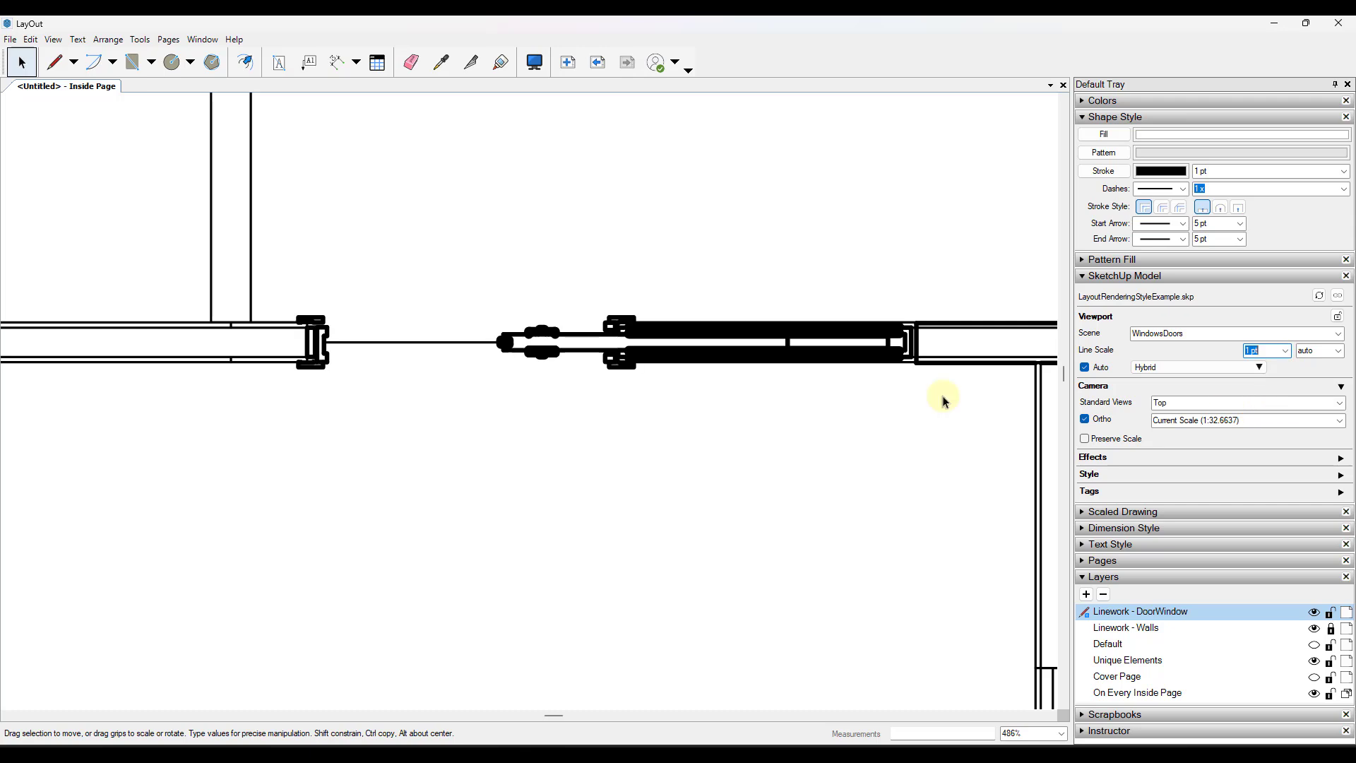
click(1288, 350)
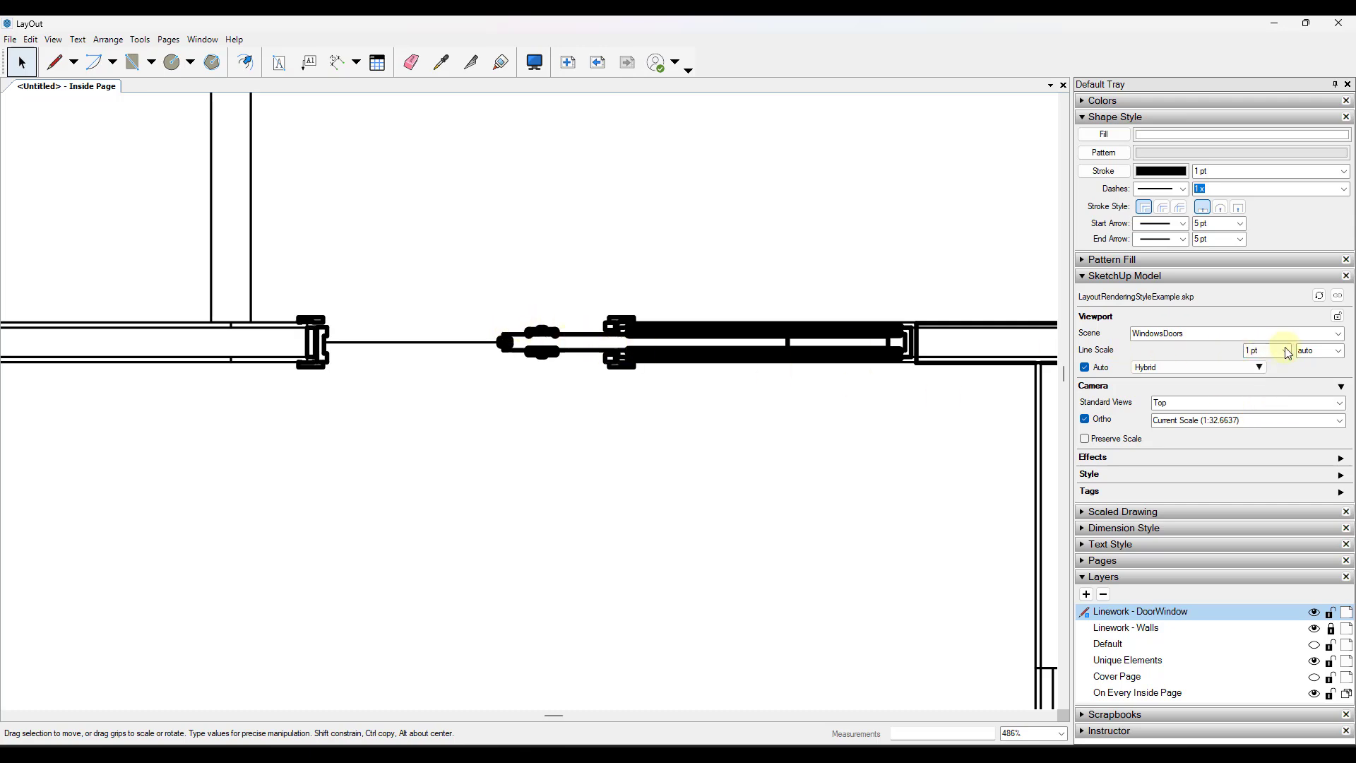